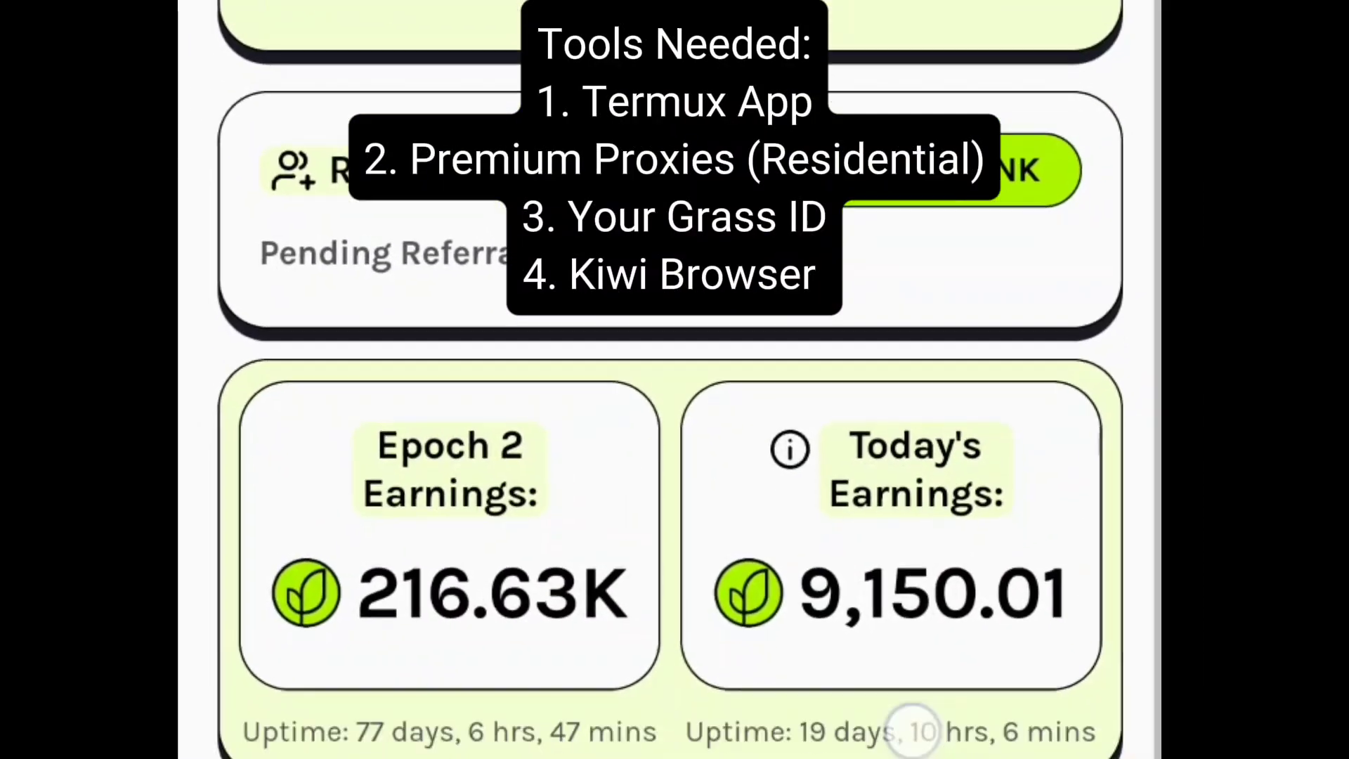
- Scroll through the Grass dashboard's Epoch 2 earnings (about 216.6K) and connected networks
scroll(down, 3)
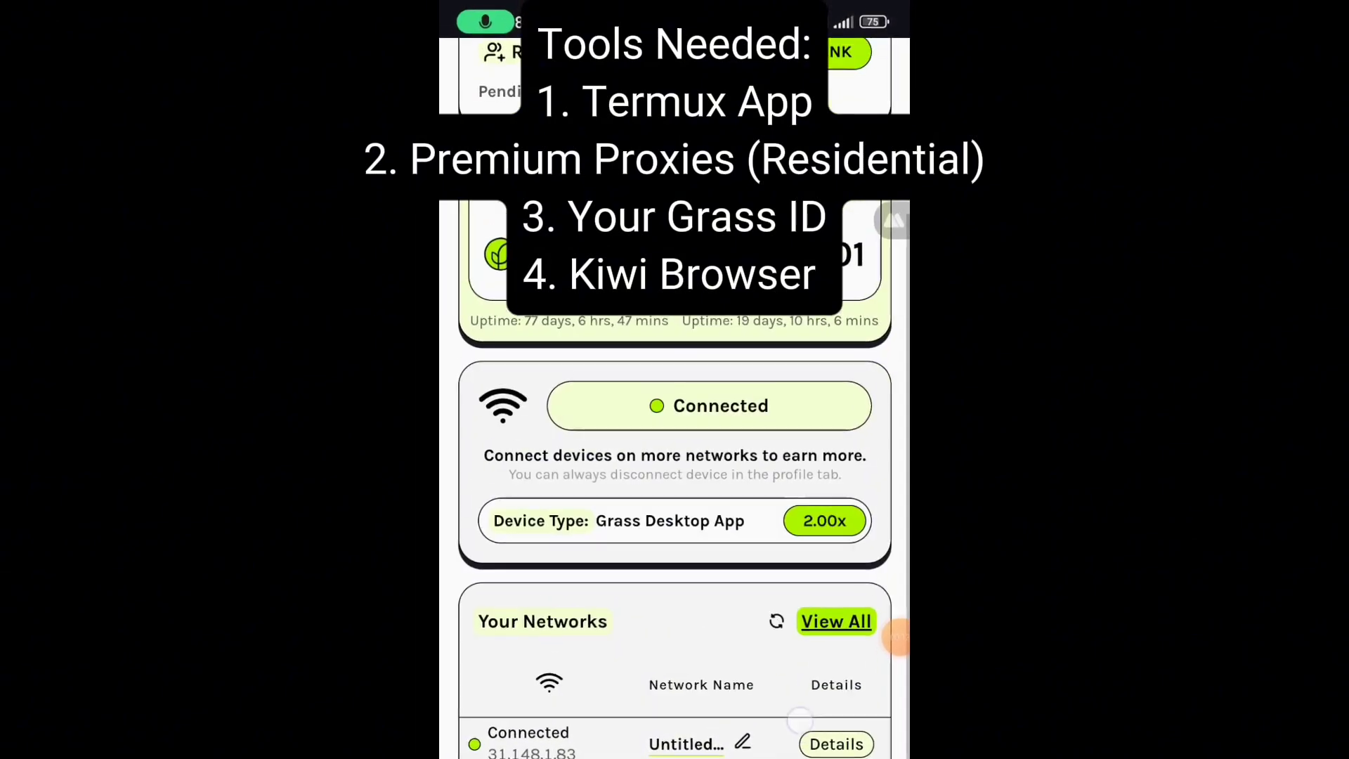
scroll(down, 3)
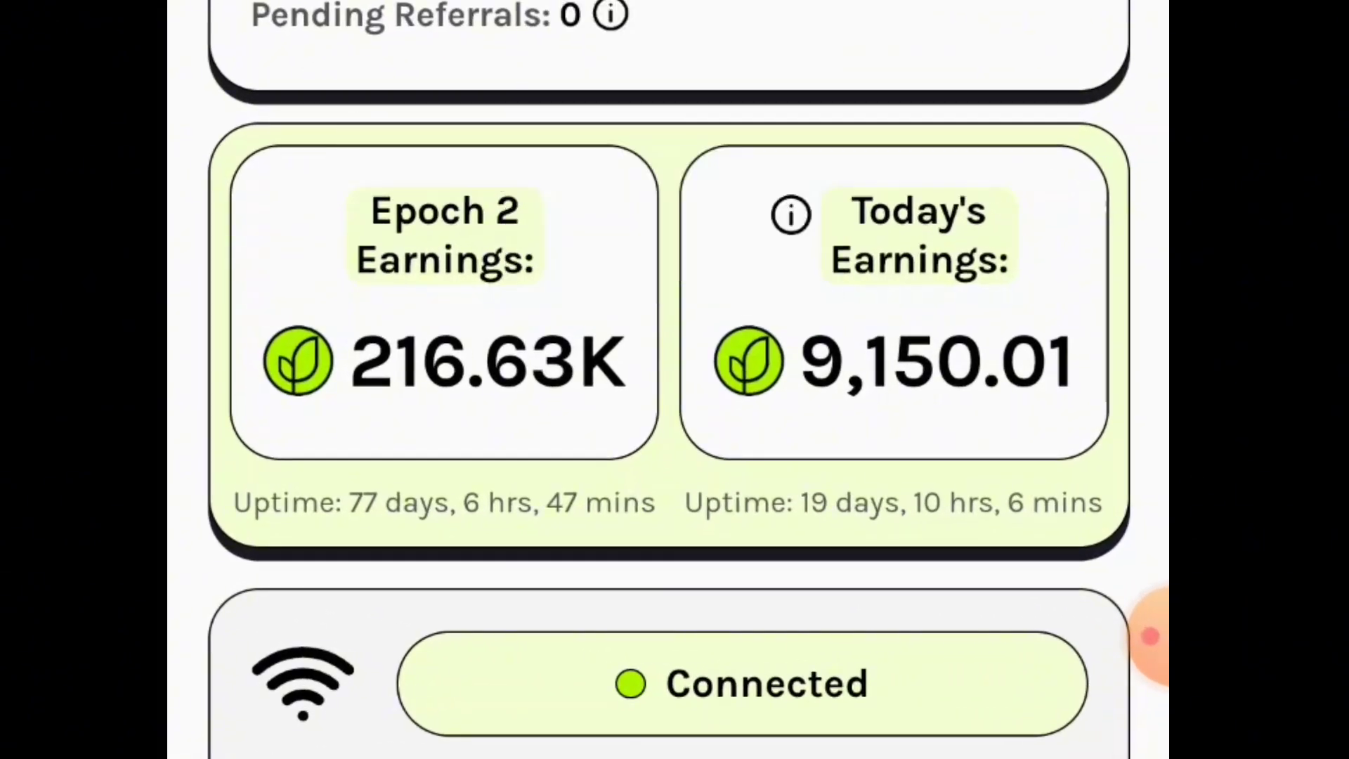
scroll(down, 3)
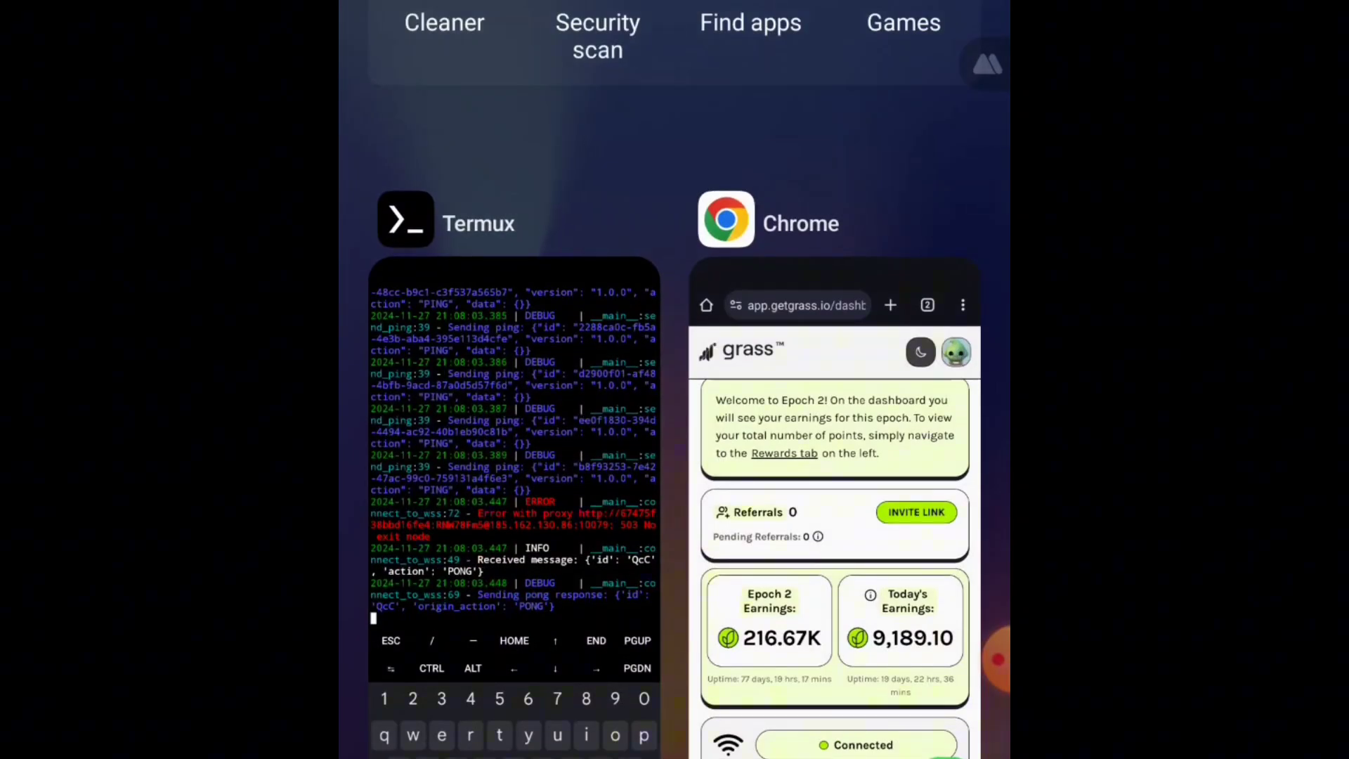
- Bring the Termux session to full screen from the recent apps view
click(405, 219)
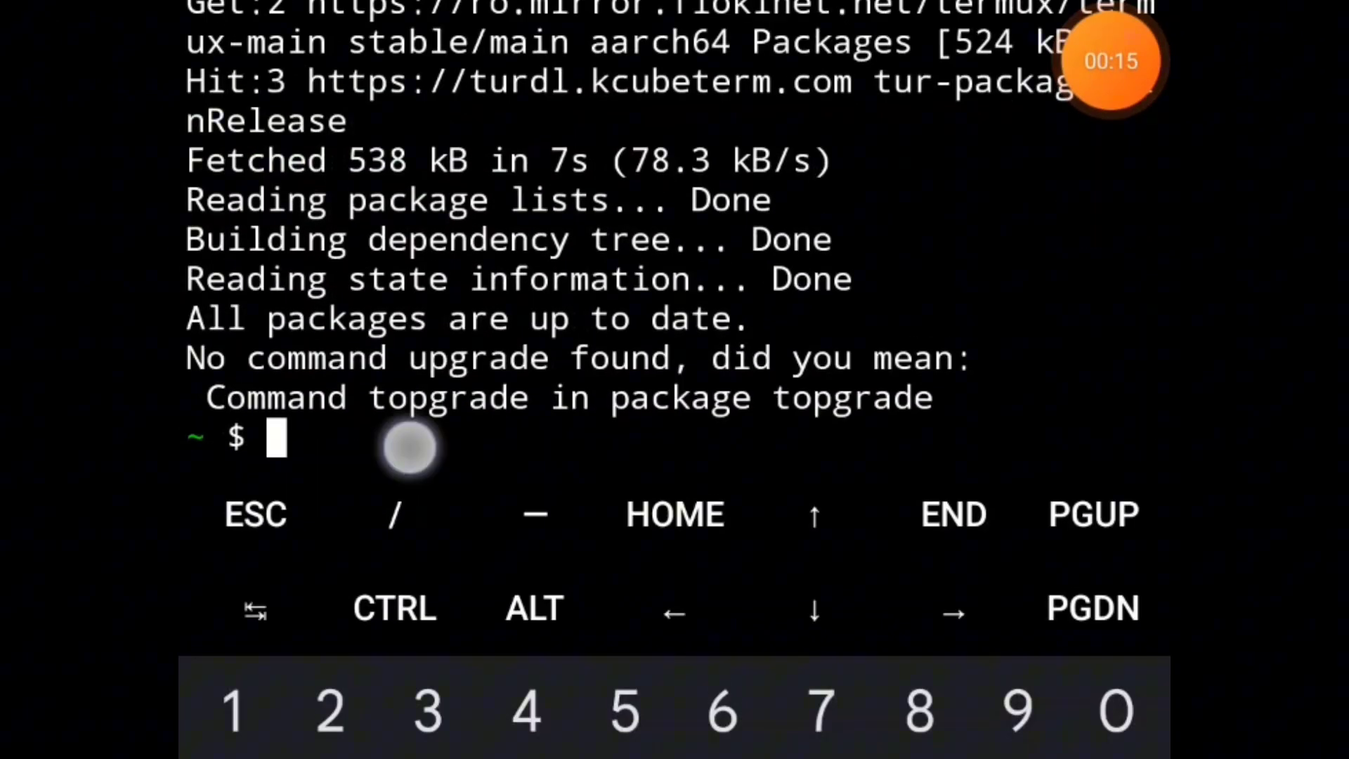
- Install tur-repo with pkg, confirming with y, then pip install maturin
text(pkg install tur-repo)
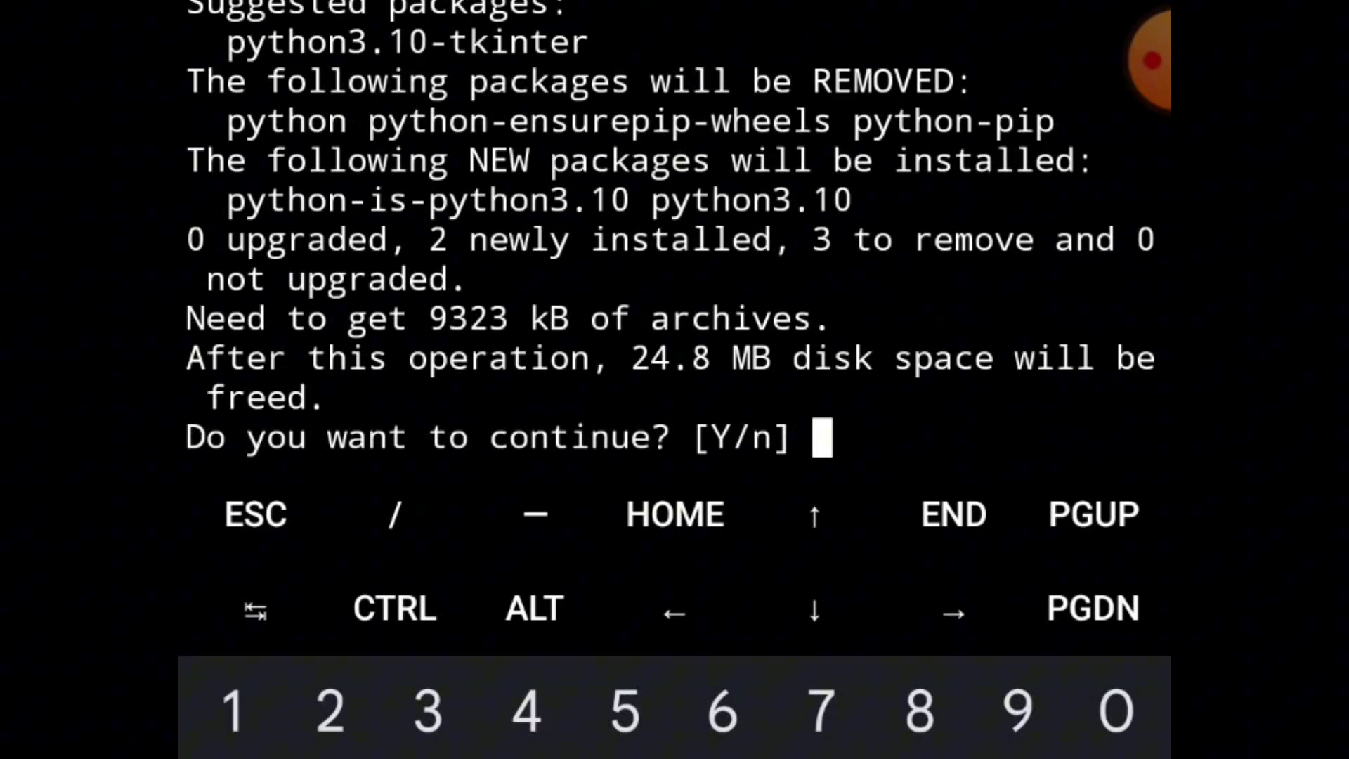
text(y)
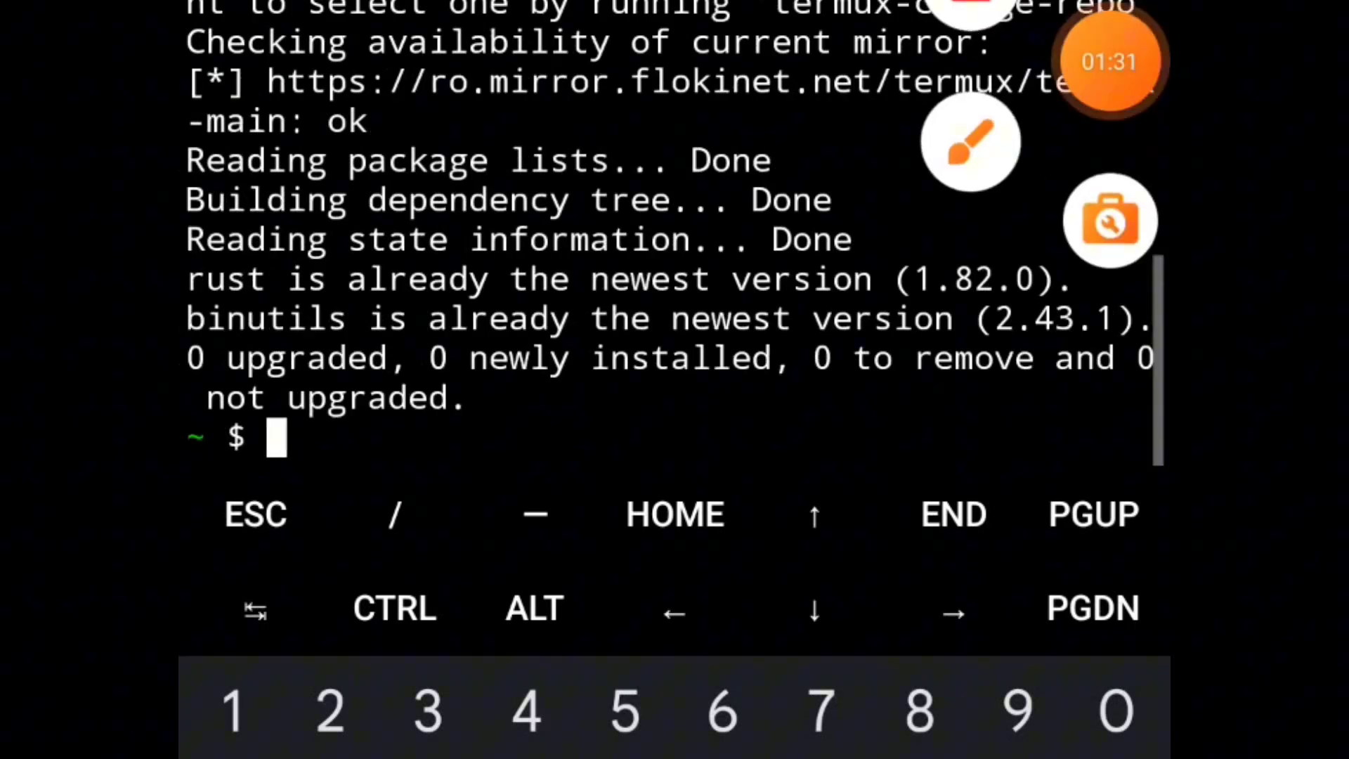
text(pip install maturin)
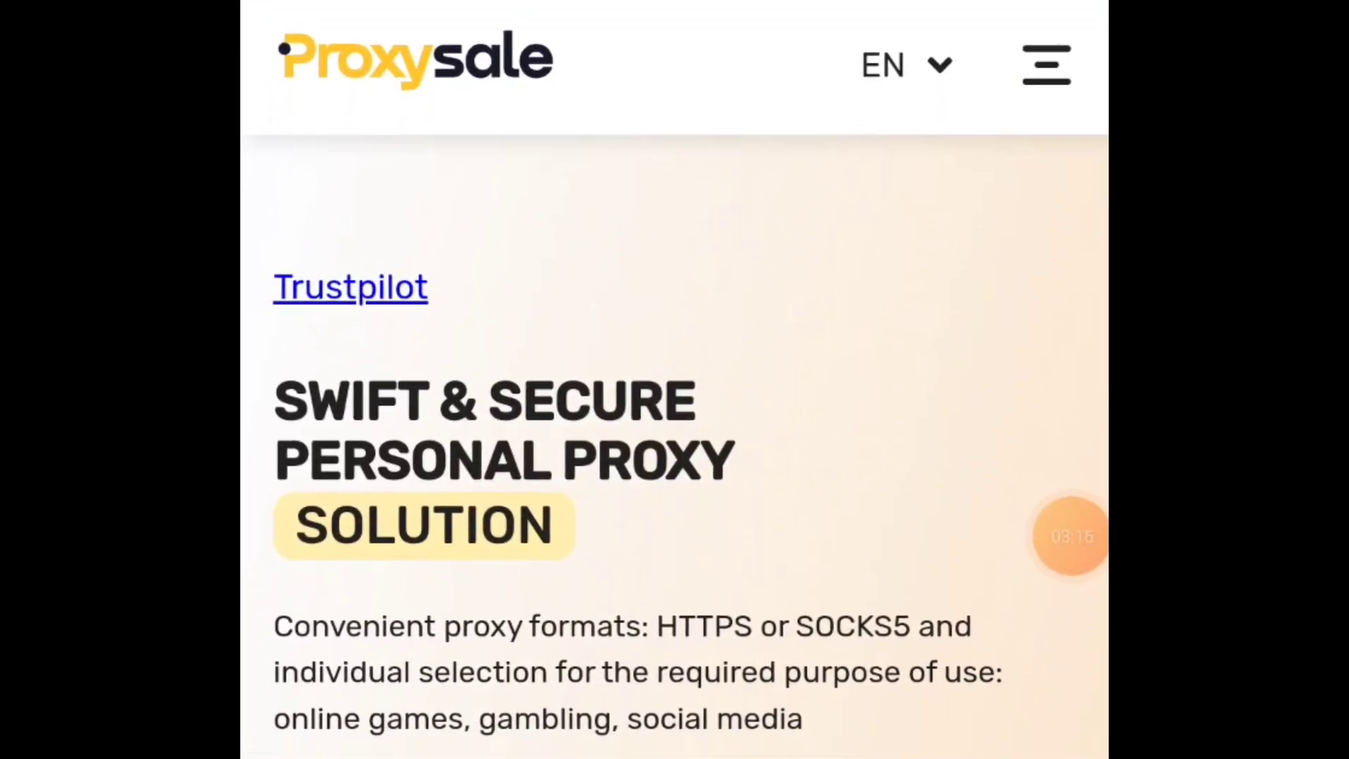
- Browse the Proxy-Sale navigation menu to reach the Buy personal proxies page
click(1046, 64)
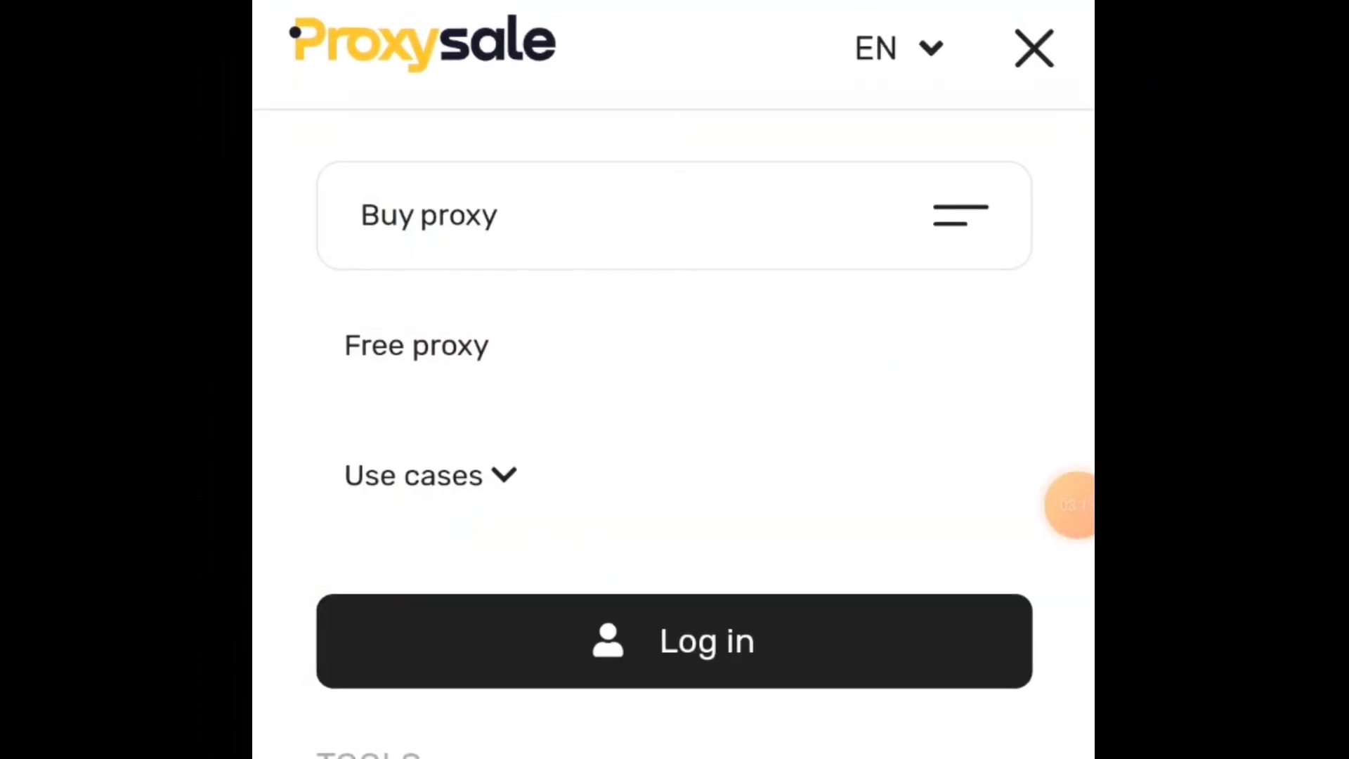
scroll(down, 3)
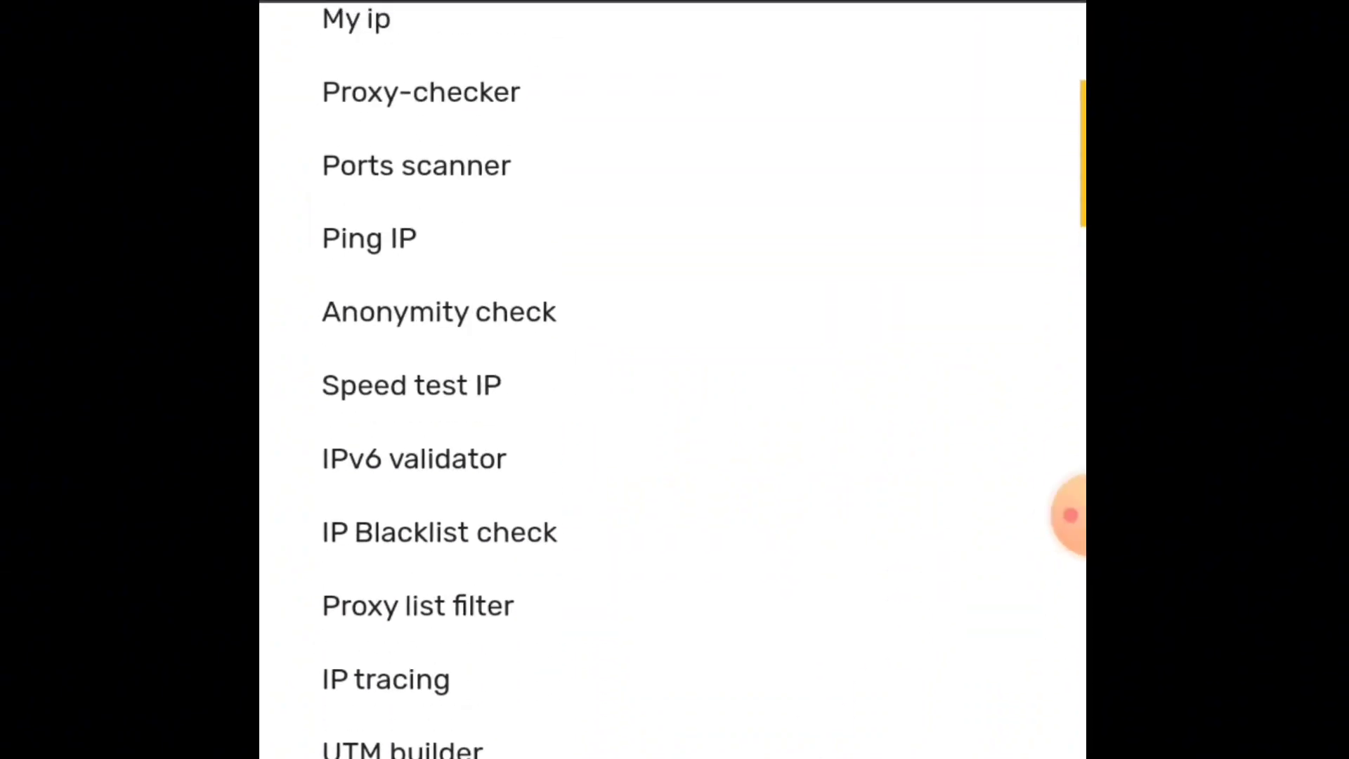
scroll(up, 3)
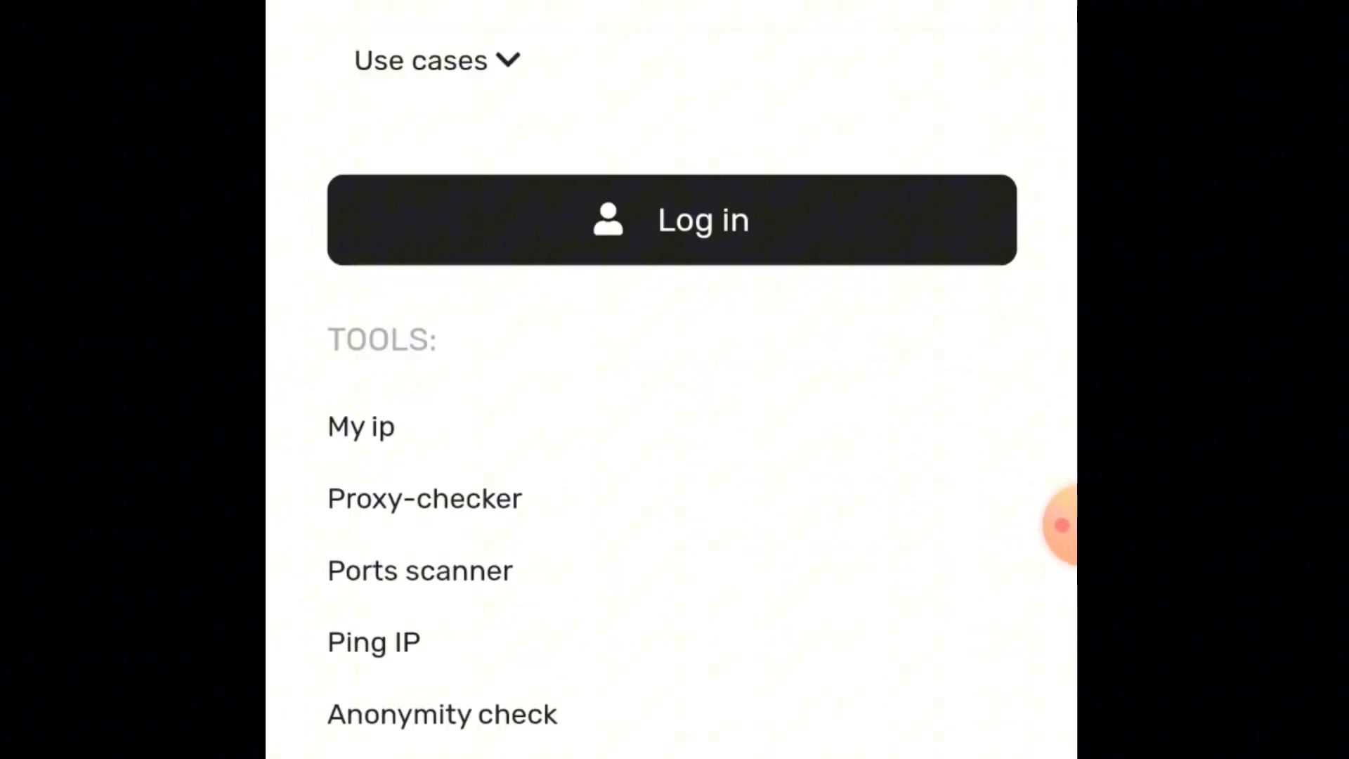
scroll(down, 3)
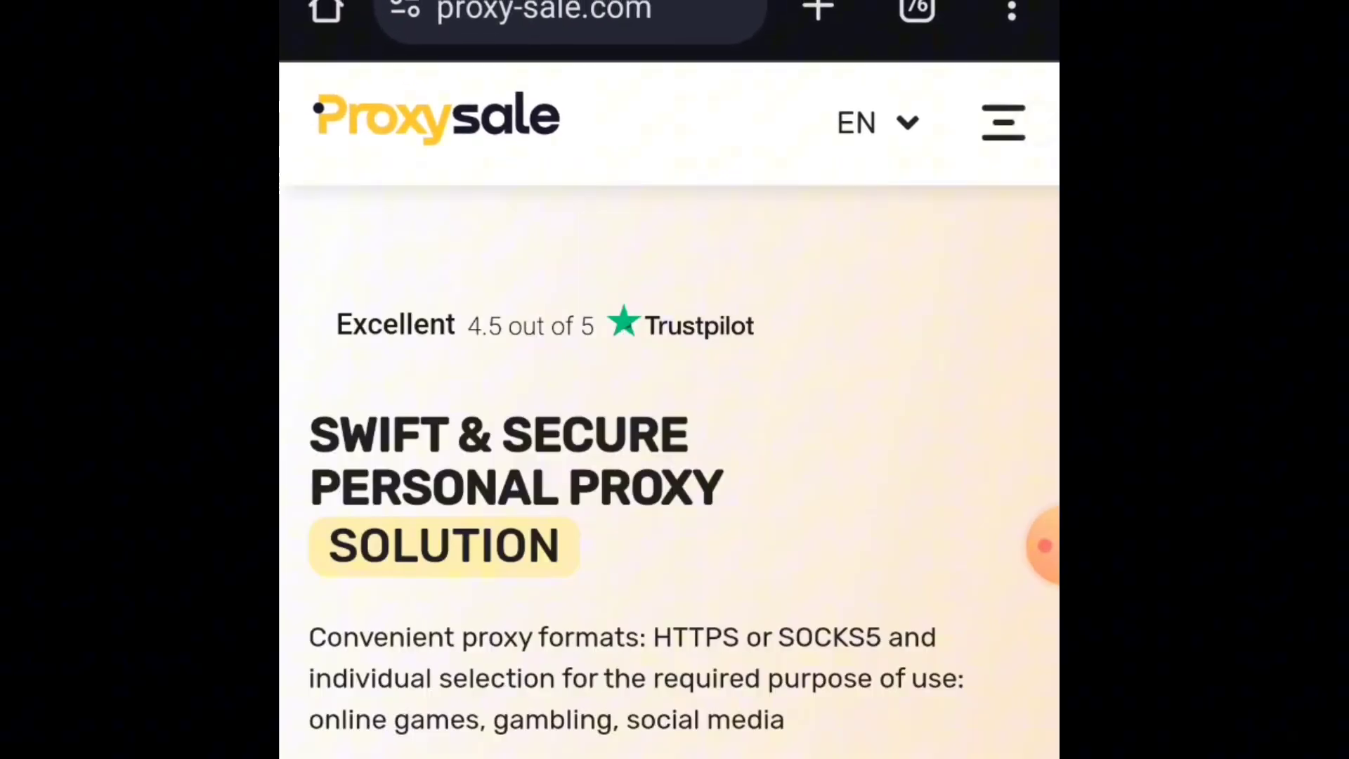
scroll(down, 3)
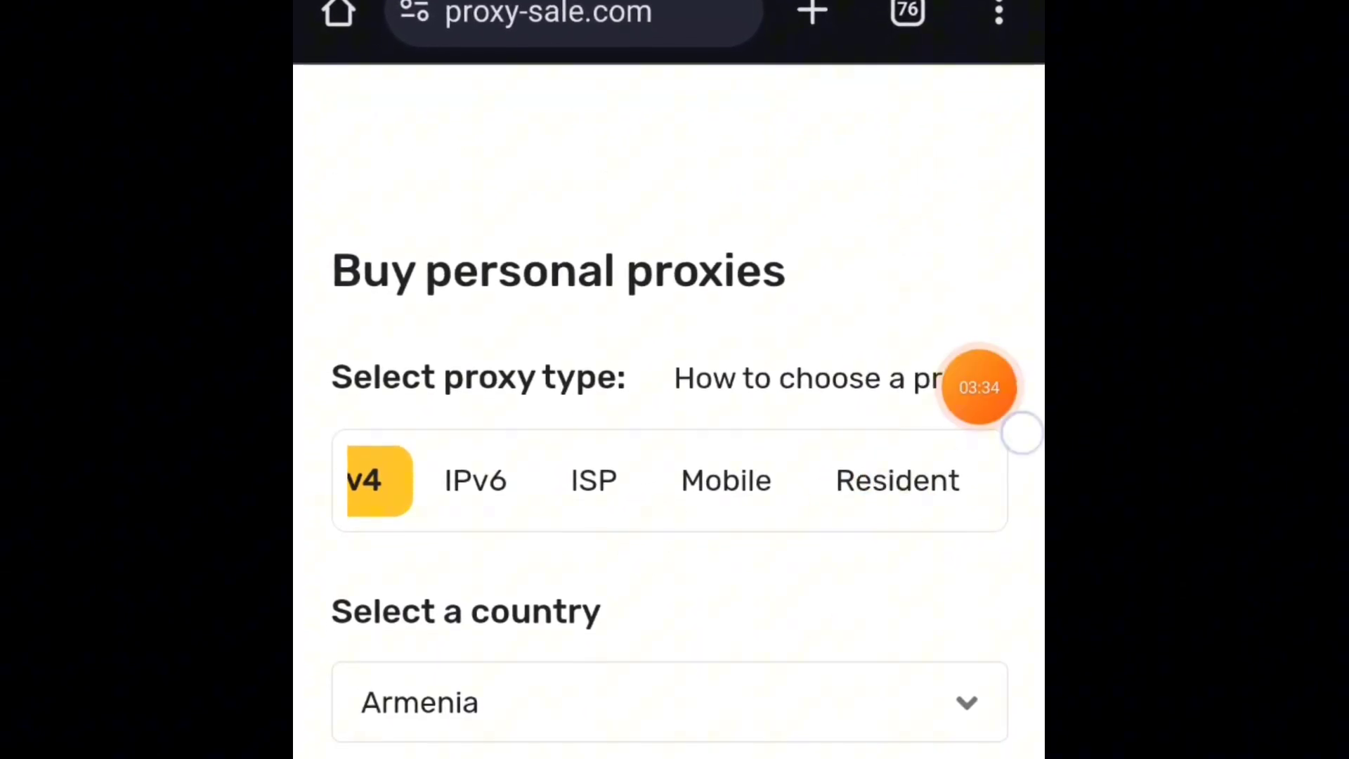
- Choose Resident proxies on the Pay as go plan
click(897, 480)
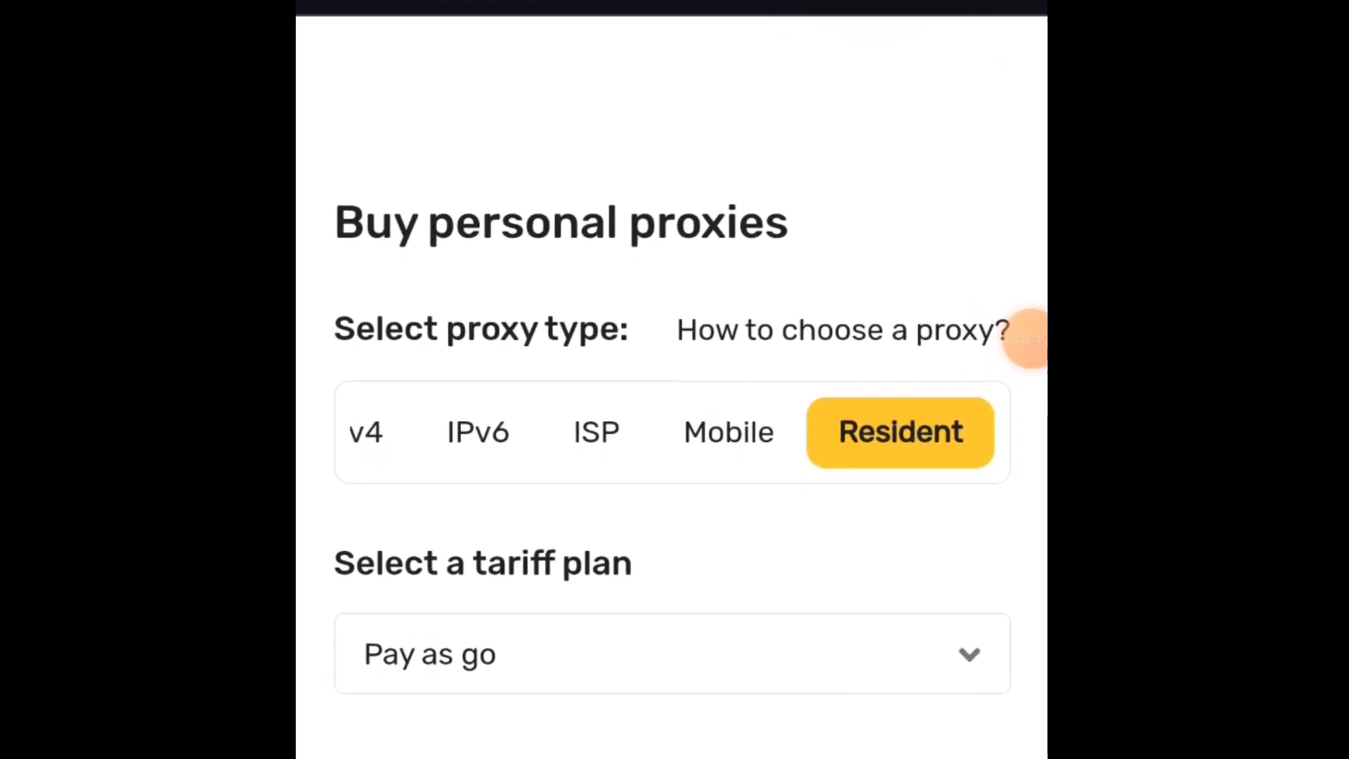
scroll(down, 3)
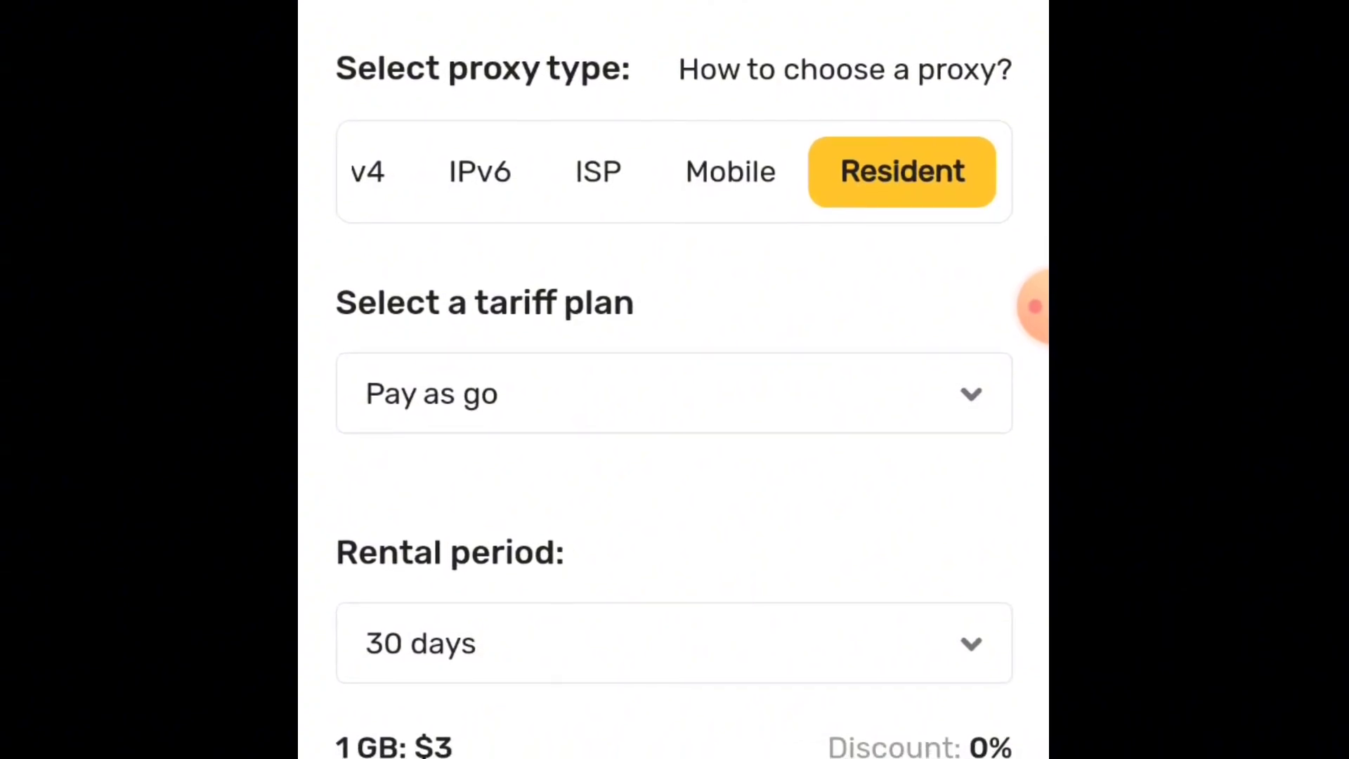
click(674, 393)
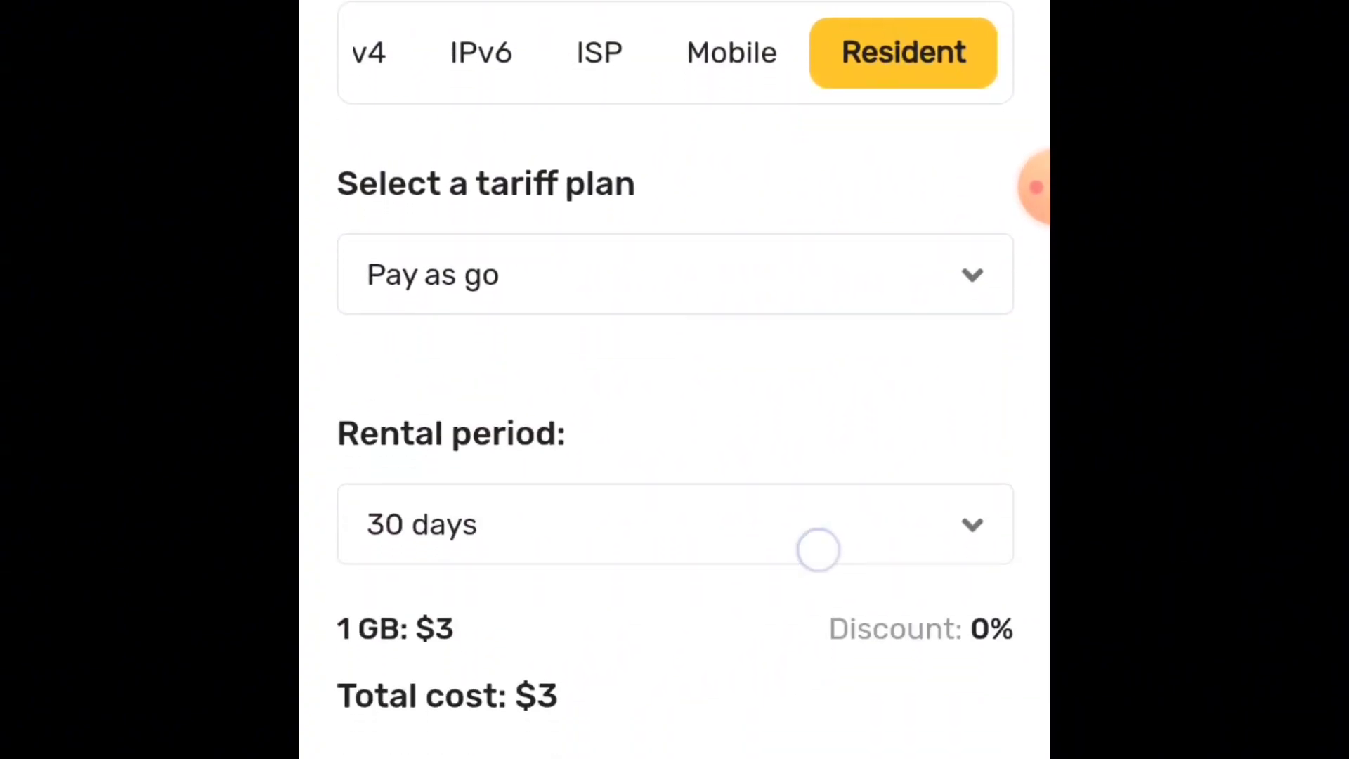
scroll(down, 3)
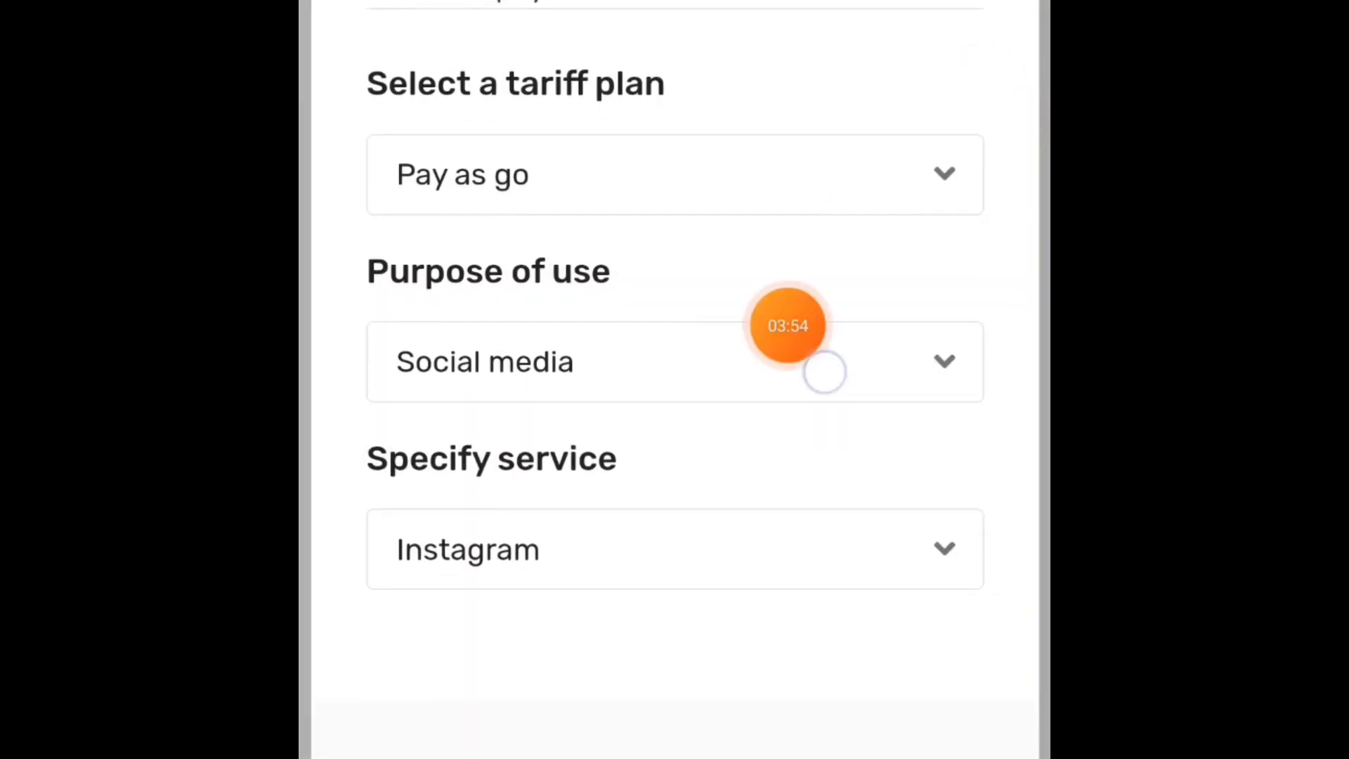
- Set the purpose of use to Other purposes and the service to Crypto
click(674, 361)
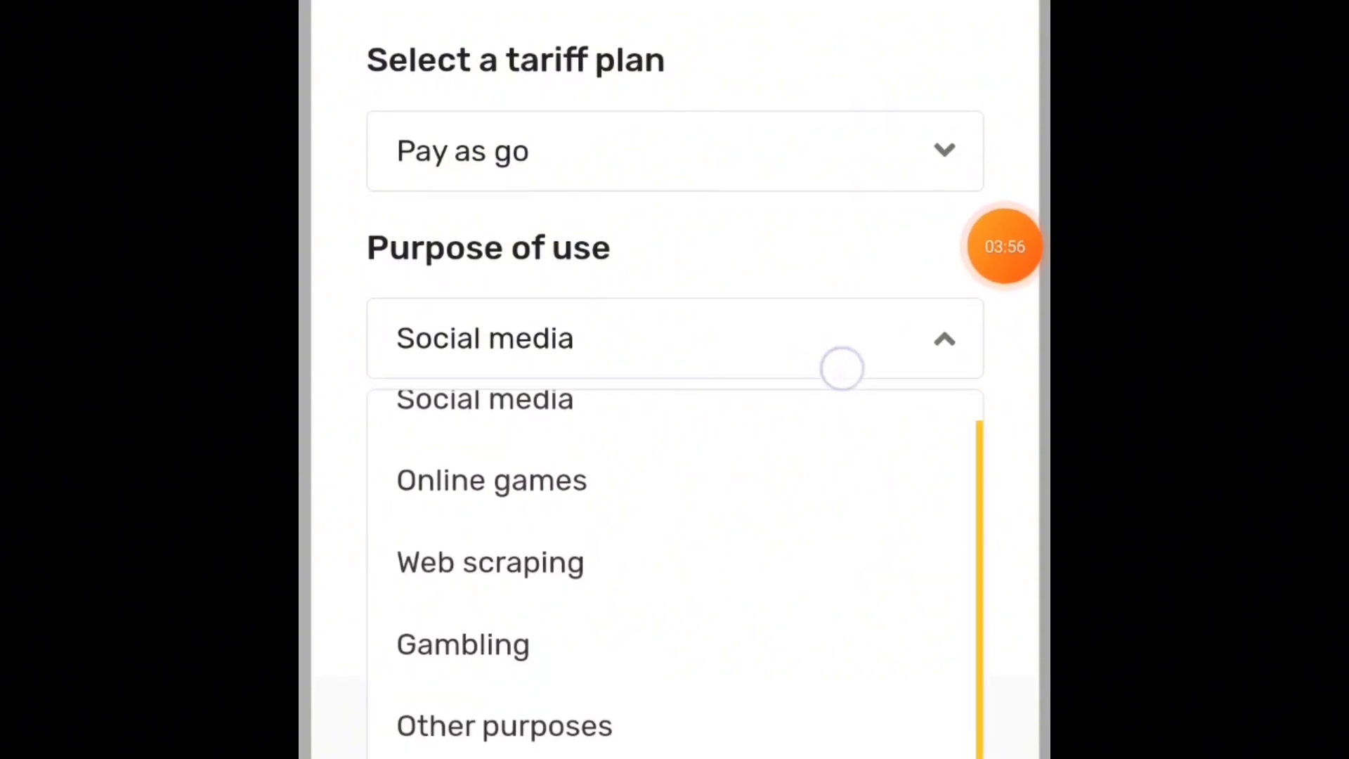
click(504, 726)
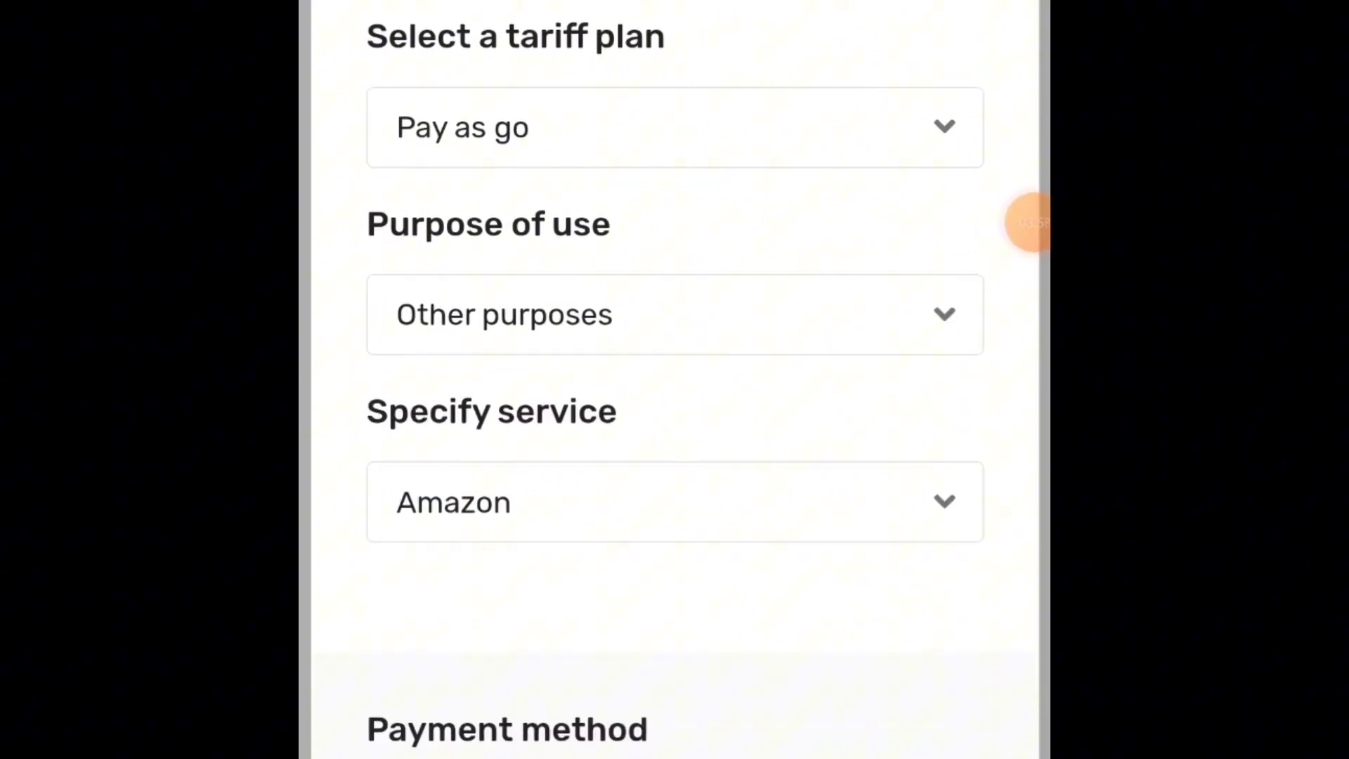
click(675, 501)
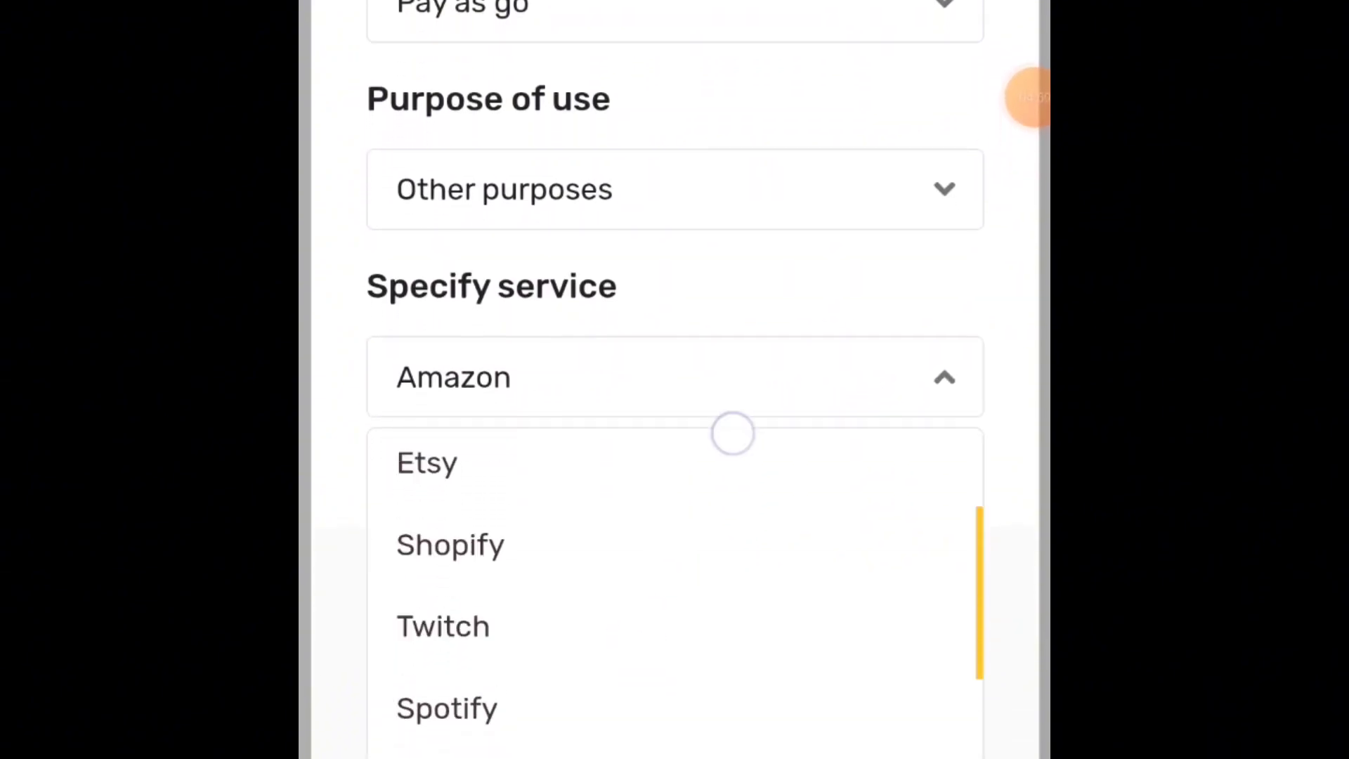
scroll(down, 3)
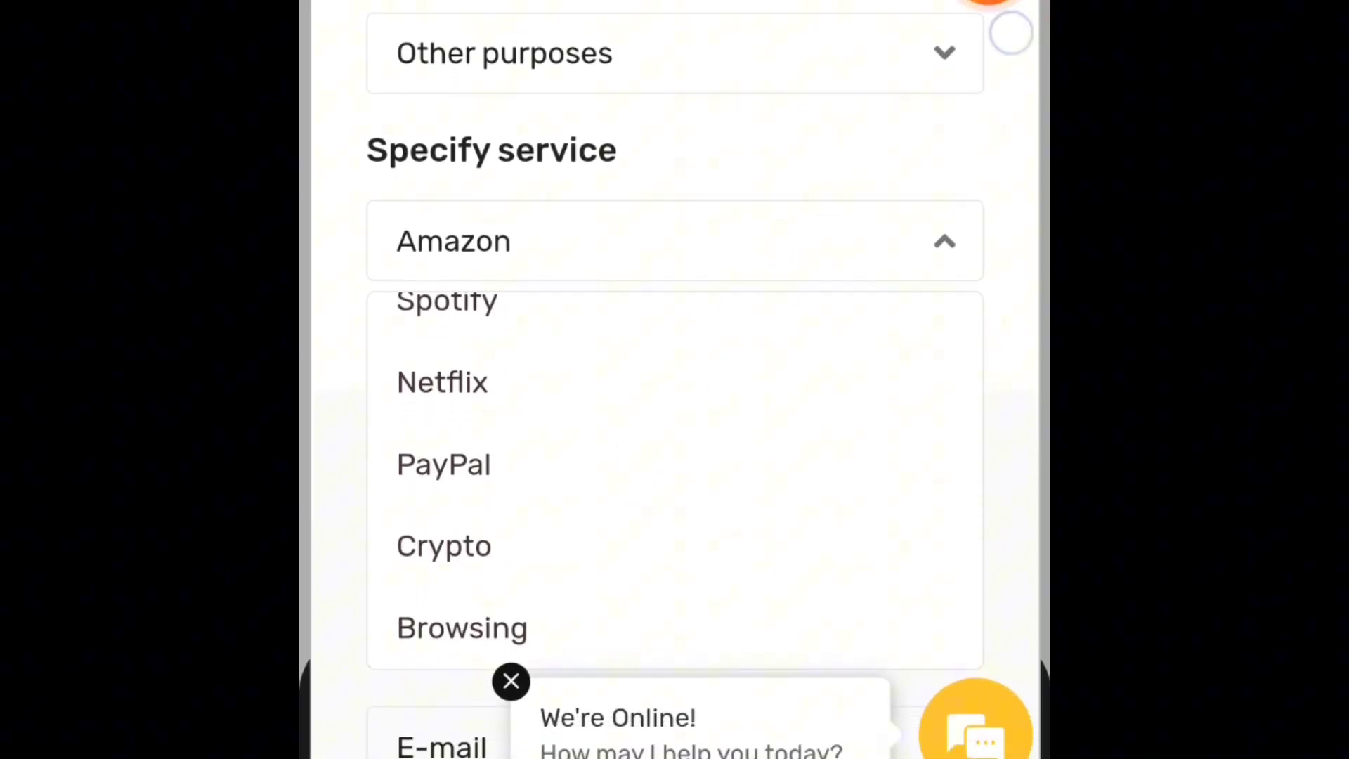
click(443, 545)
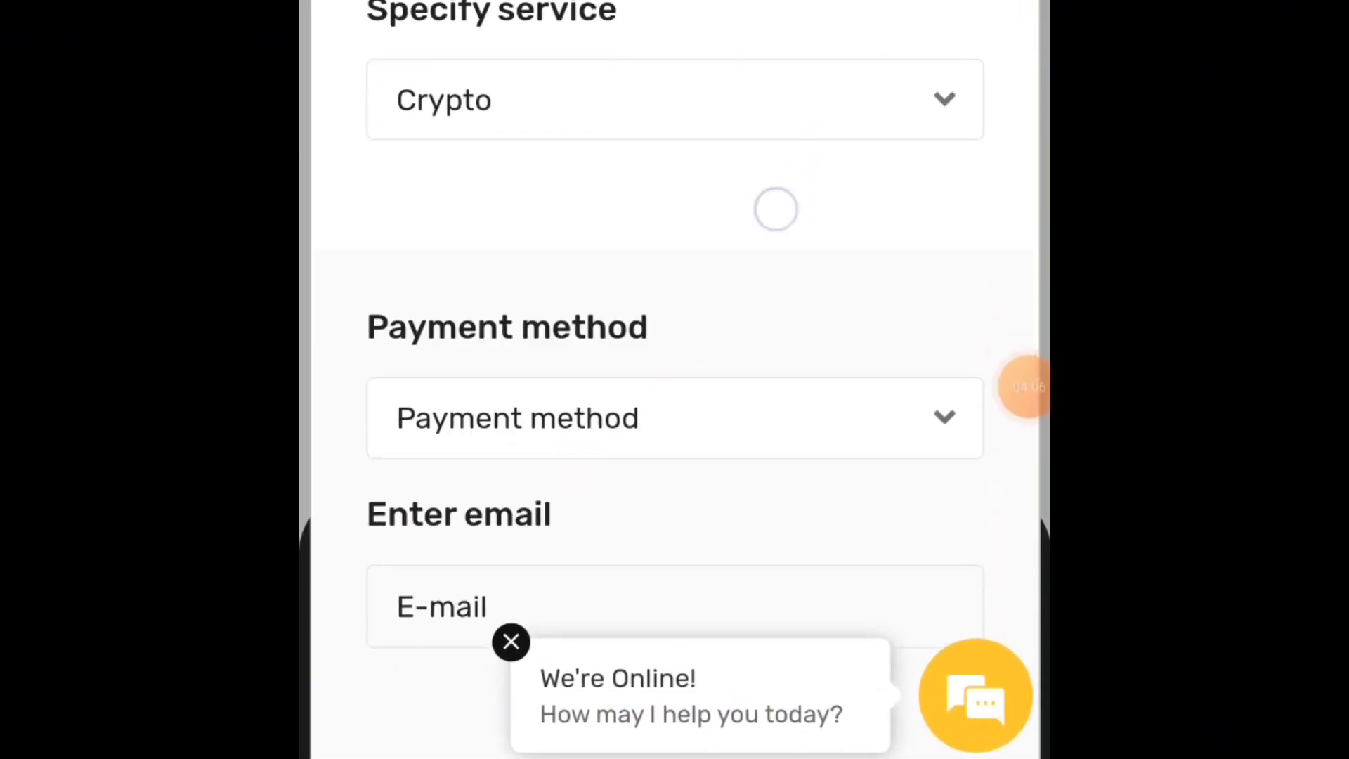
- Select TRX, TON, Matic, CGPT as the payment method and enter the contact email
click(674, 418)
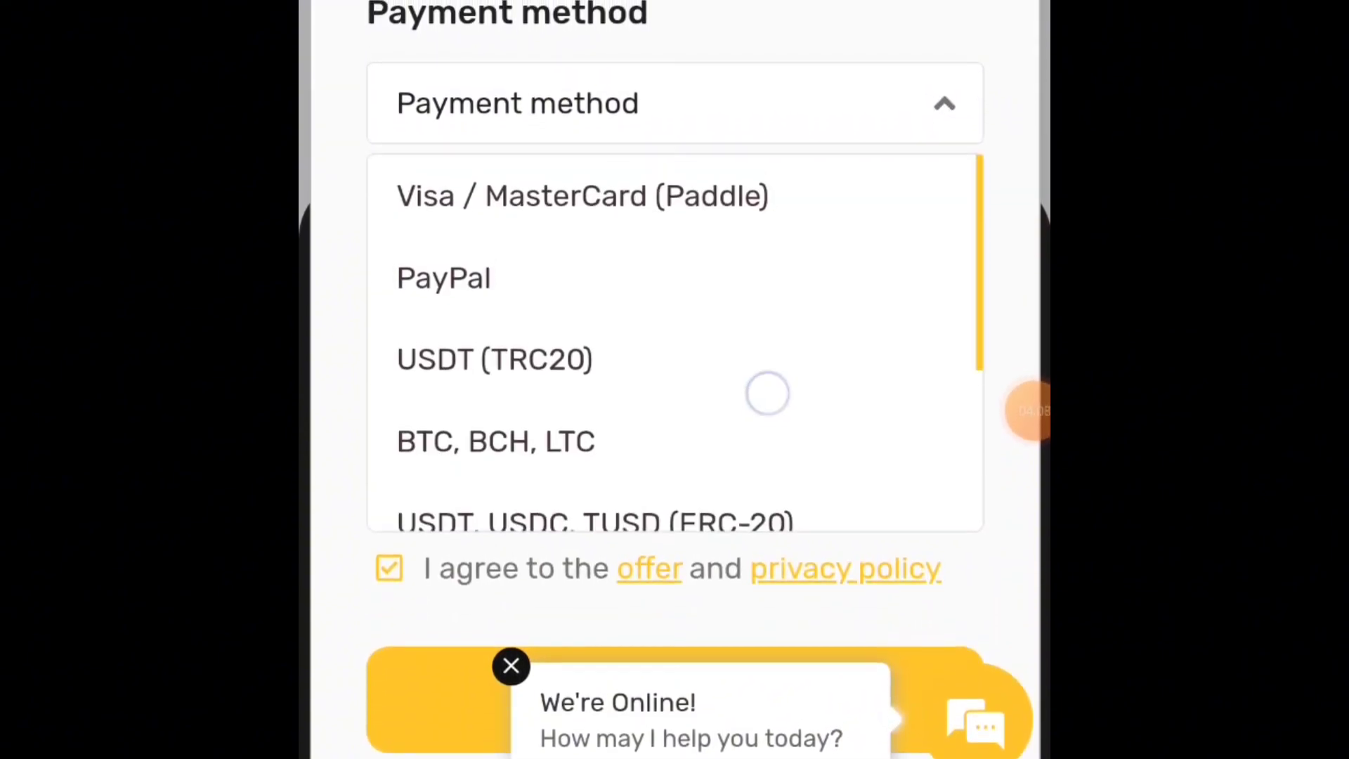
scroll(down, 3)
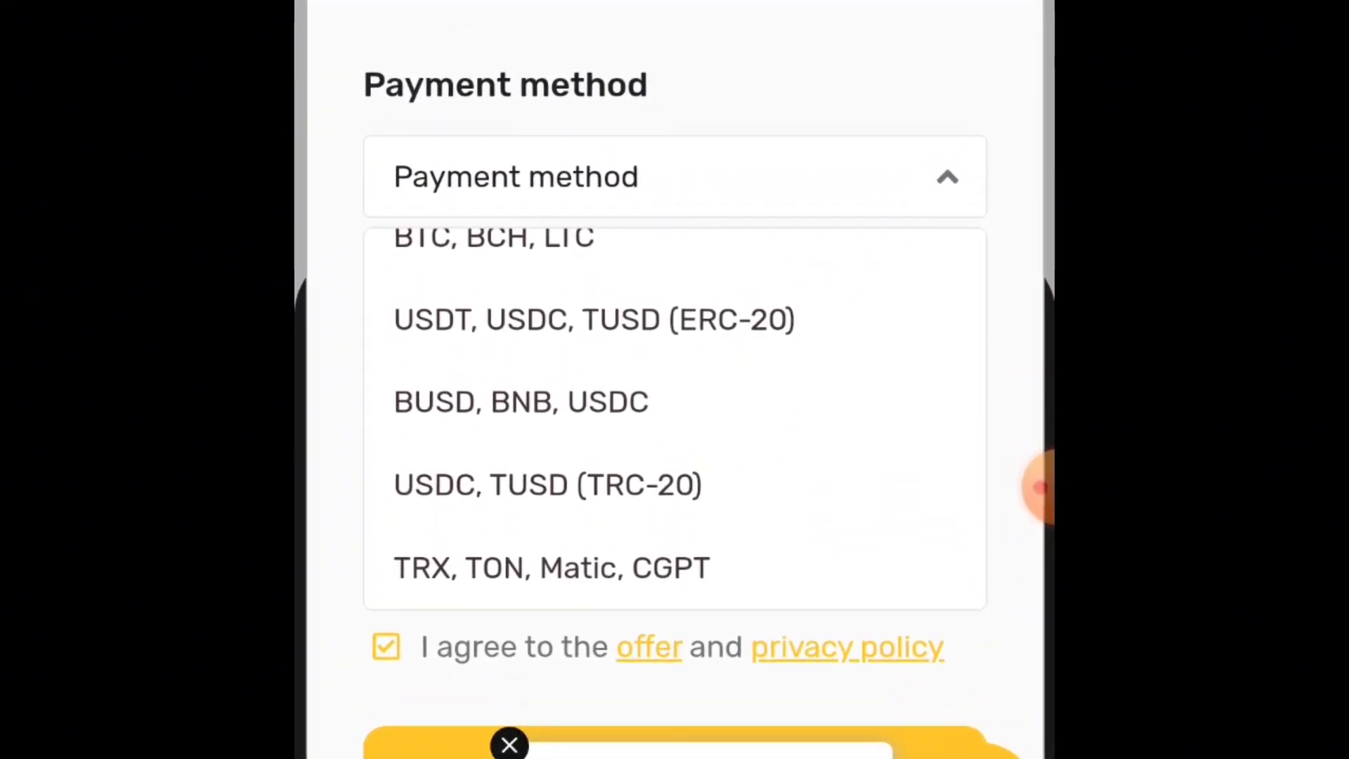
click(552, 567)
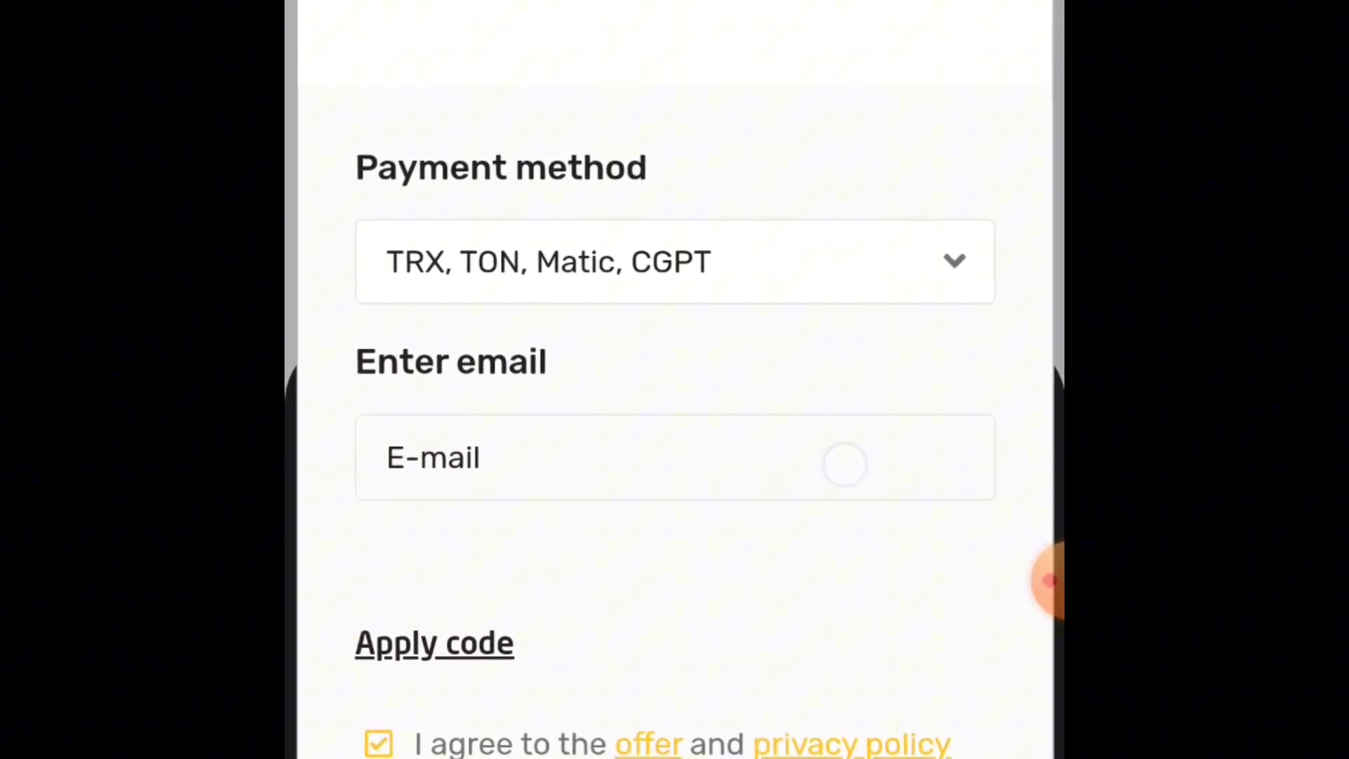
click(675, 457)
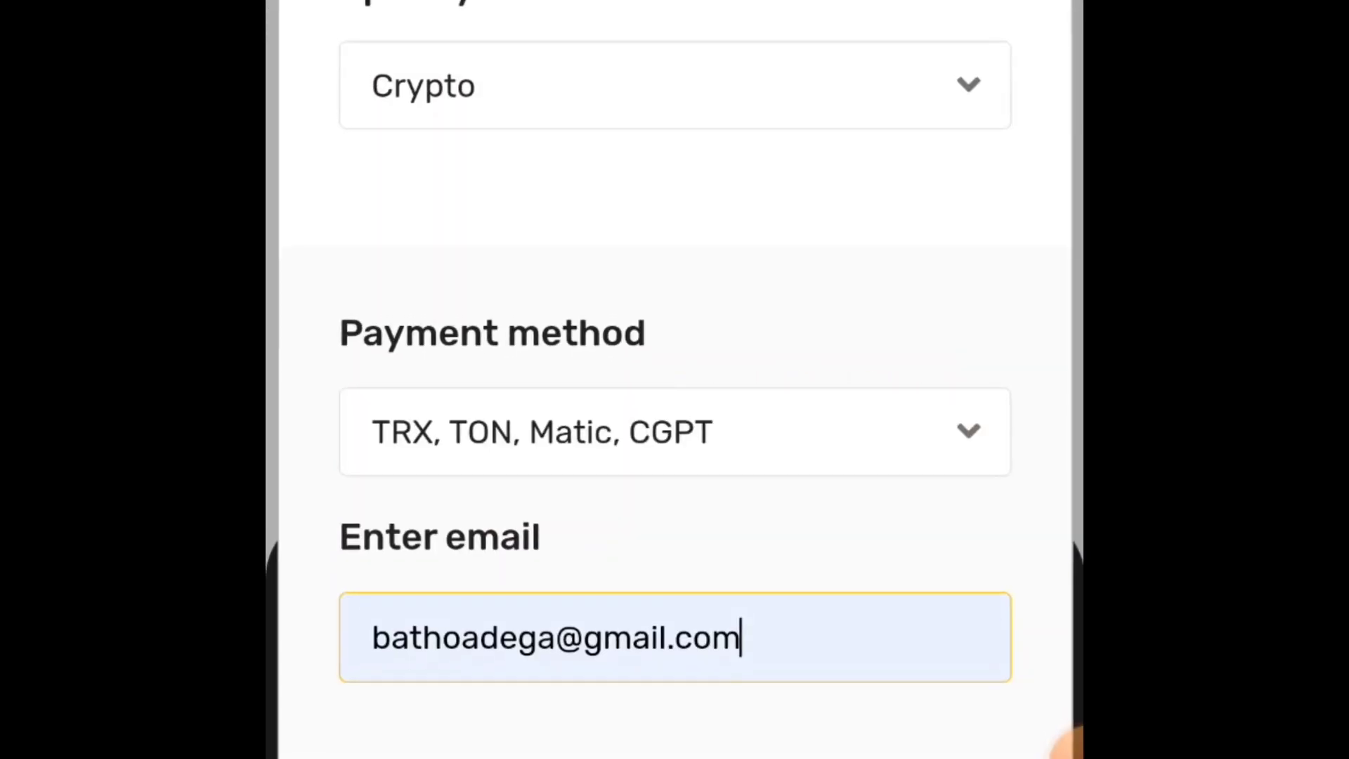
scroll(down, 3)
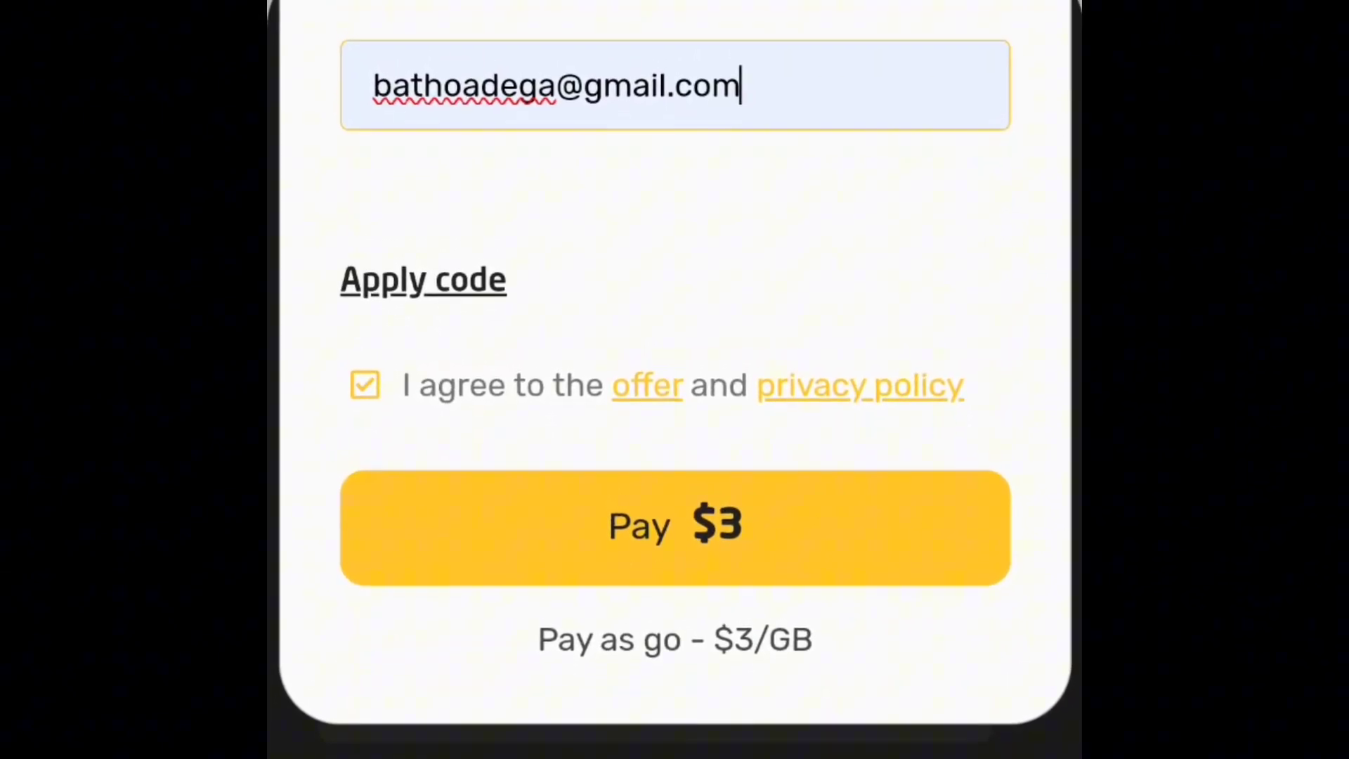
- Apply promo code ashtrobe to drop the price to $2.70 and pay
click(422, 278)
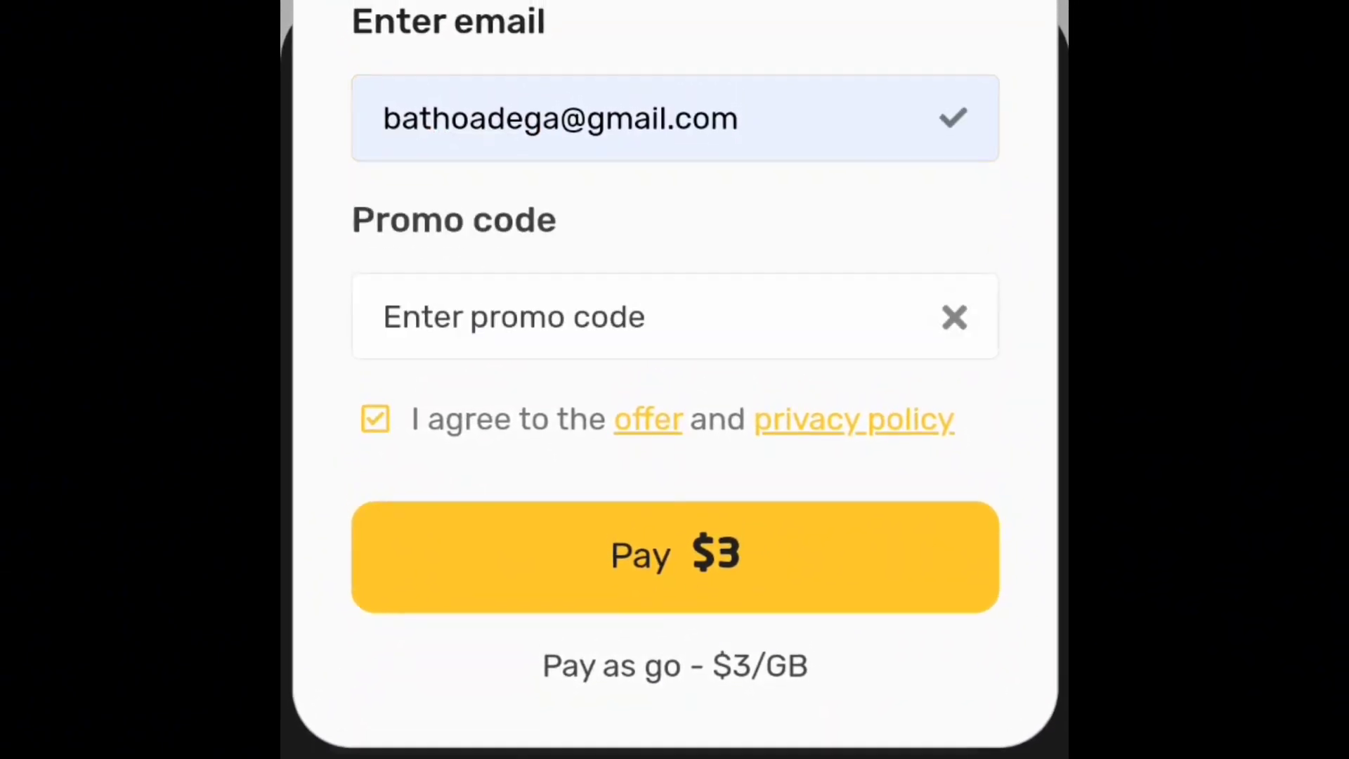
click(675, 316)
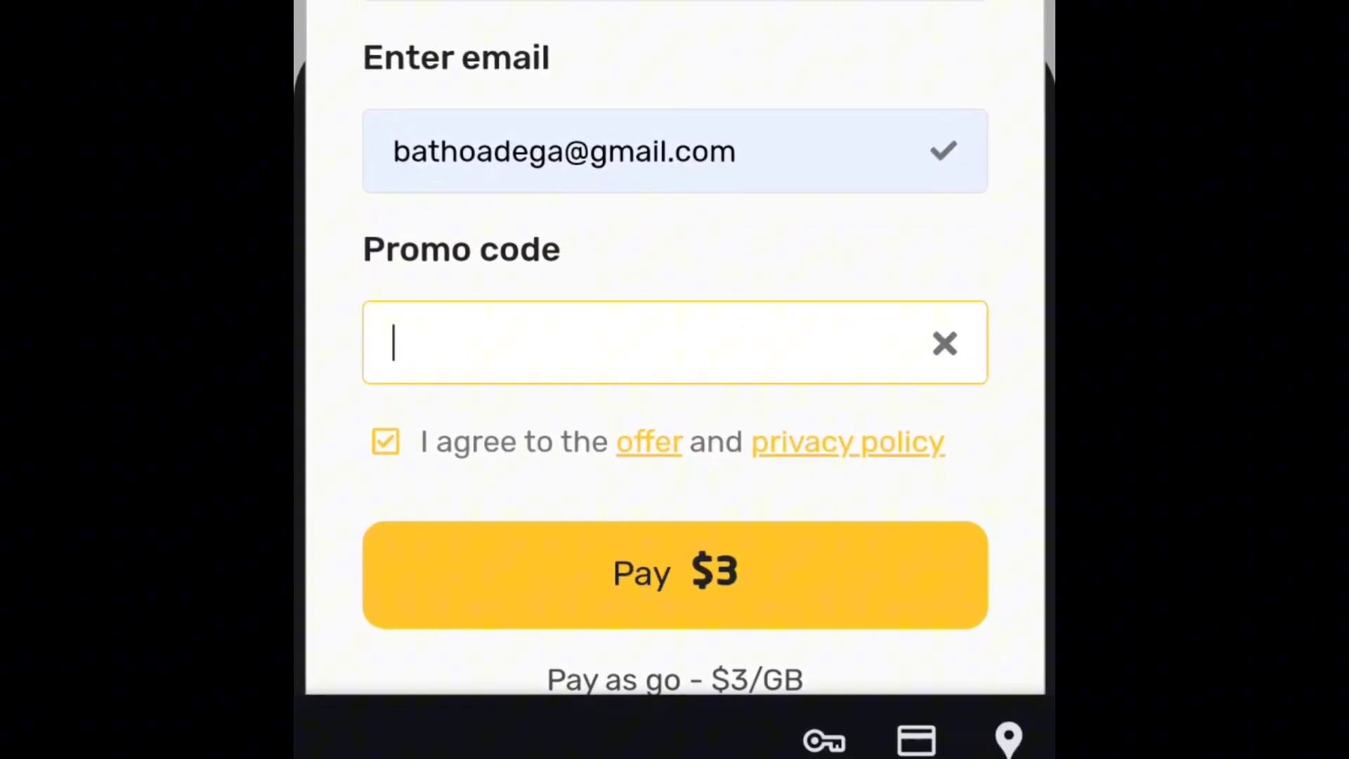
text(ashtrobe)
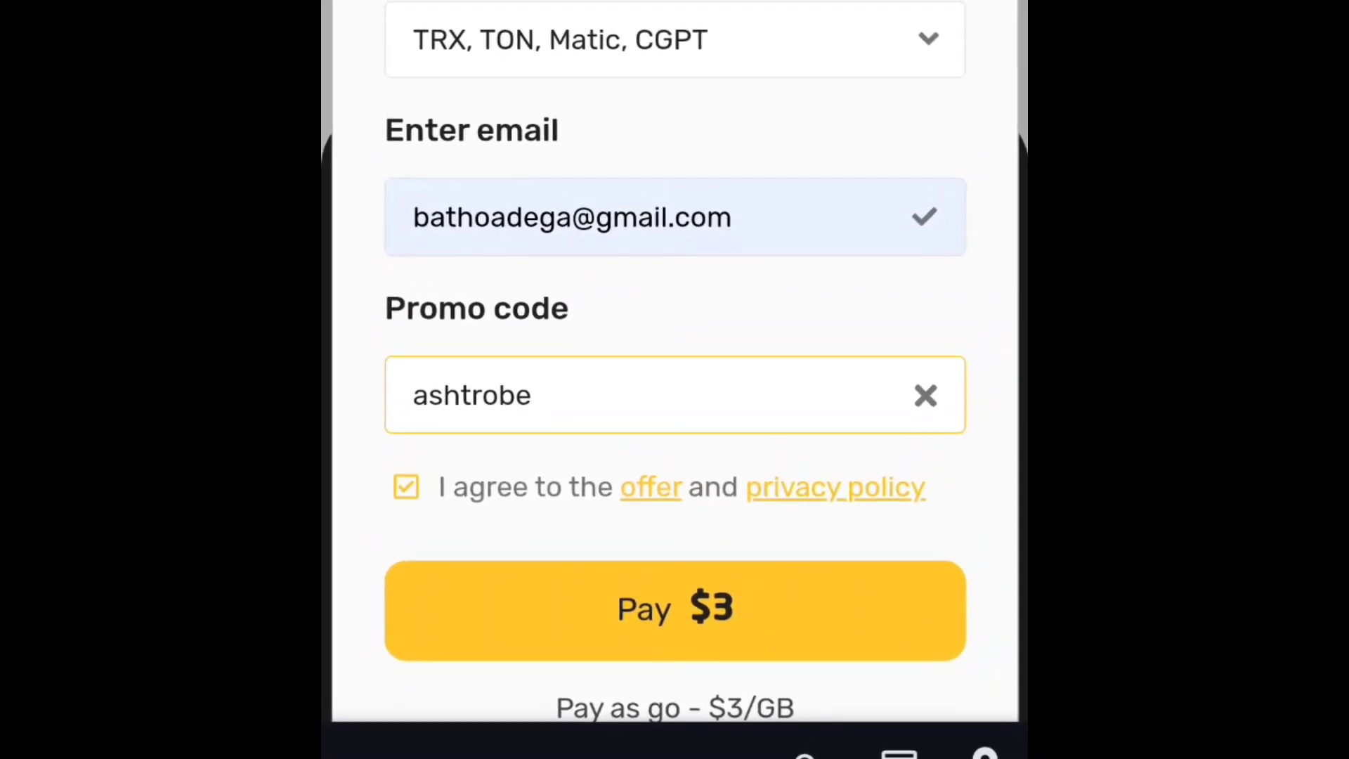
click(675, 609)
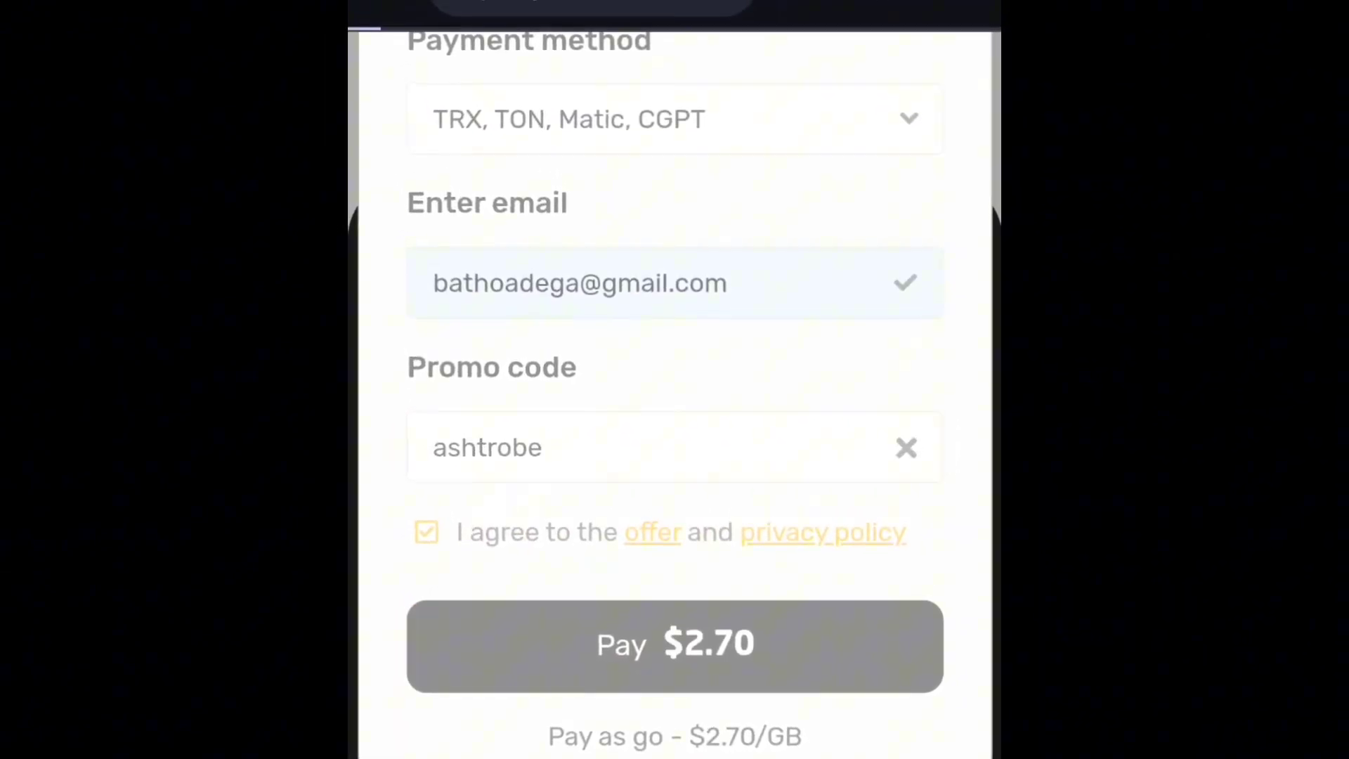
click(674, 645)
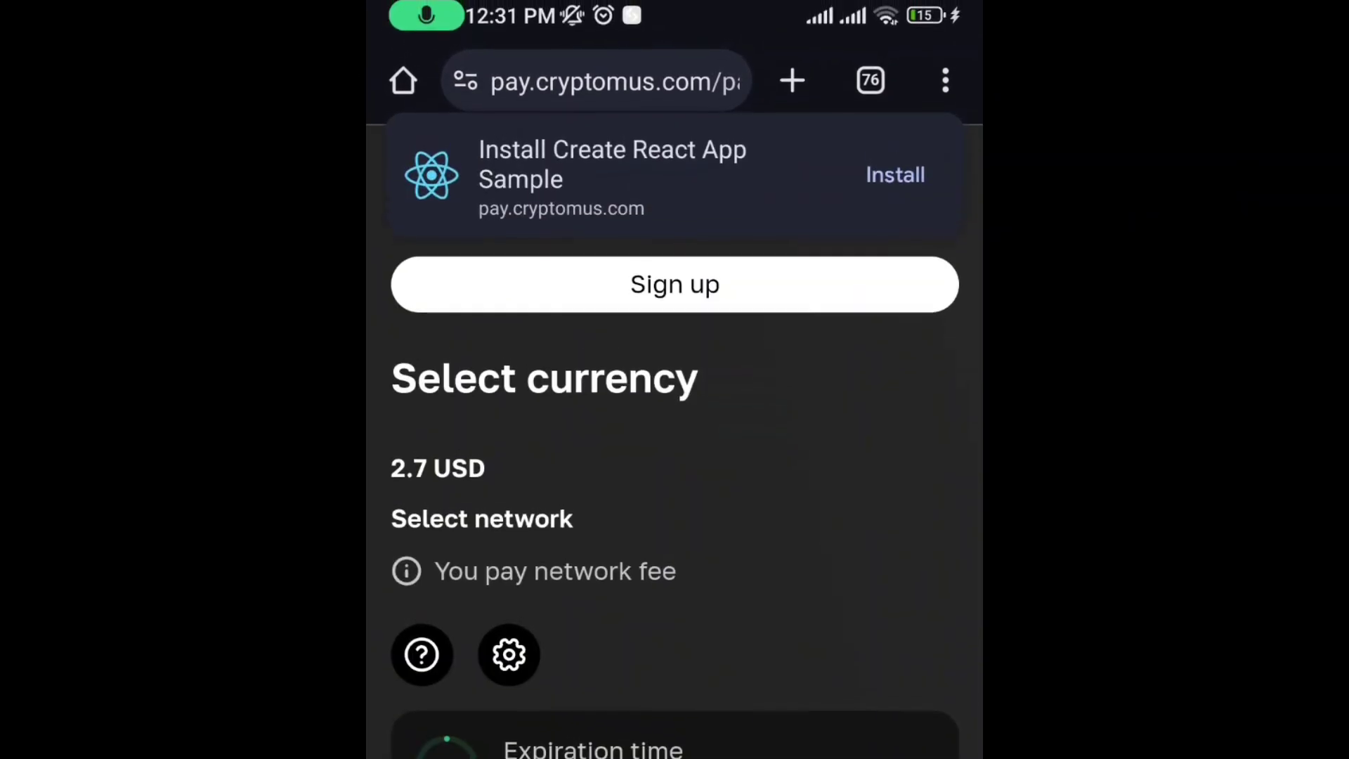
- Pick TON as the Cryptomus payment currency for the 2.7 USD invoice
scroll(down, 3)
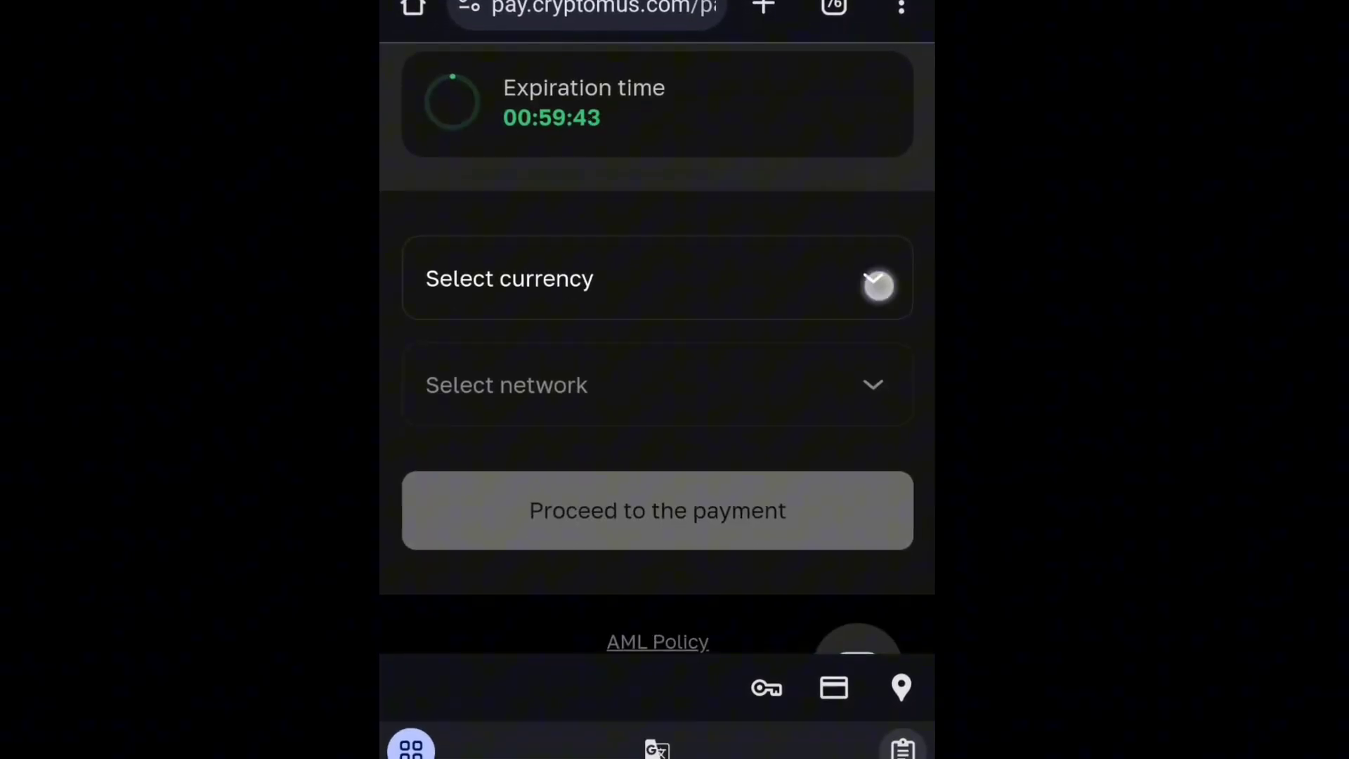
click(658, 278)
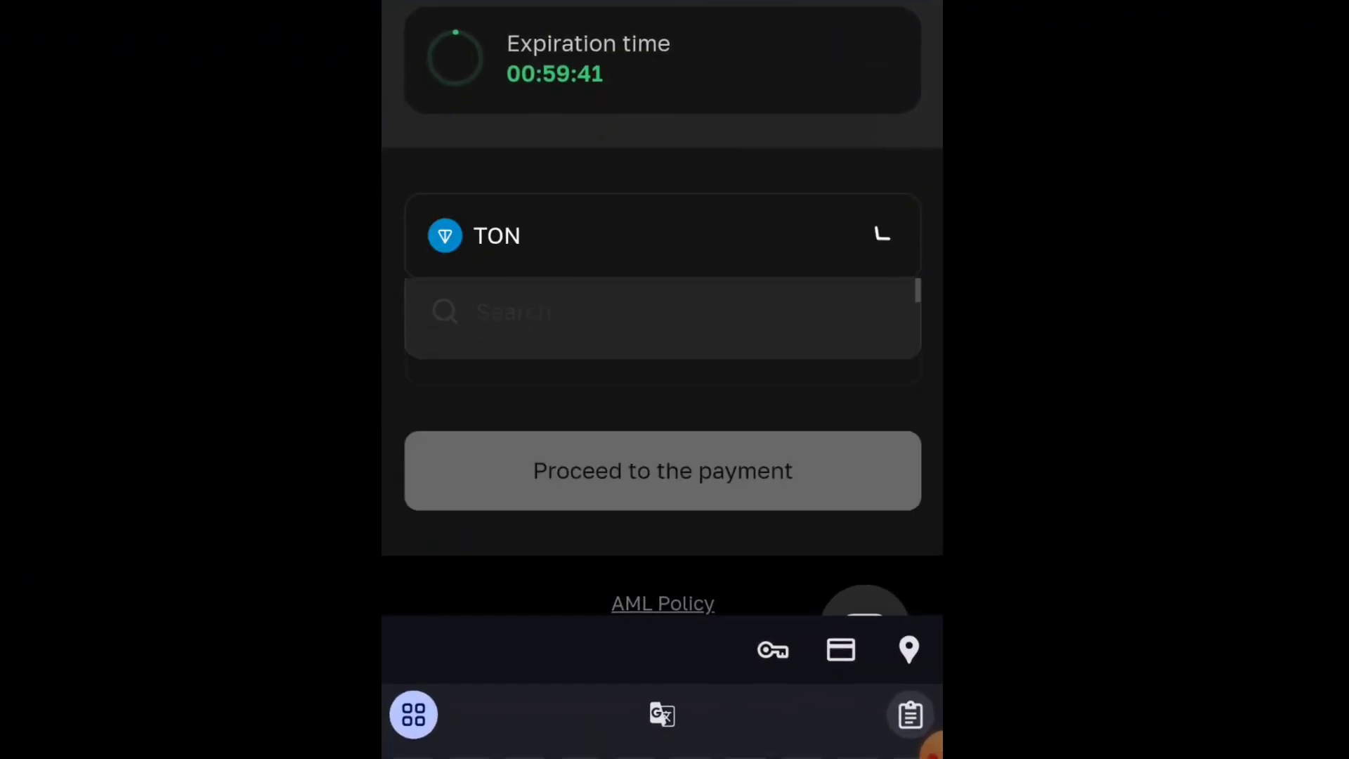
click(663, 312)
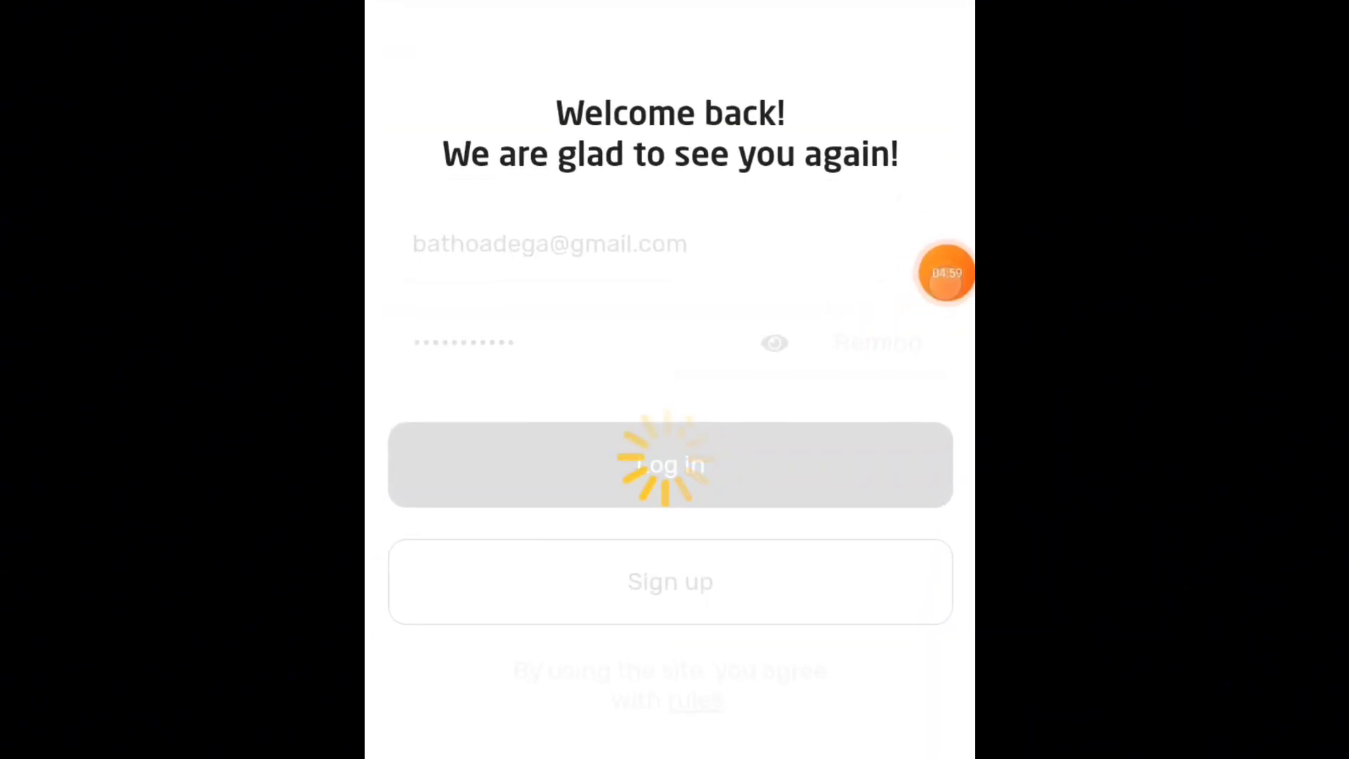
- Open the personal area and scroll to the Resident order's rotating-IP settings
click(670, 465)
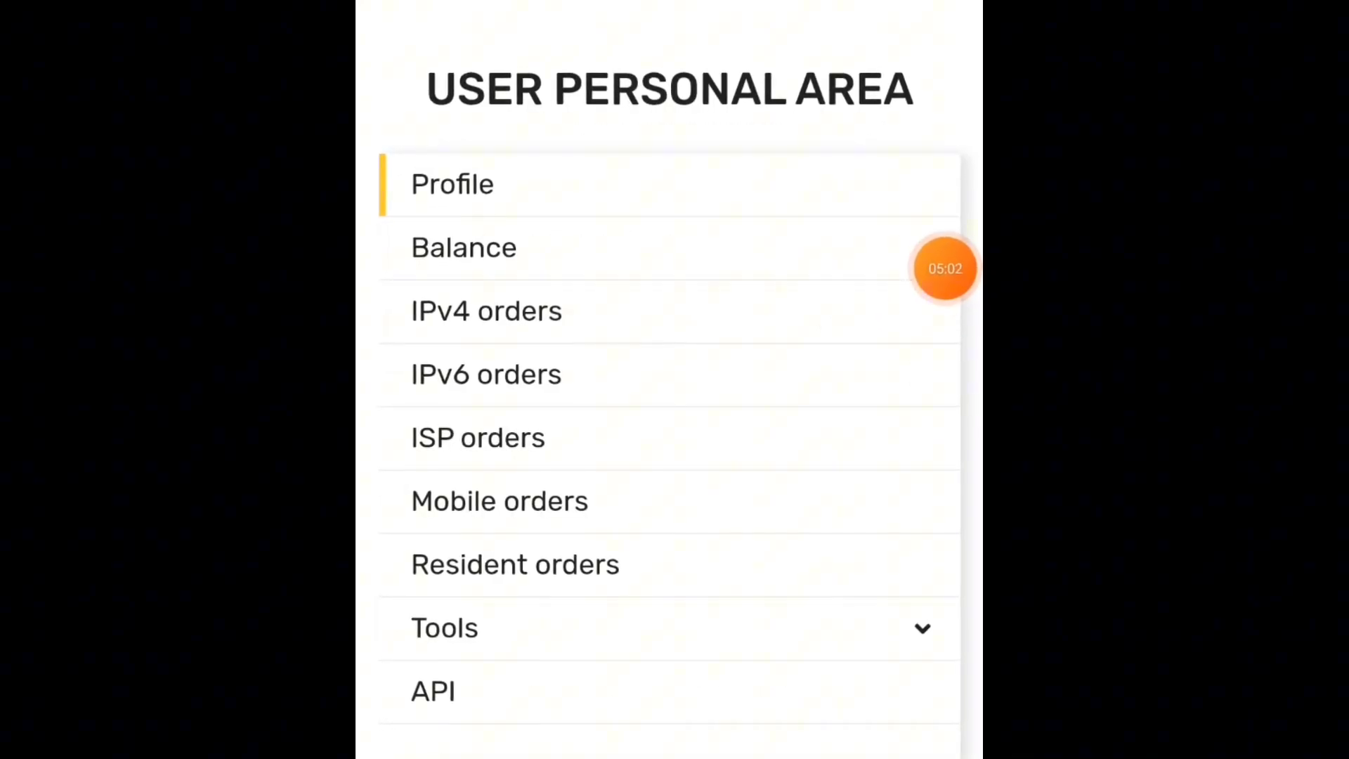
scroll(down, 3)
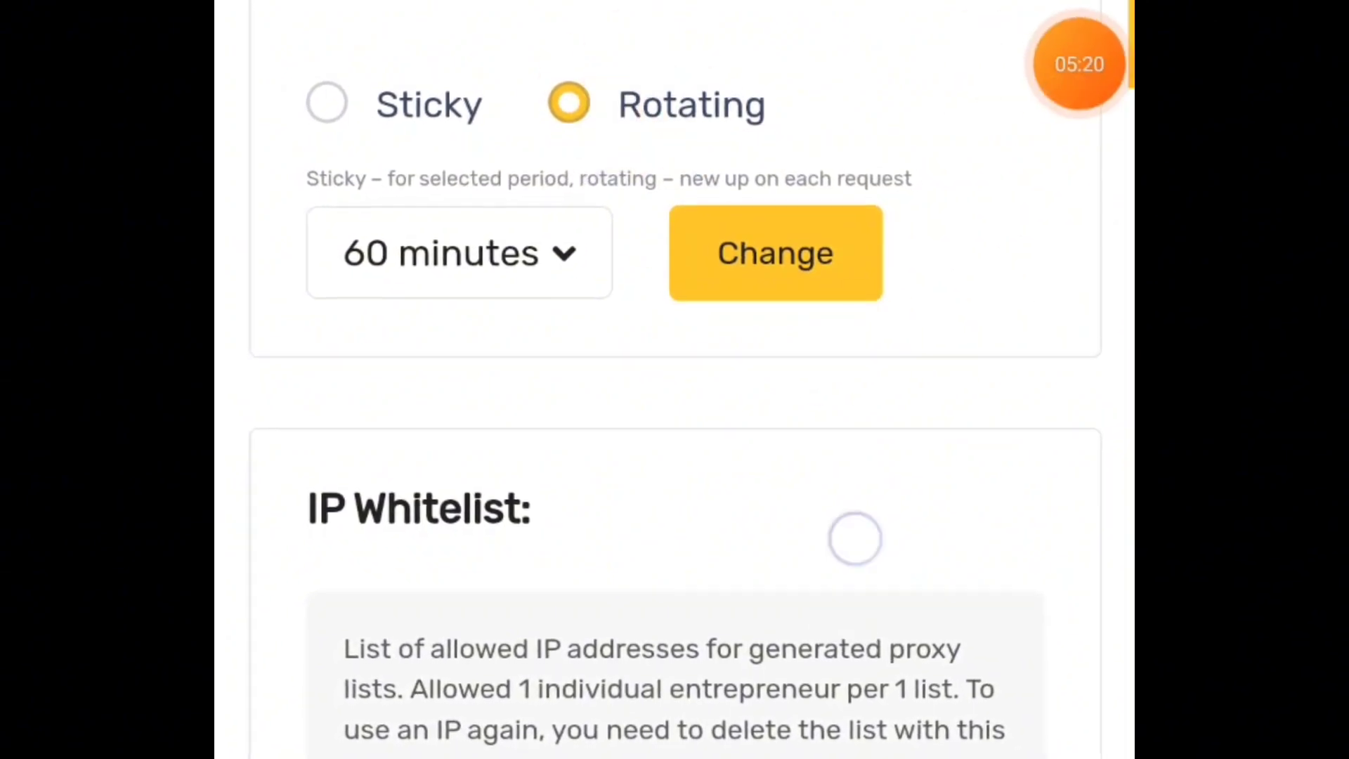
- Name the export list GrassProxy with username & password, File export and Worldwide country
scroll(down, 3)
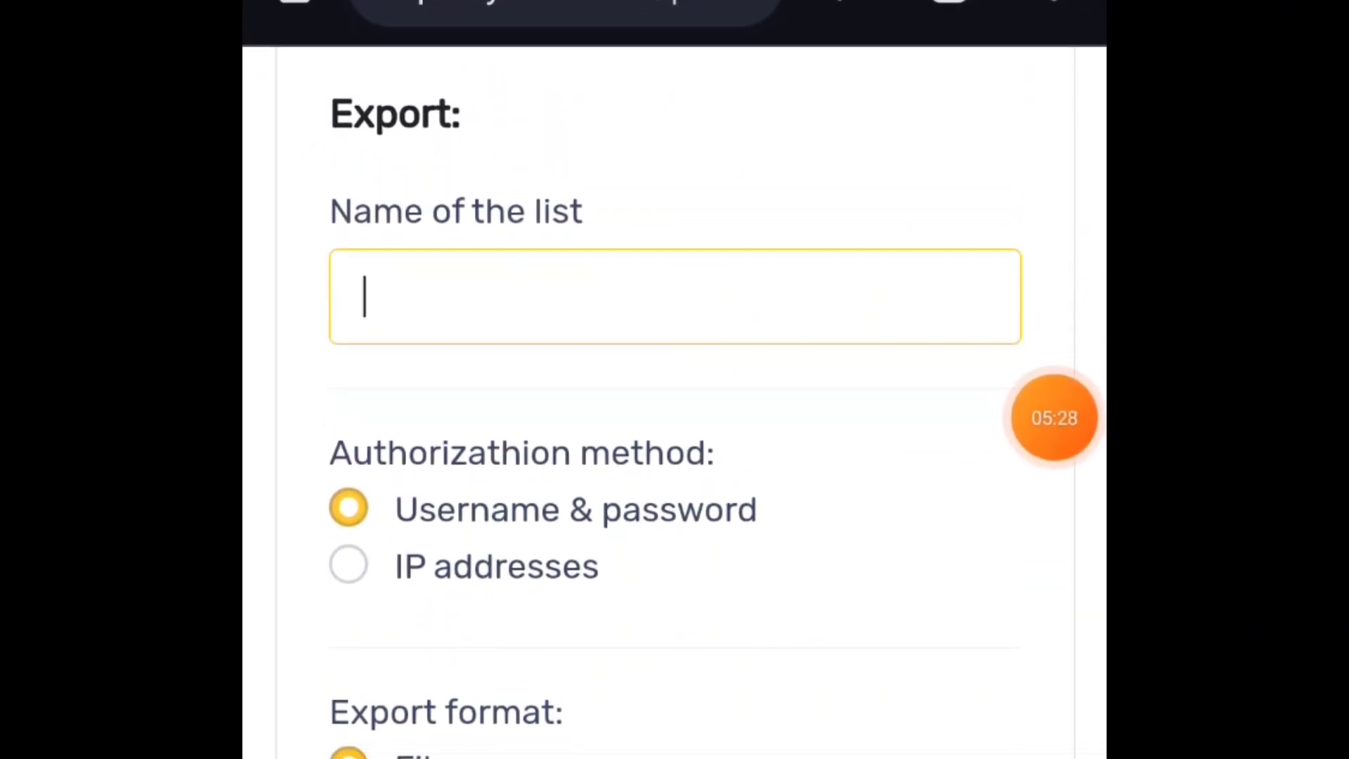
text(G)
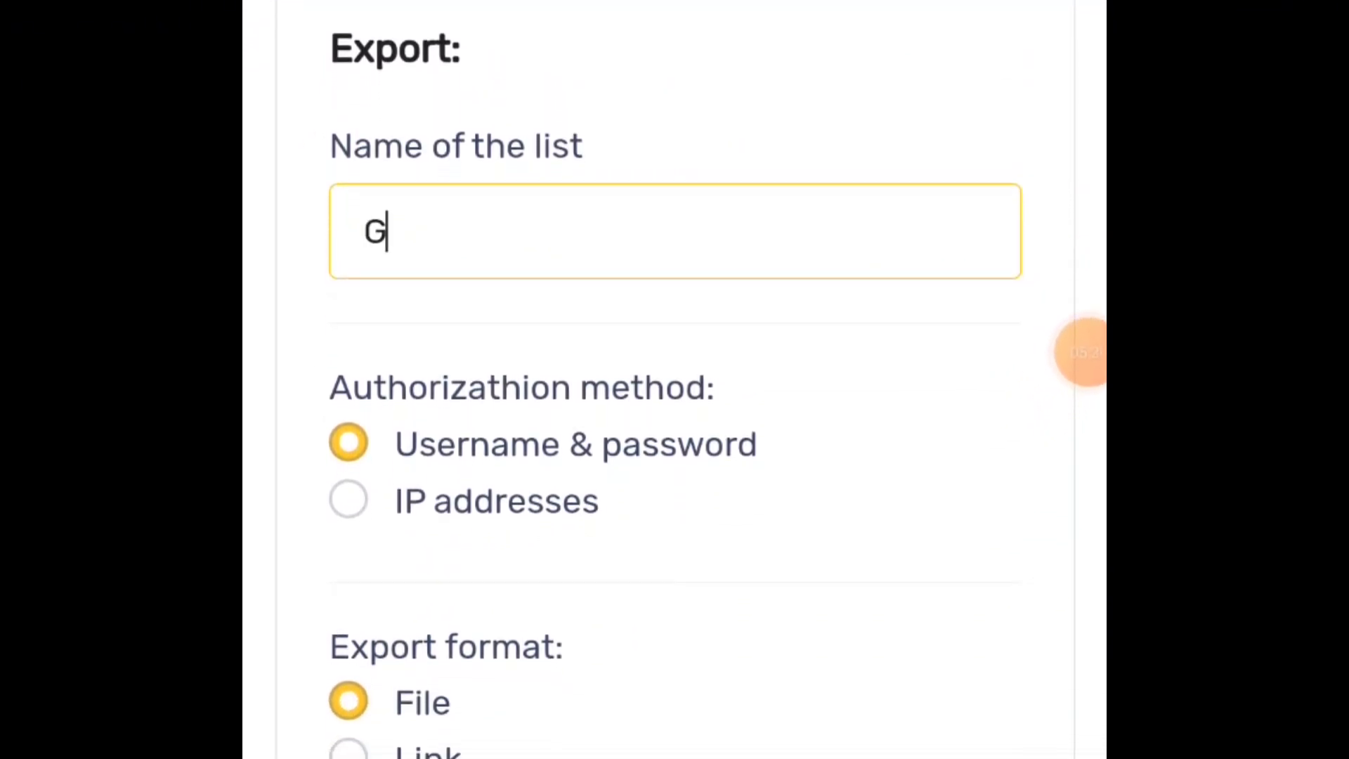
text(rassProxy)
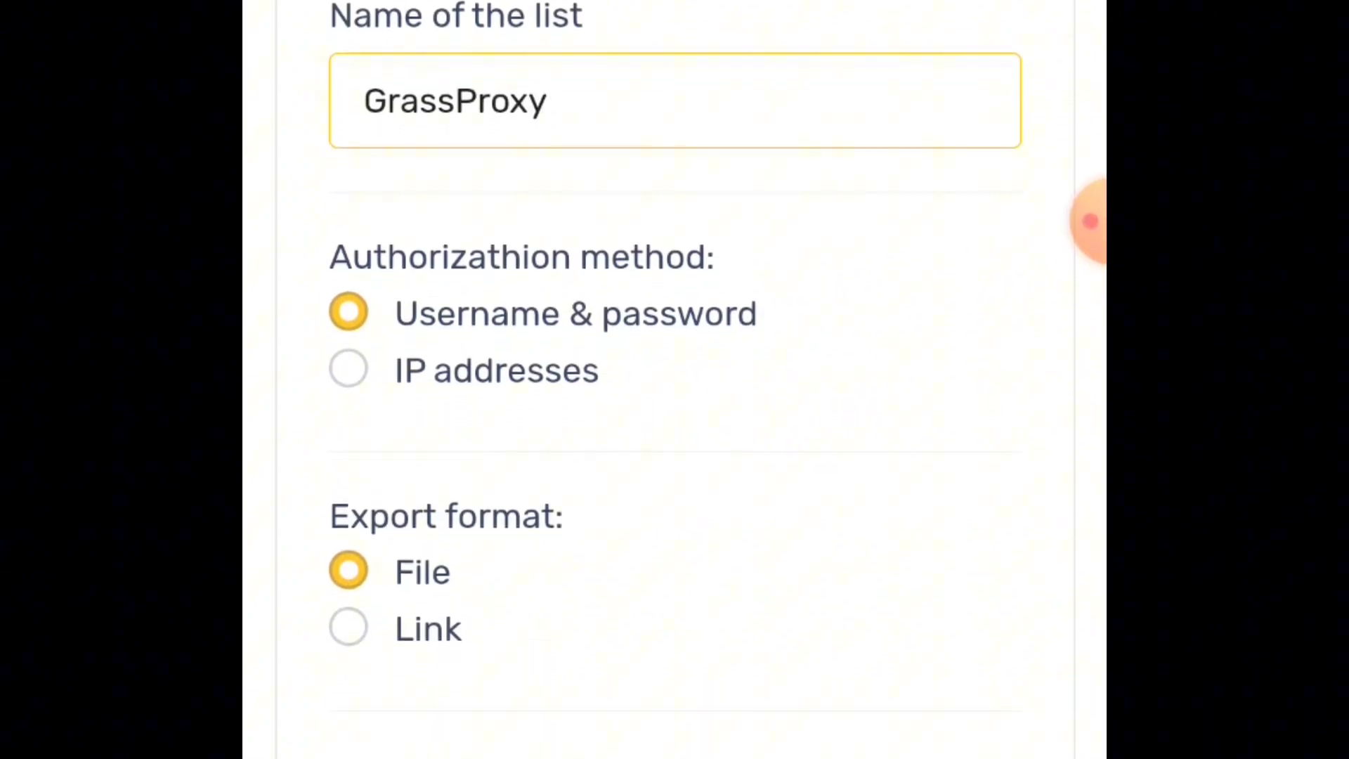
scroll(down, 3)
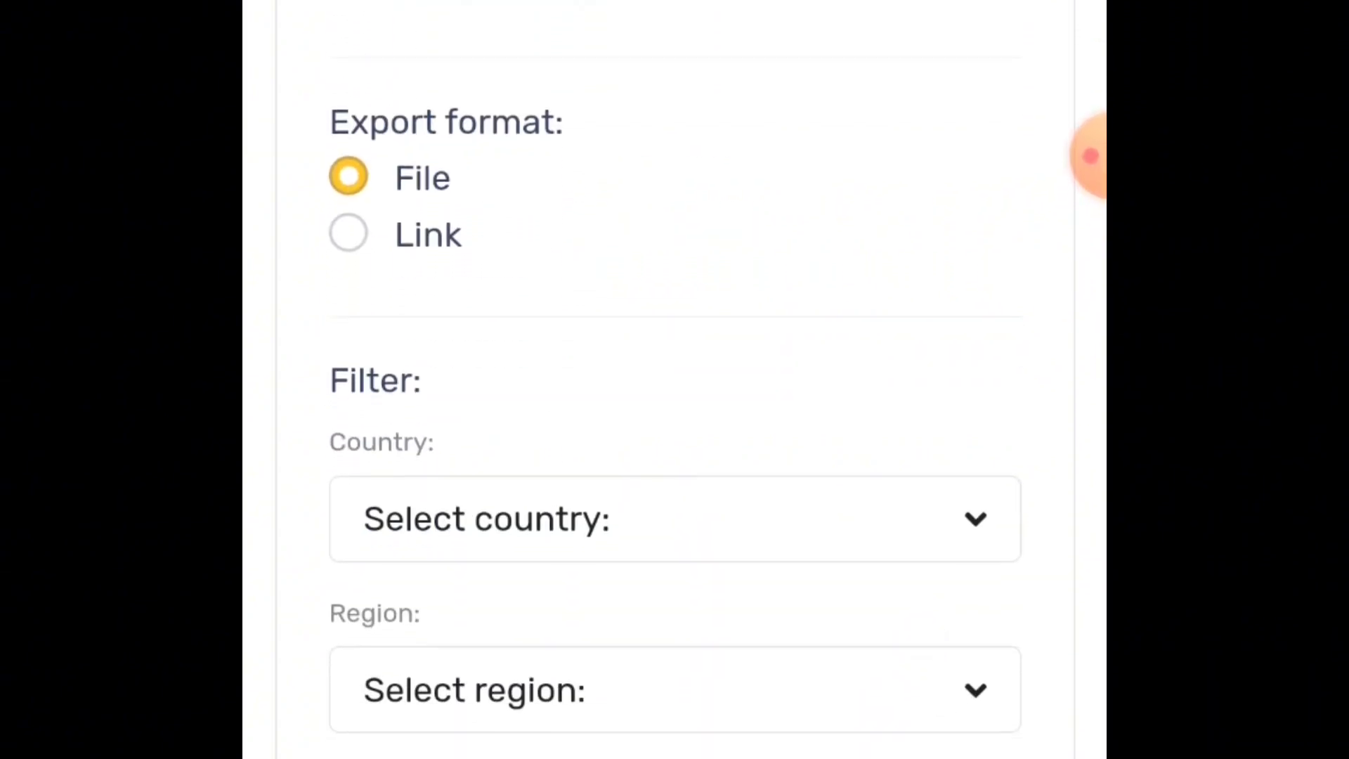
scroll(down, 3)
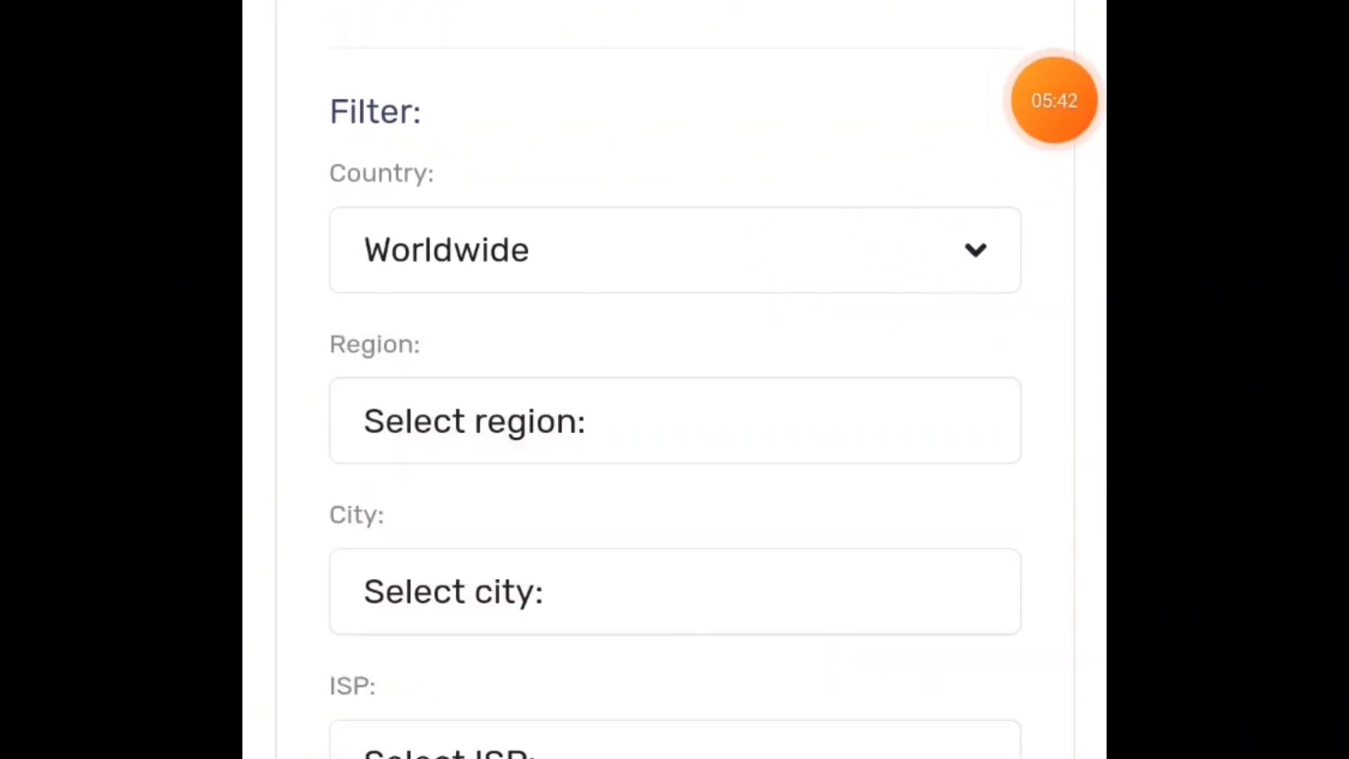
scroll(down, 3)
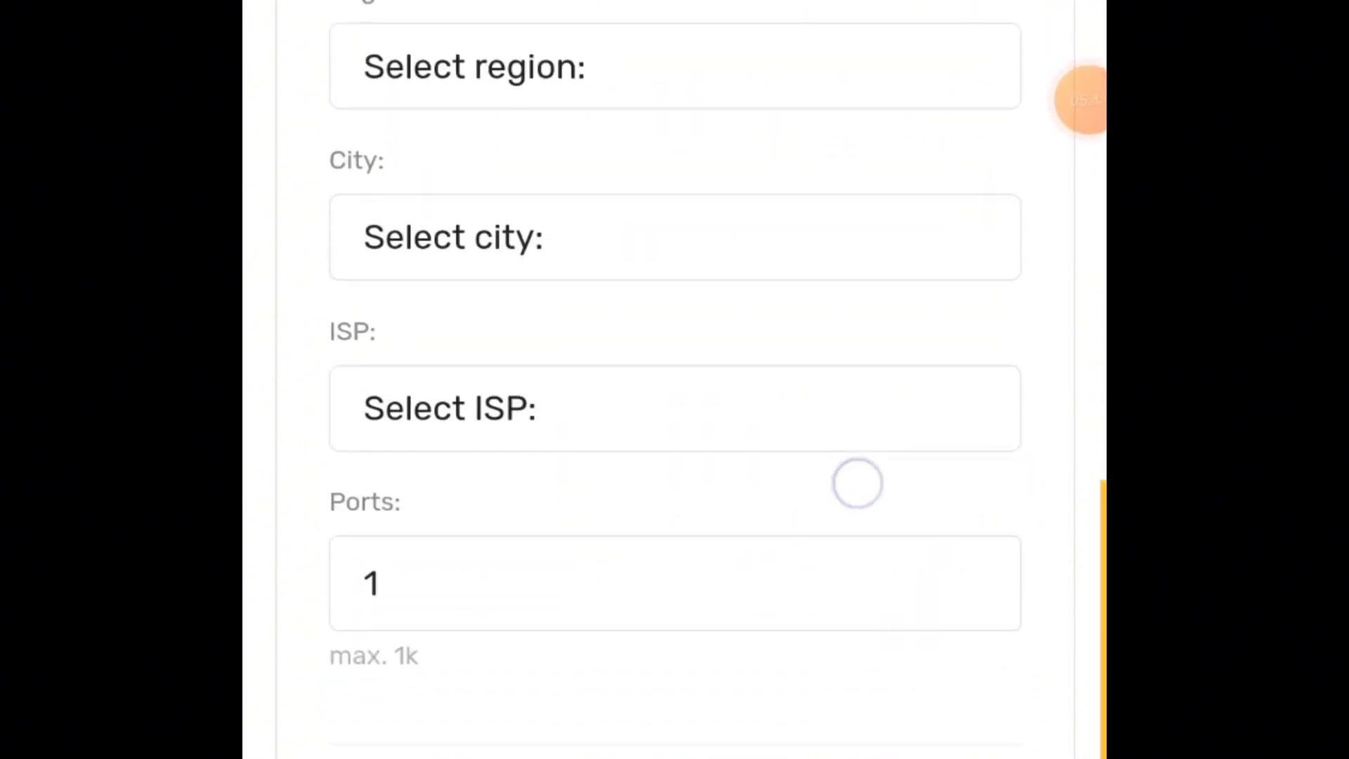
scroll(down, 3)
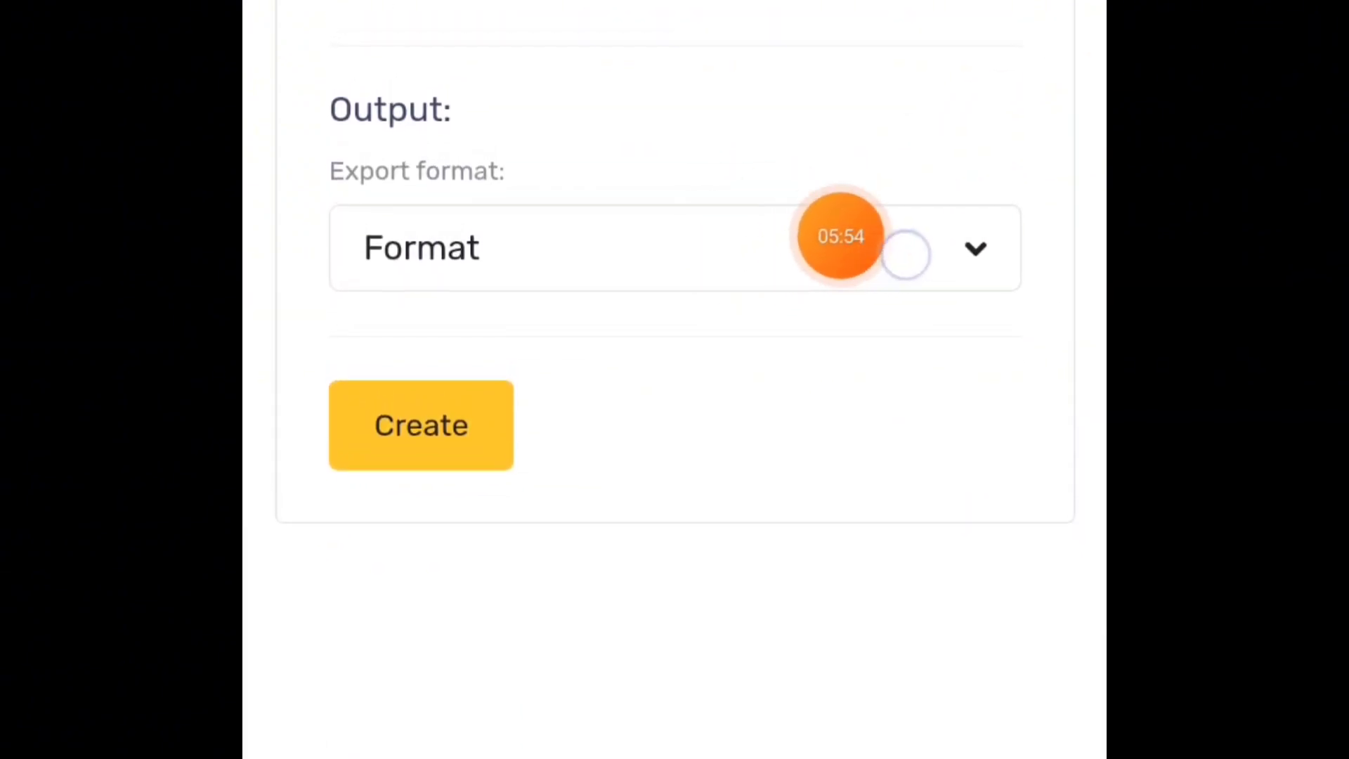
click(675, 247)
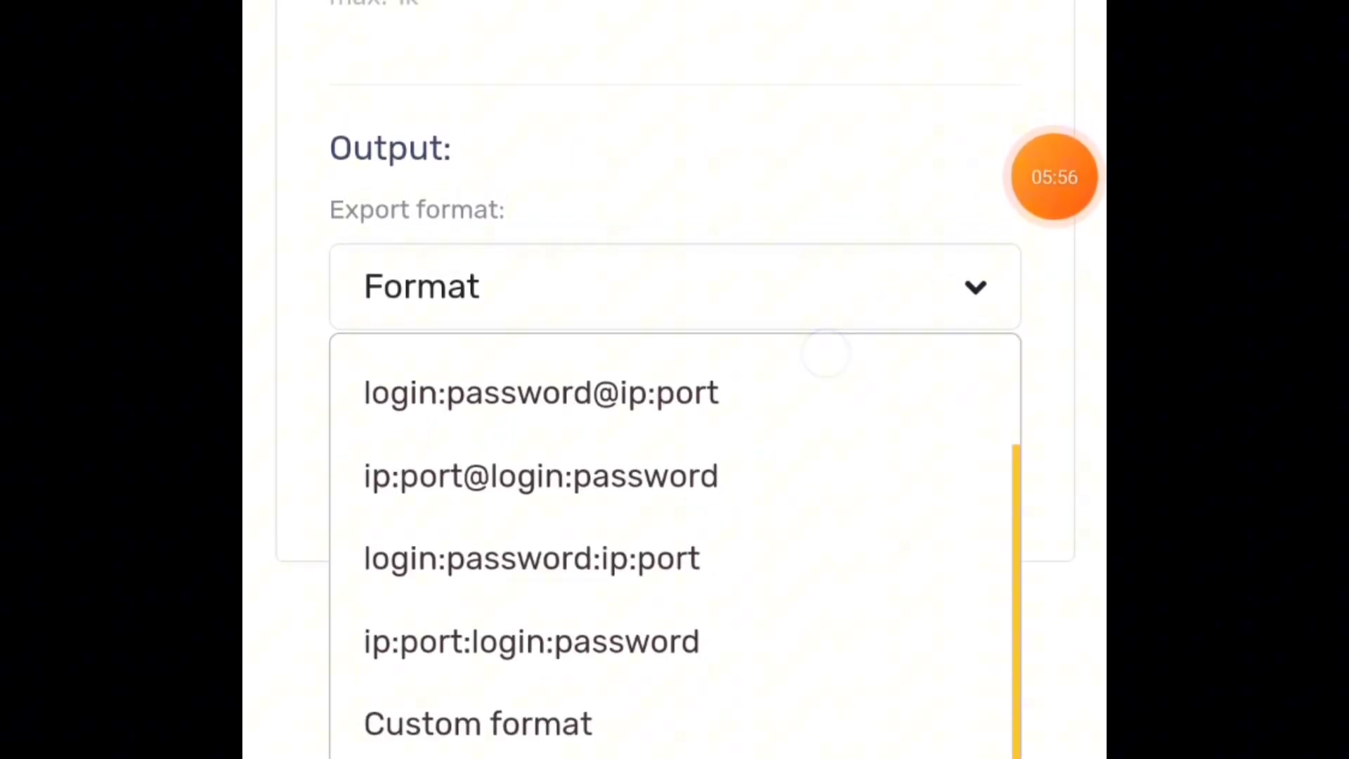
click(476, 723)
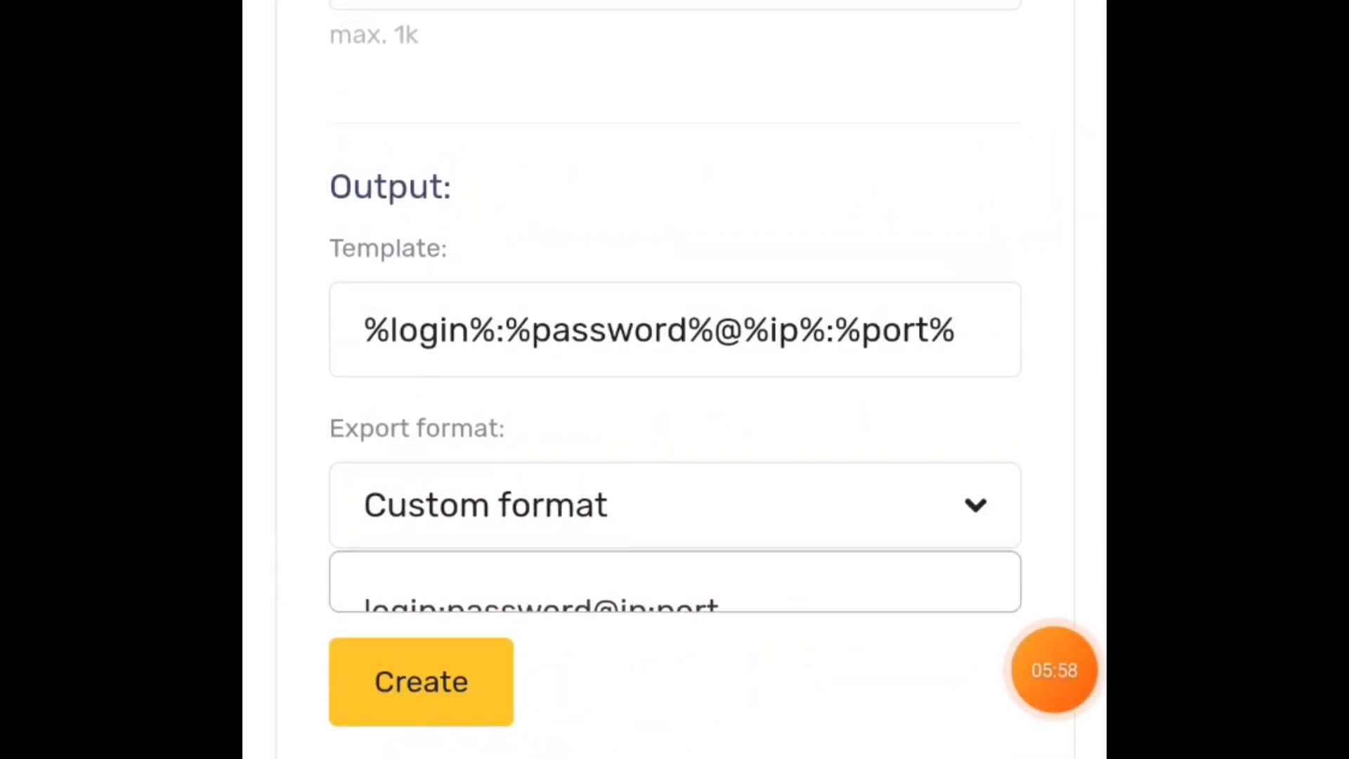
click(675, 329)
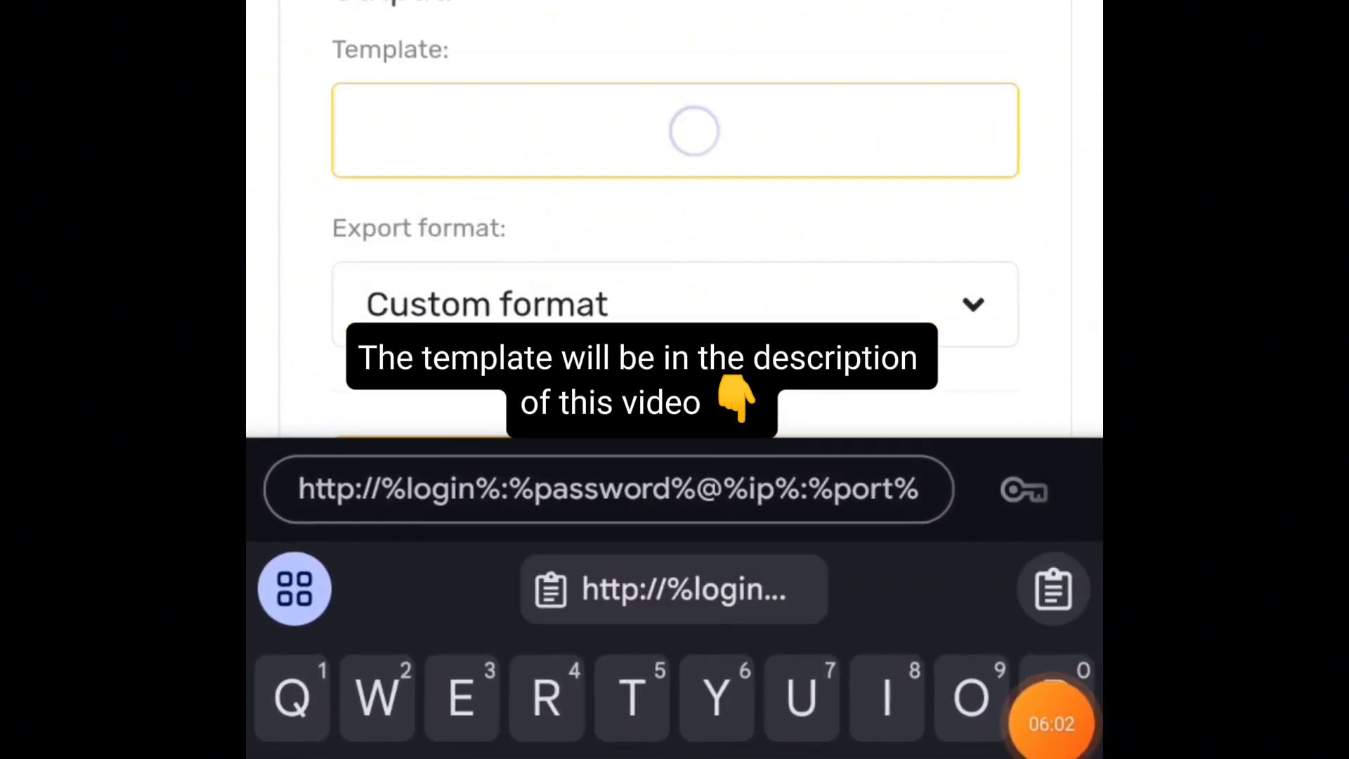
click(674, 590)
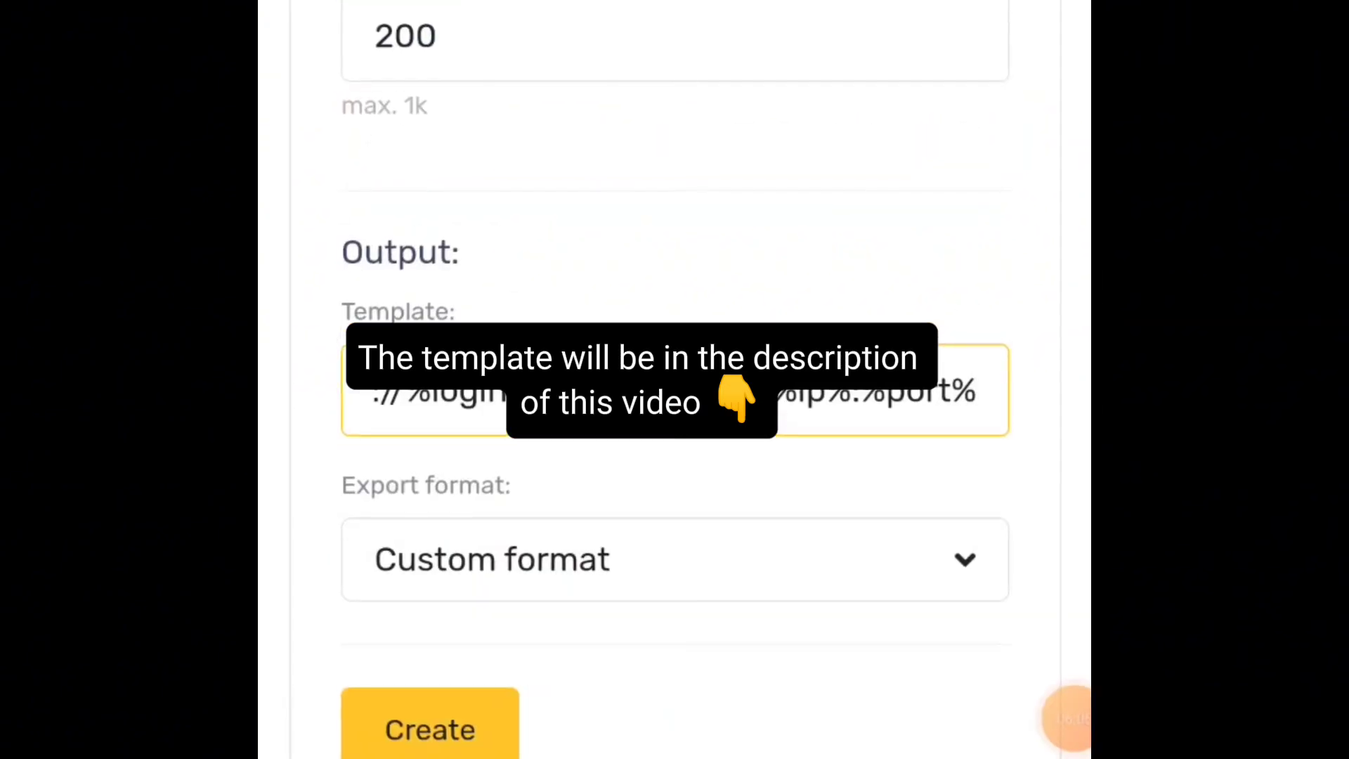
scroll(down, 3)
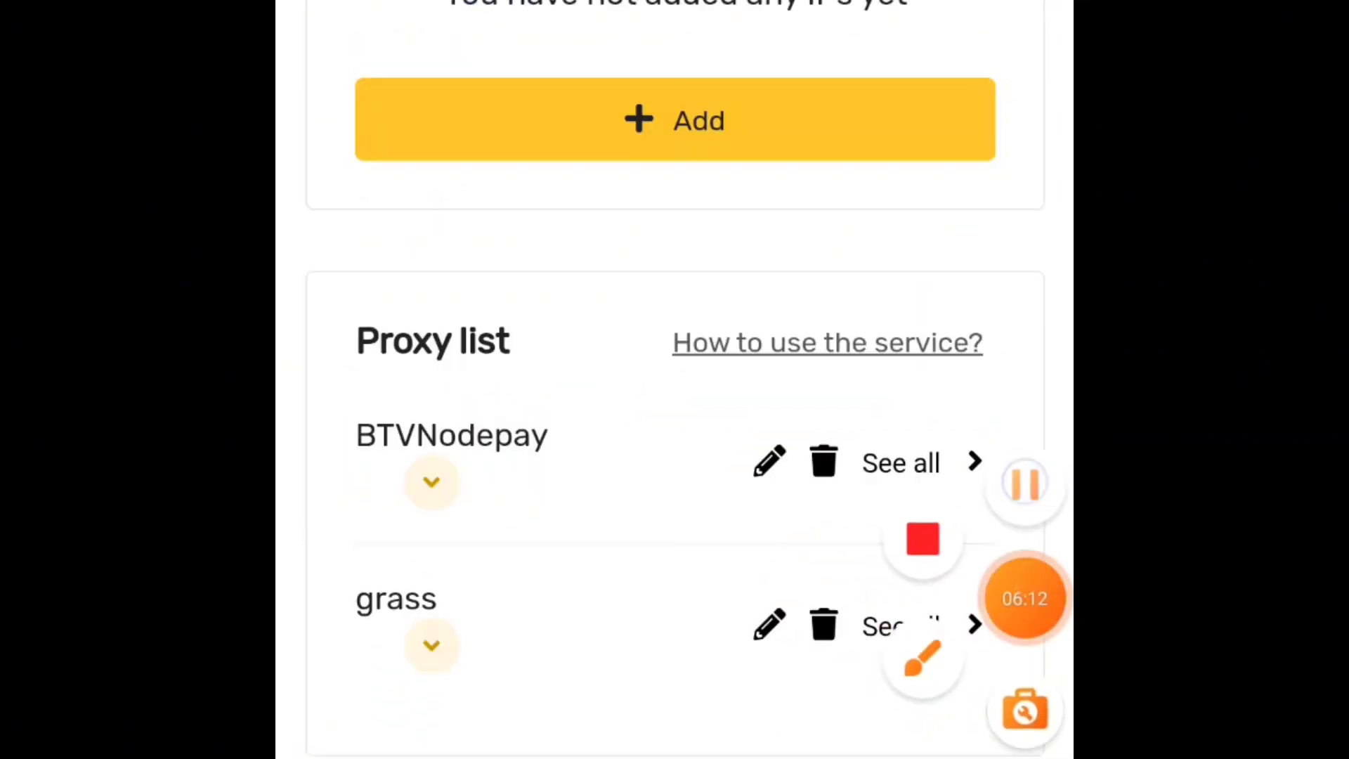
- Scroll down to the Proxy list showing the BTVNodepay and grass lists
scroll(down, 3)
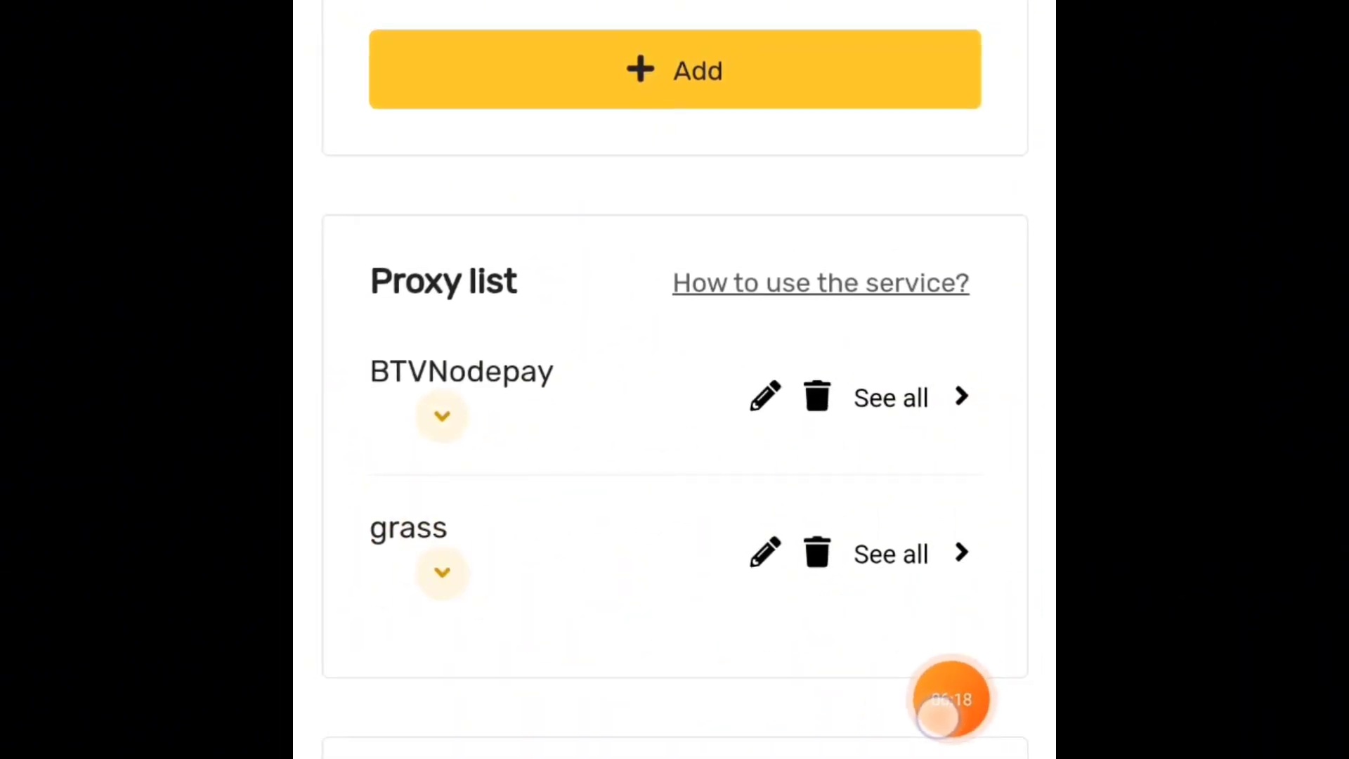
scroll(down, 3)
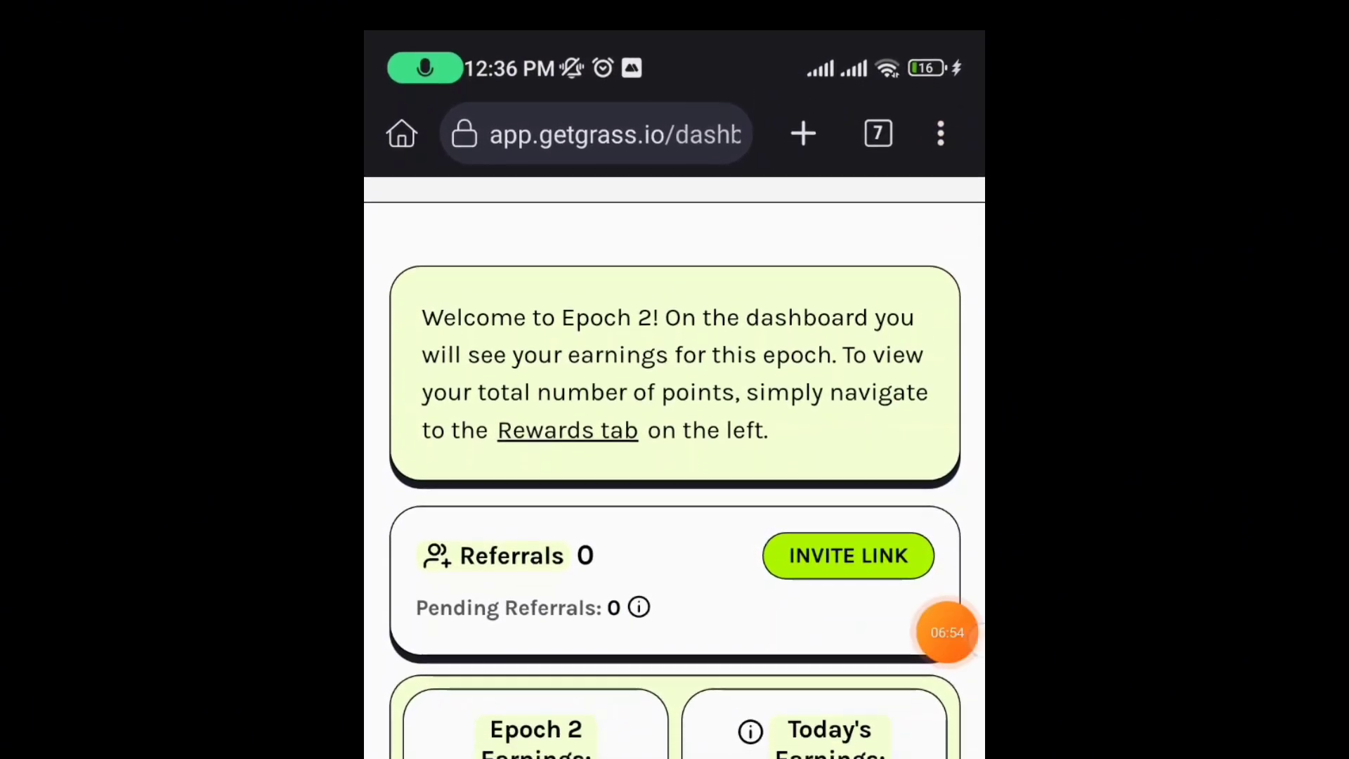
- Open Kiwi Browser's menu on the Grass dashboard and choose Developer tools
click(940, 134)
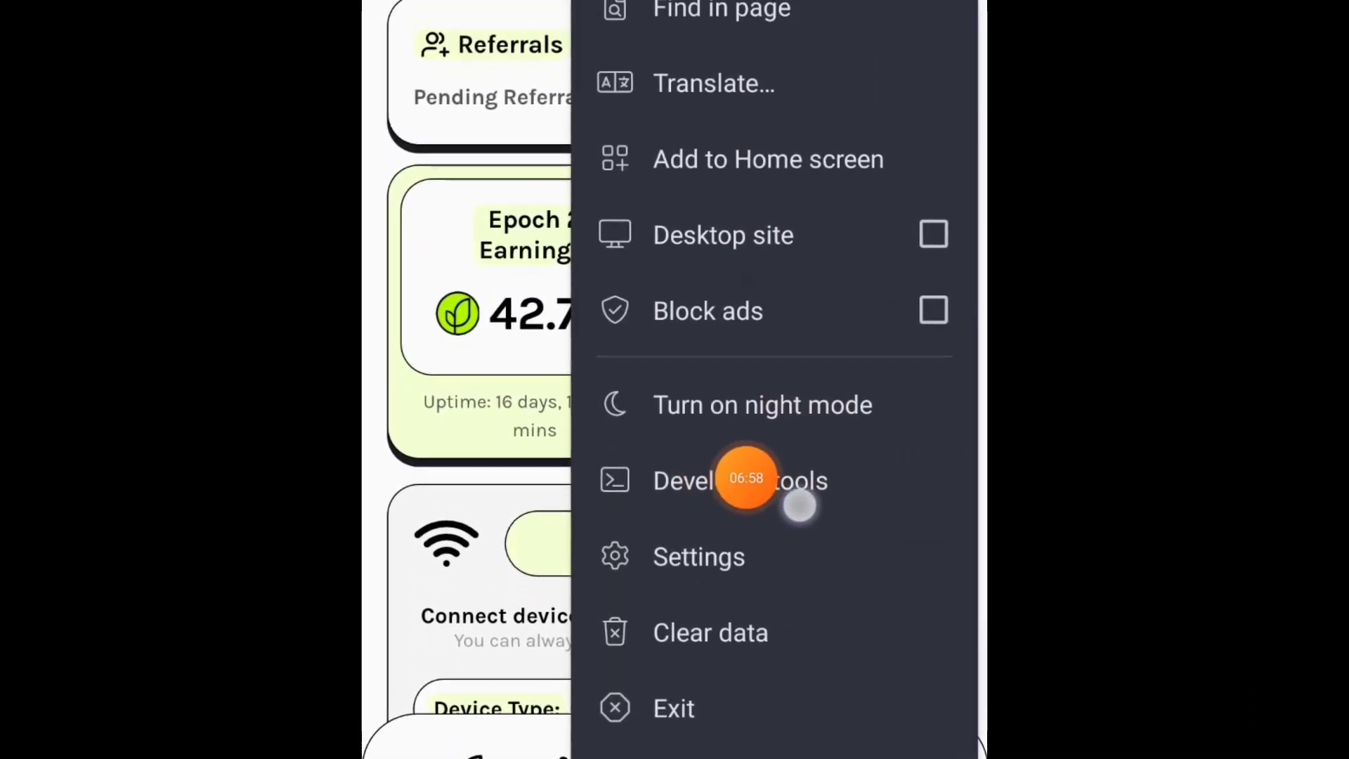
click(740, 480)
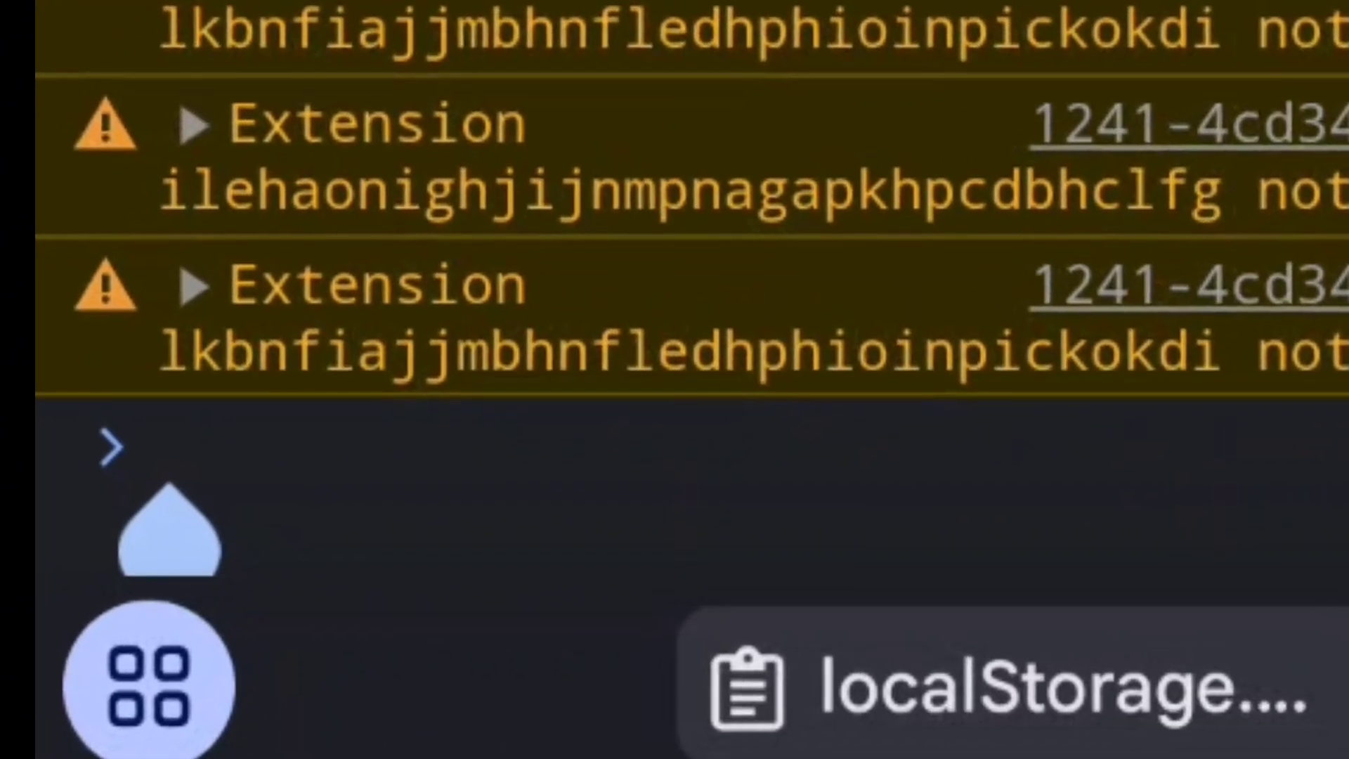
- Run localStorage.getItem('userId') in the console to retrieve the account's user ID
text(localStorage.getItem('userId'))
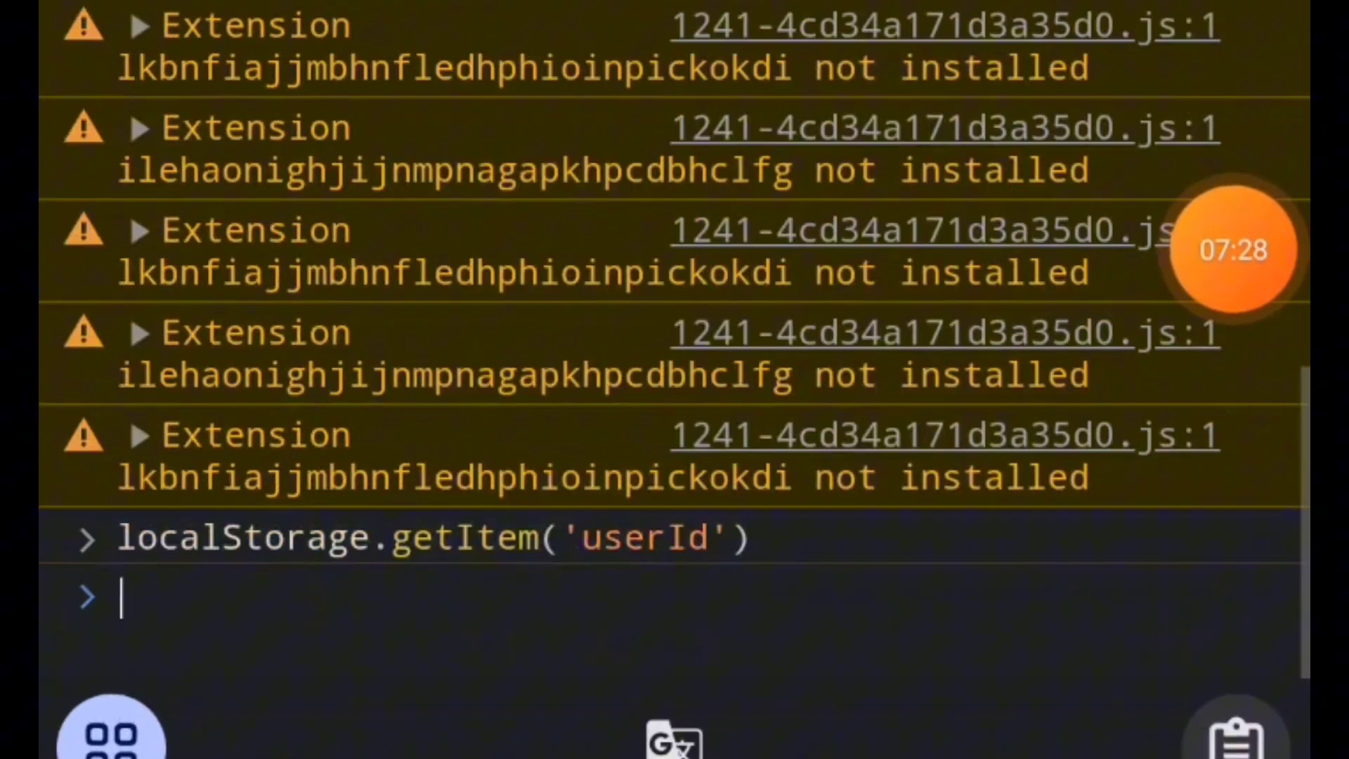
key(Enter)
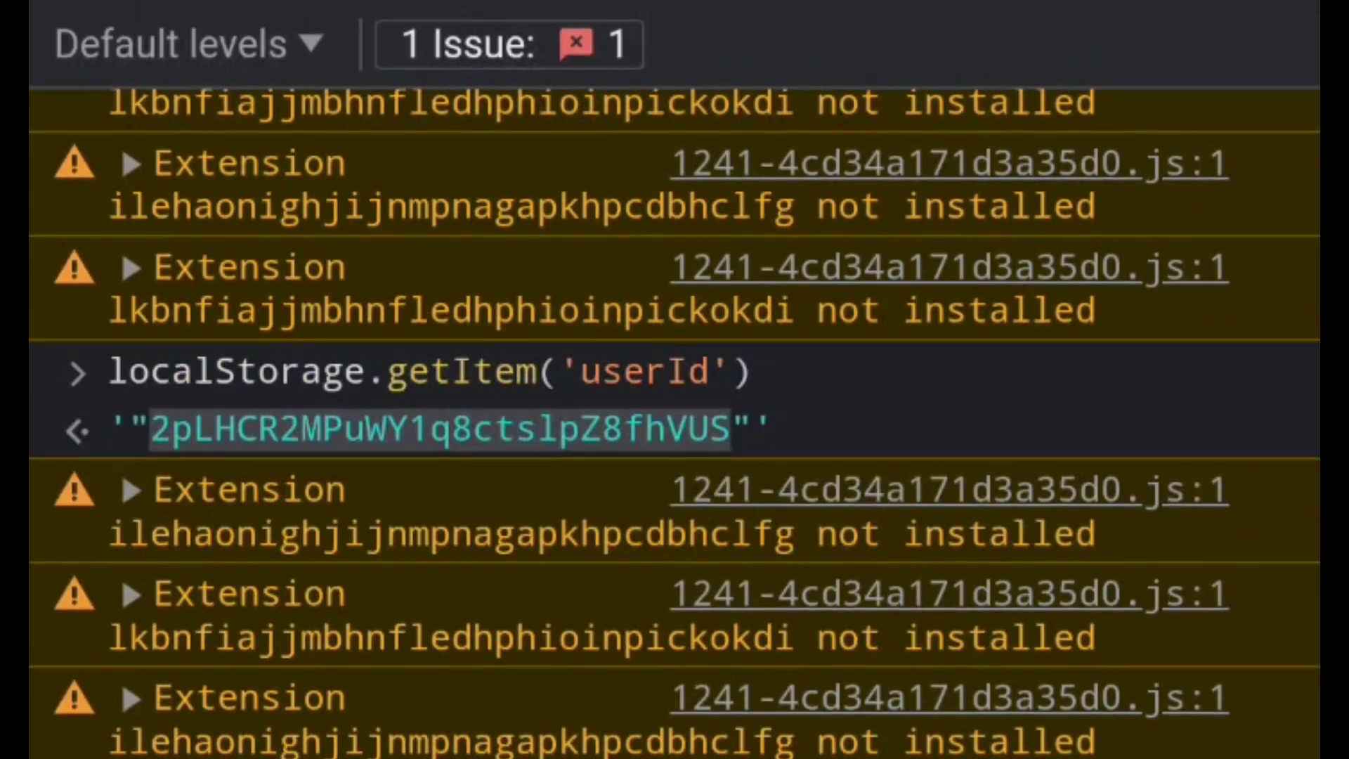
scroll(down, 3)
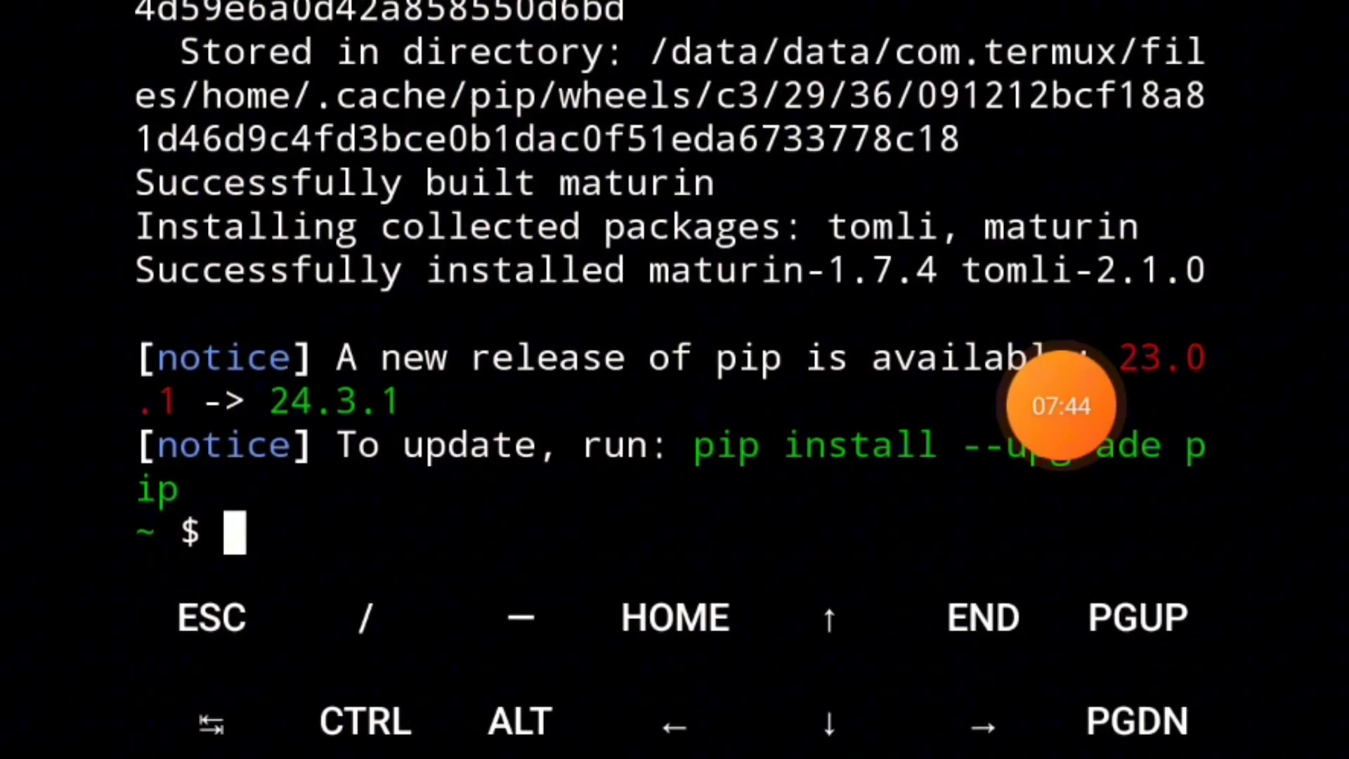
- Clone ashtrobe/grass-farming, then enter the grass-farming folder and list its files
text(git clone https://github.com/ashtrobe/grass-farming.git)
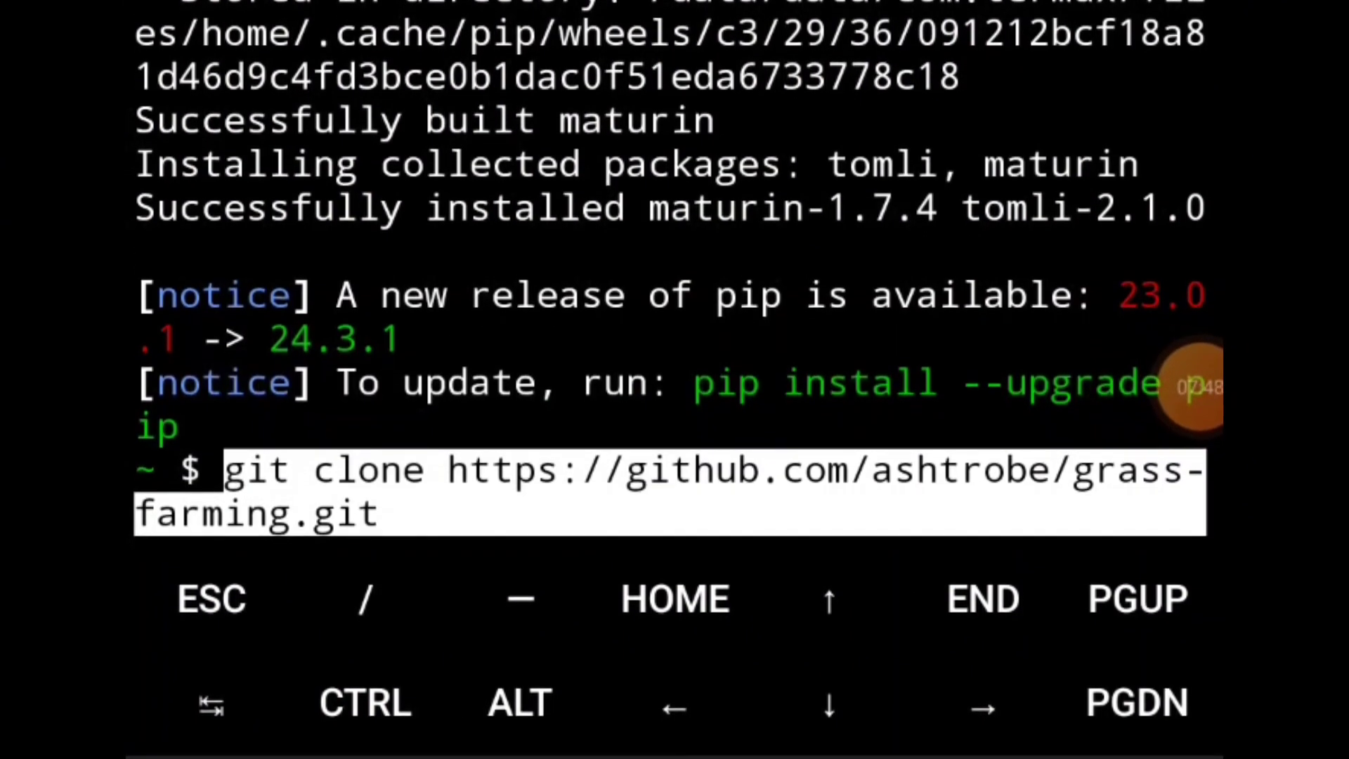
key(Enter)
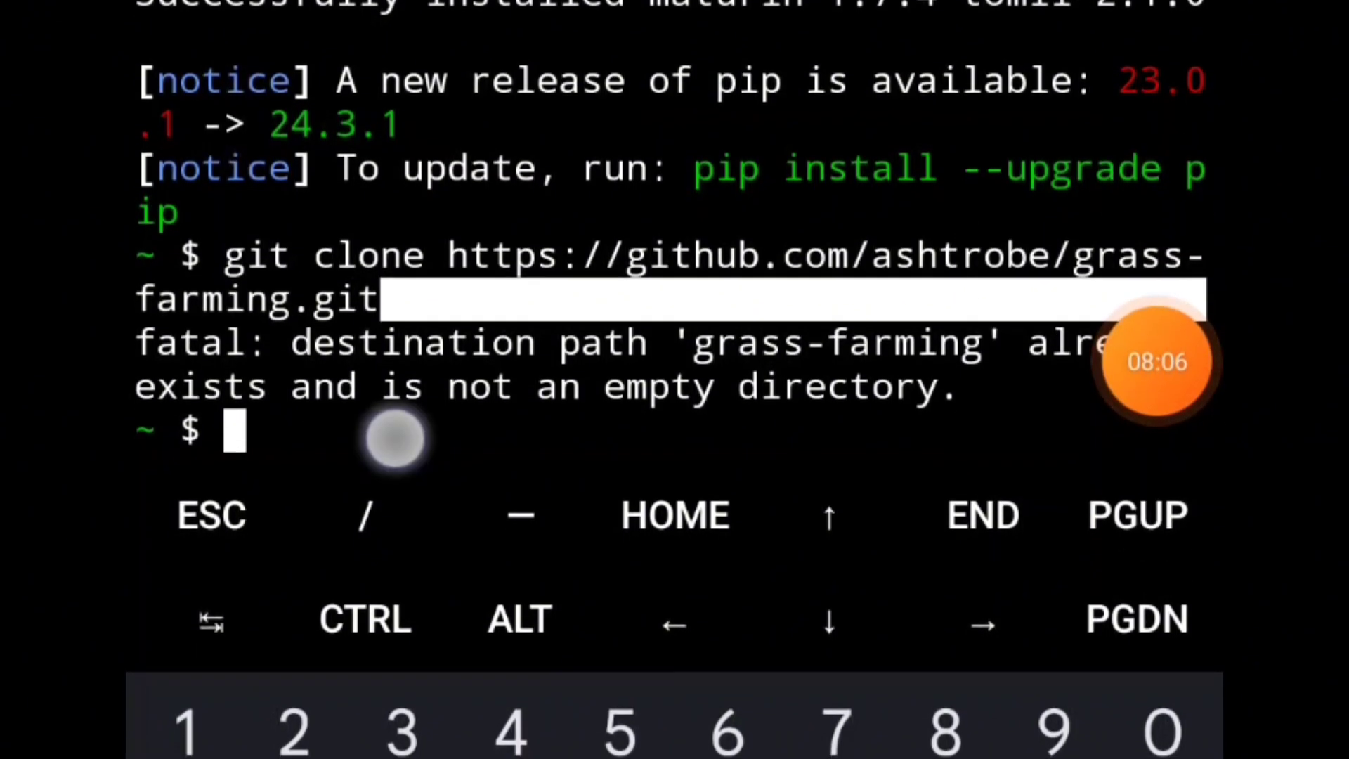
text(cd grass-farming)
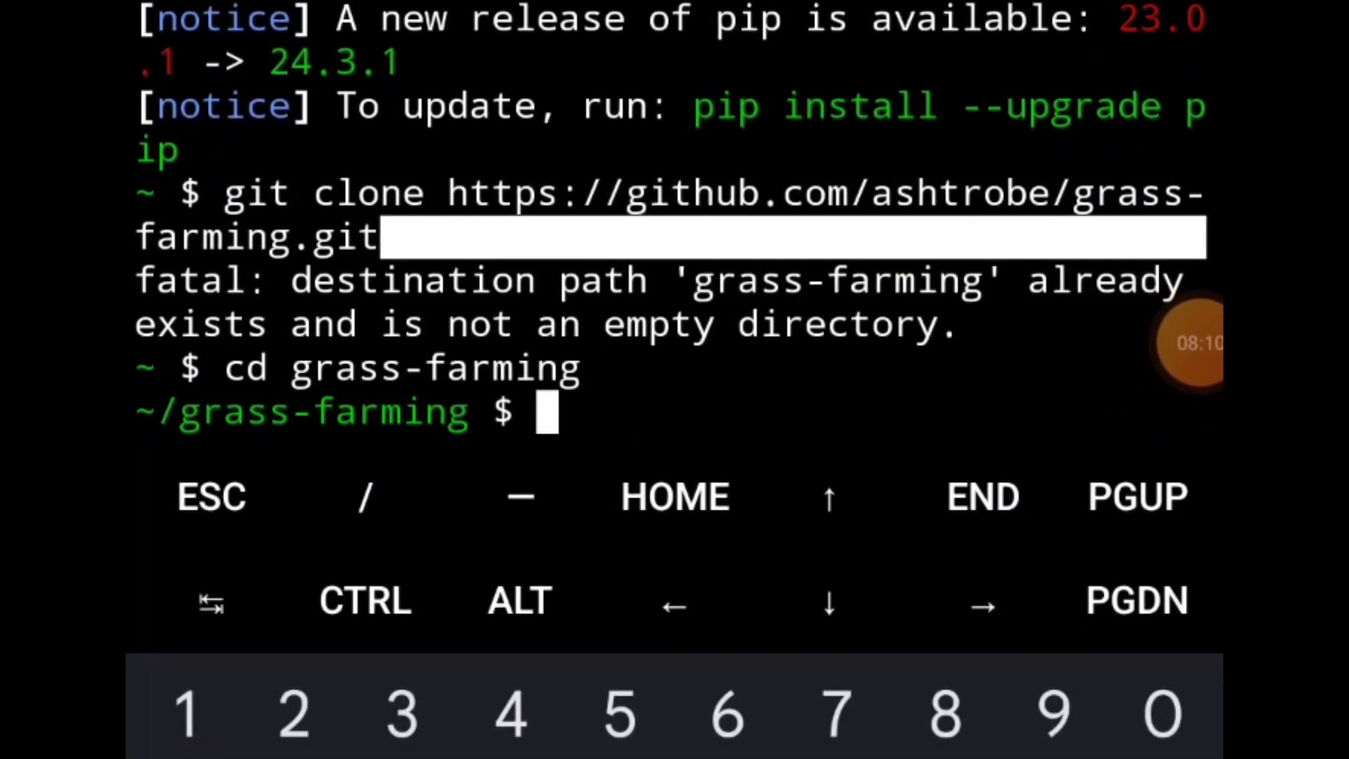
text(dir)
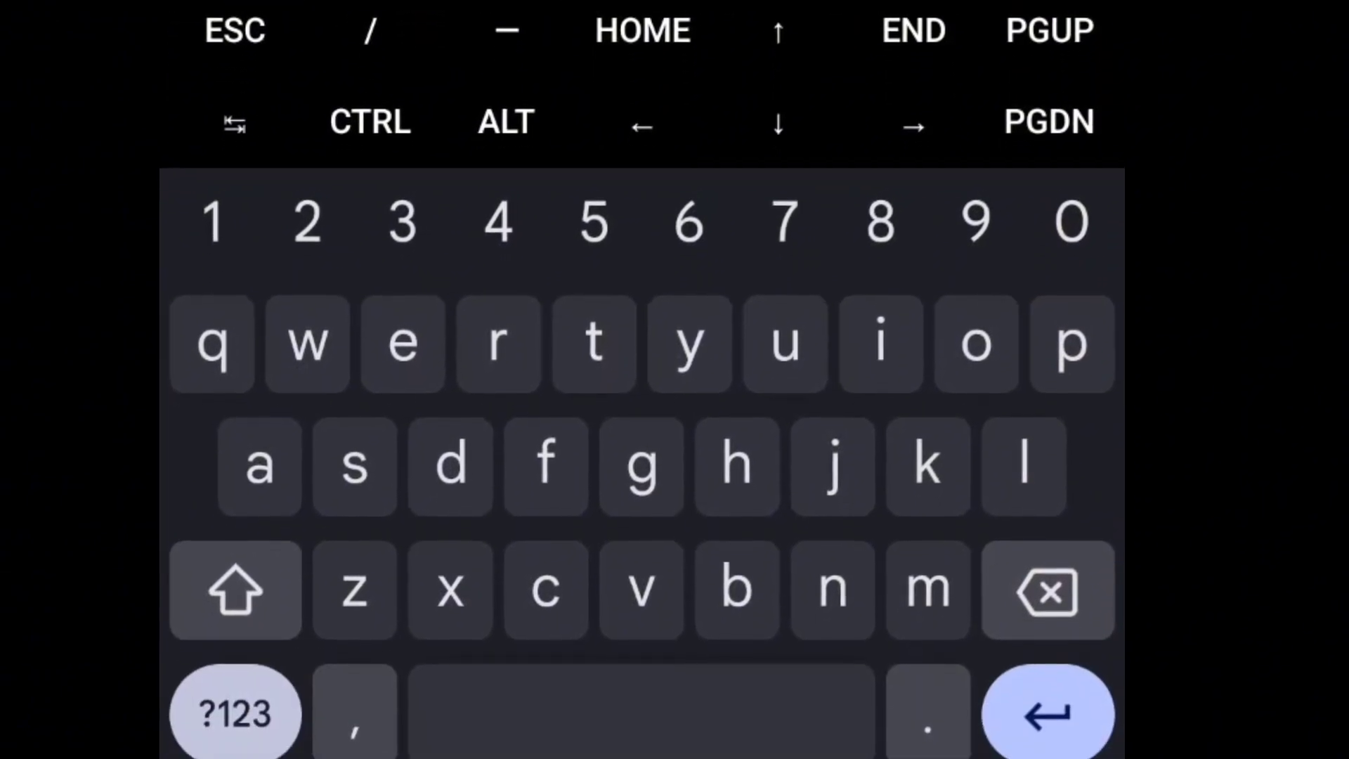
- Edit the proxy and user ID files, then start pip install -r requirements.txt
click(370, 122)
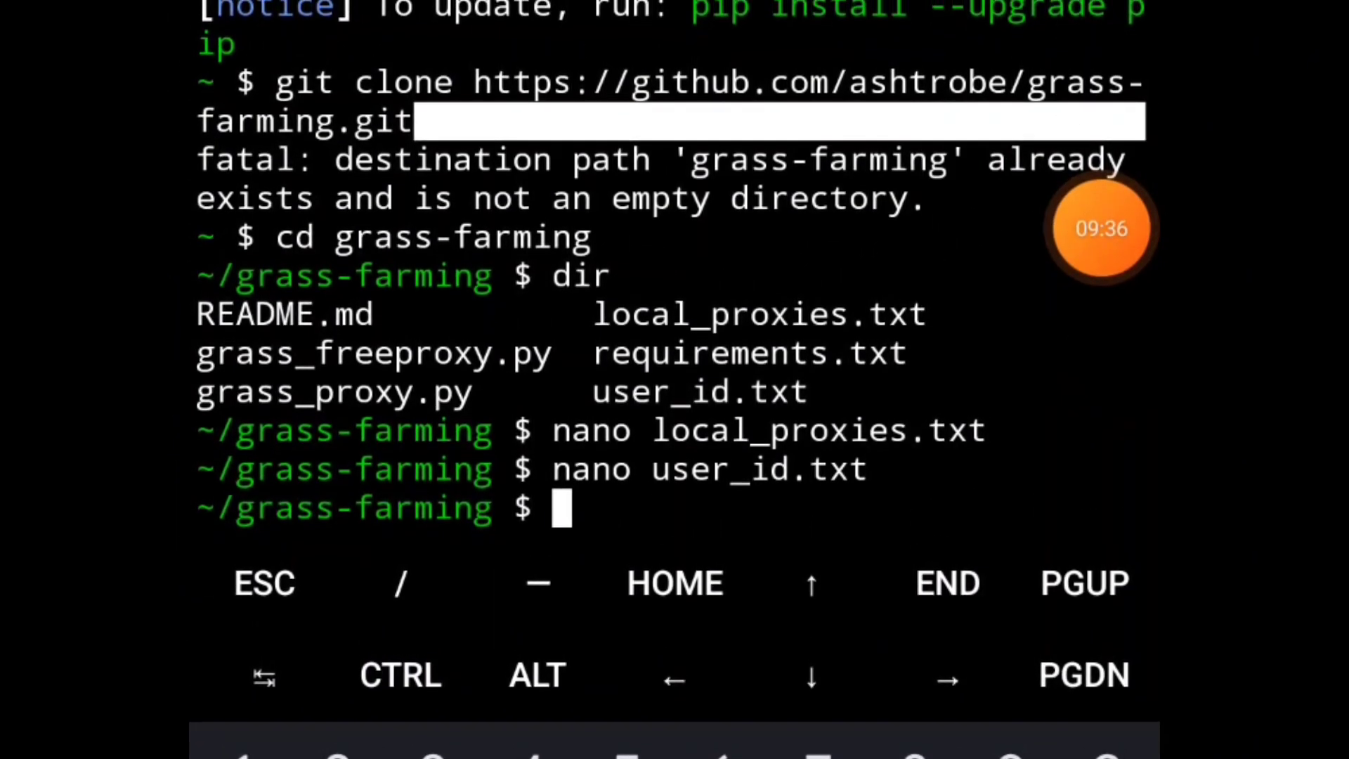
text(pip install -r requirements.txt)
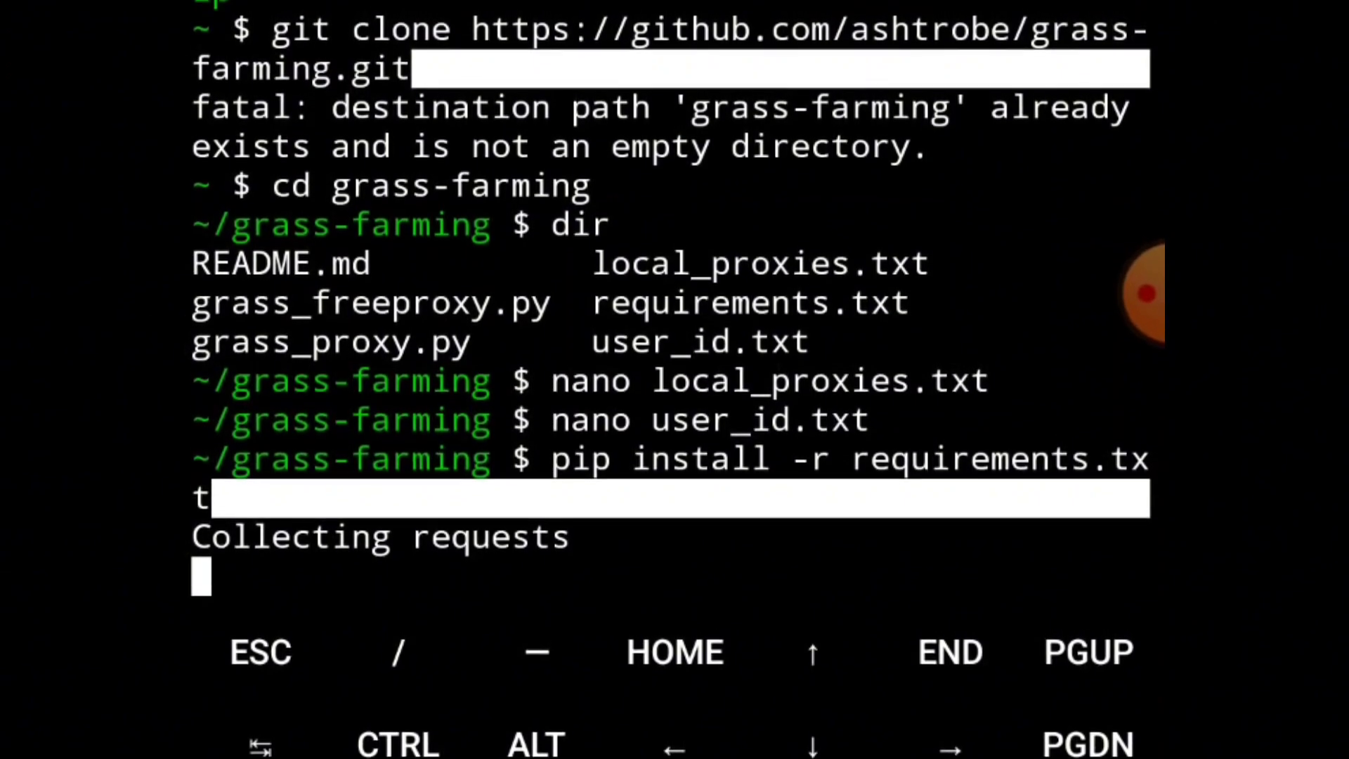
- Follow pip's output until installation completes, then enter python grass_proxy.py
scroll(down, 3)
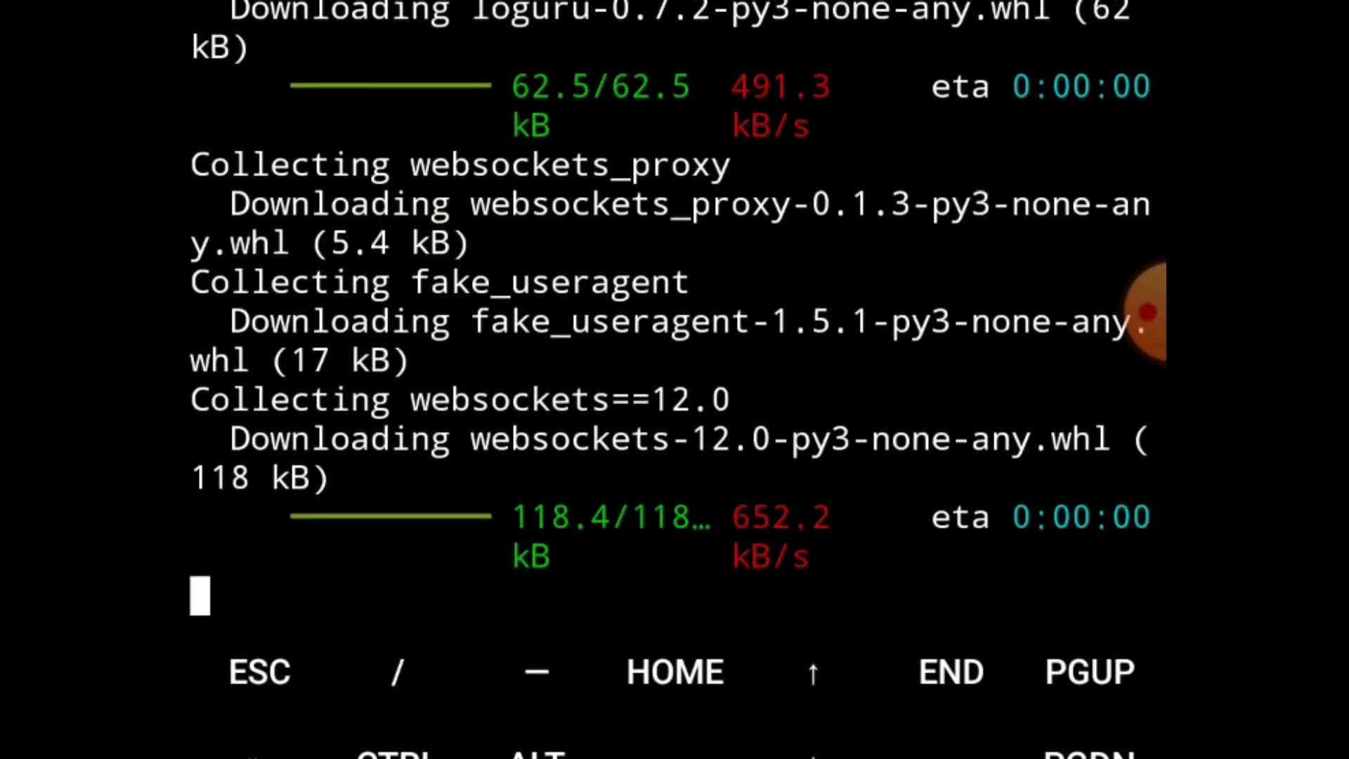
scroll(down, 3)
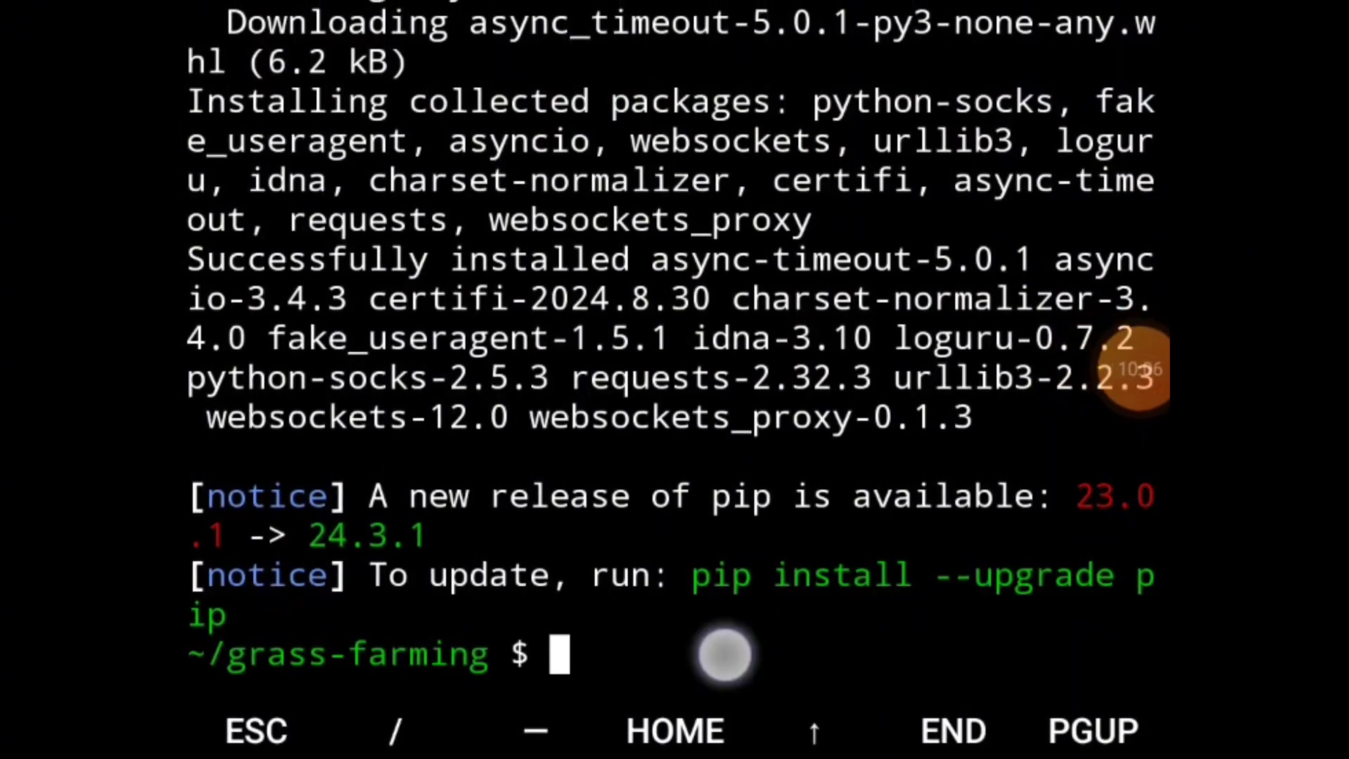
text(python grass_proxy.py)
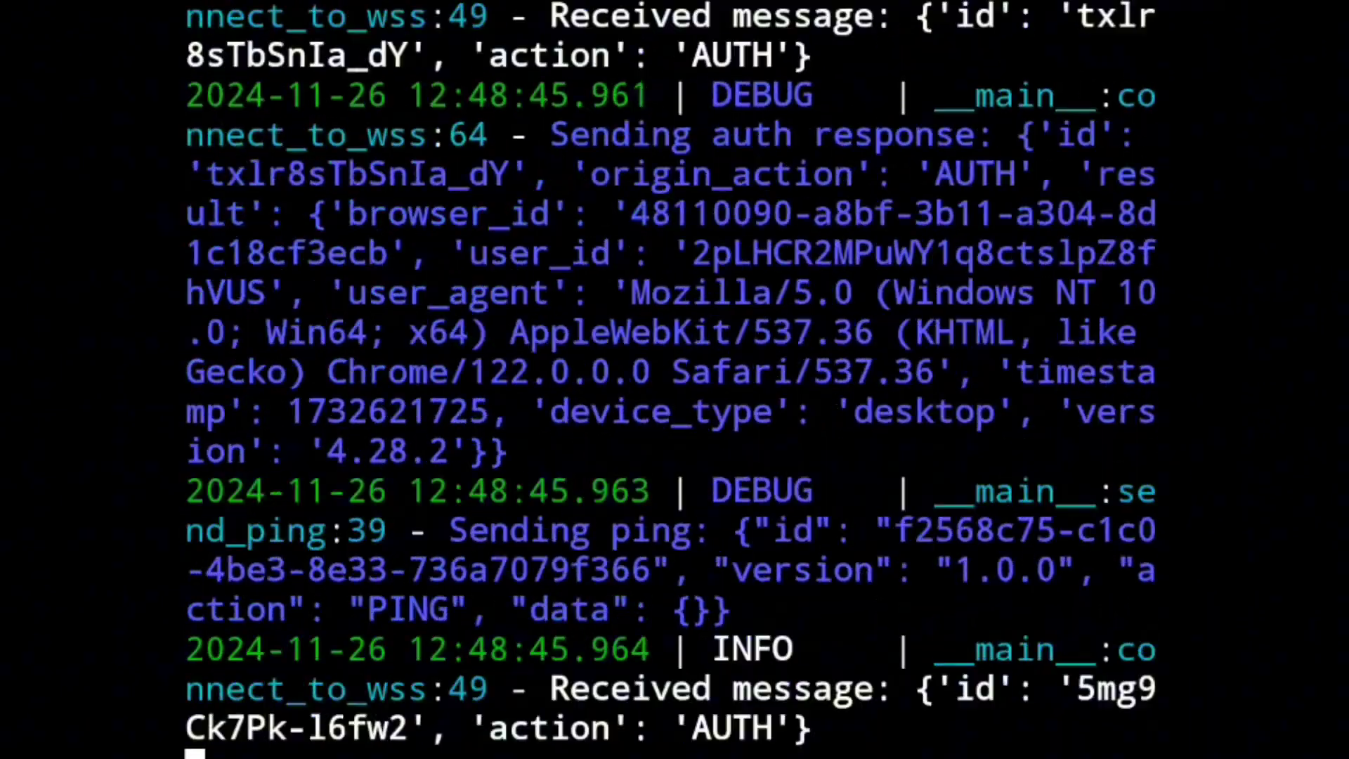
- Scroll through the grass_proxy.py log of AUTH responses and pings
scroll(down, 3)
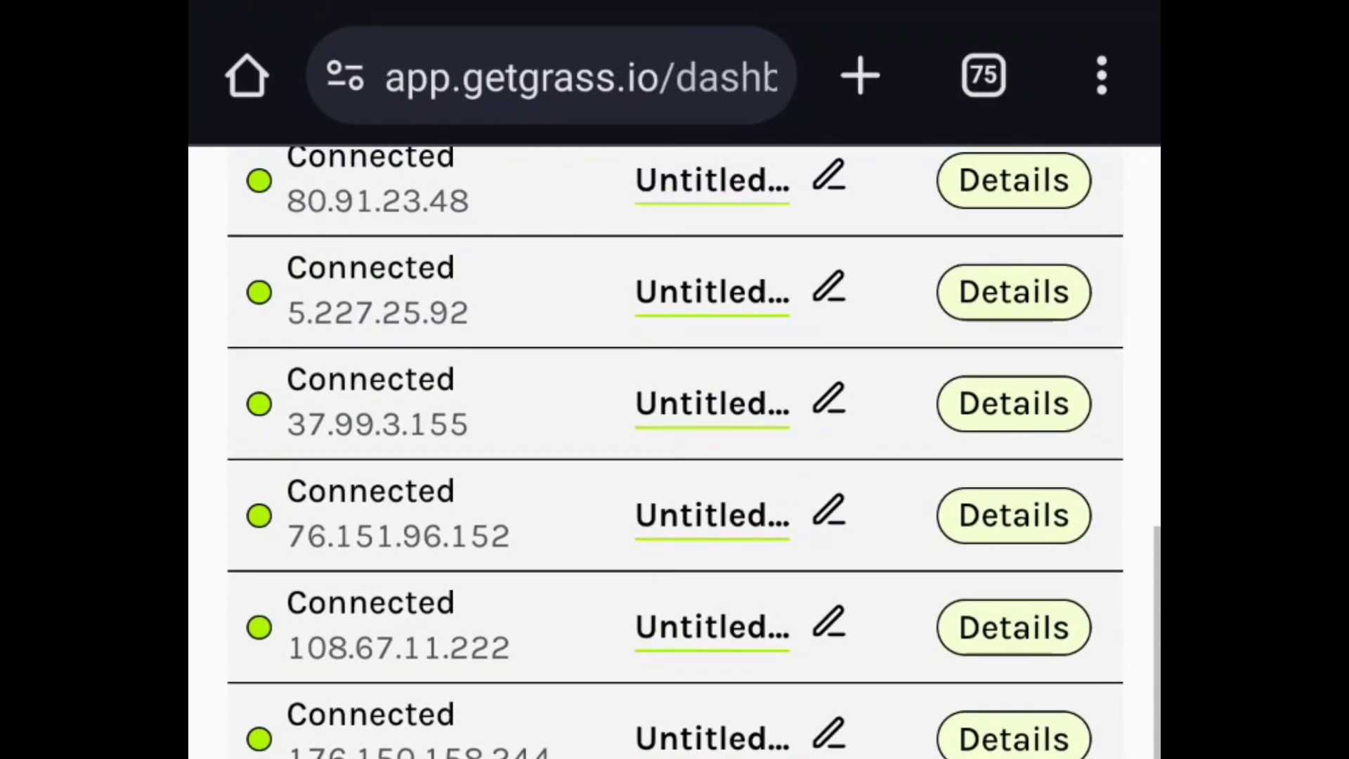
- Scroll the Grass dashboard's connected networks and the 216.63K and 9,150.01 earnings cards
scroll(up, 3)
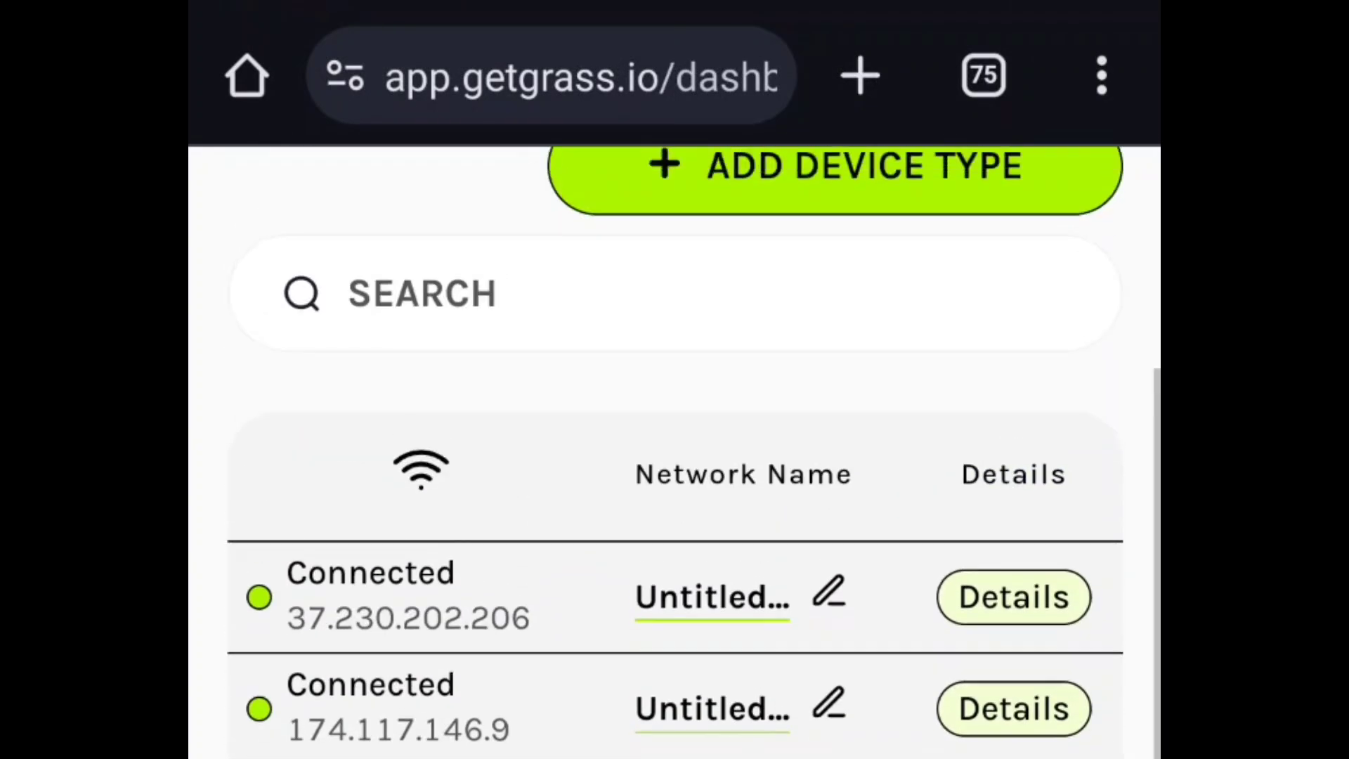
scroll(up, 3)
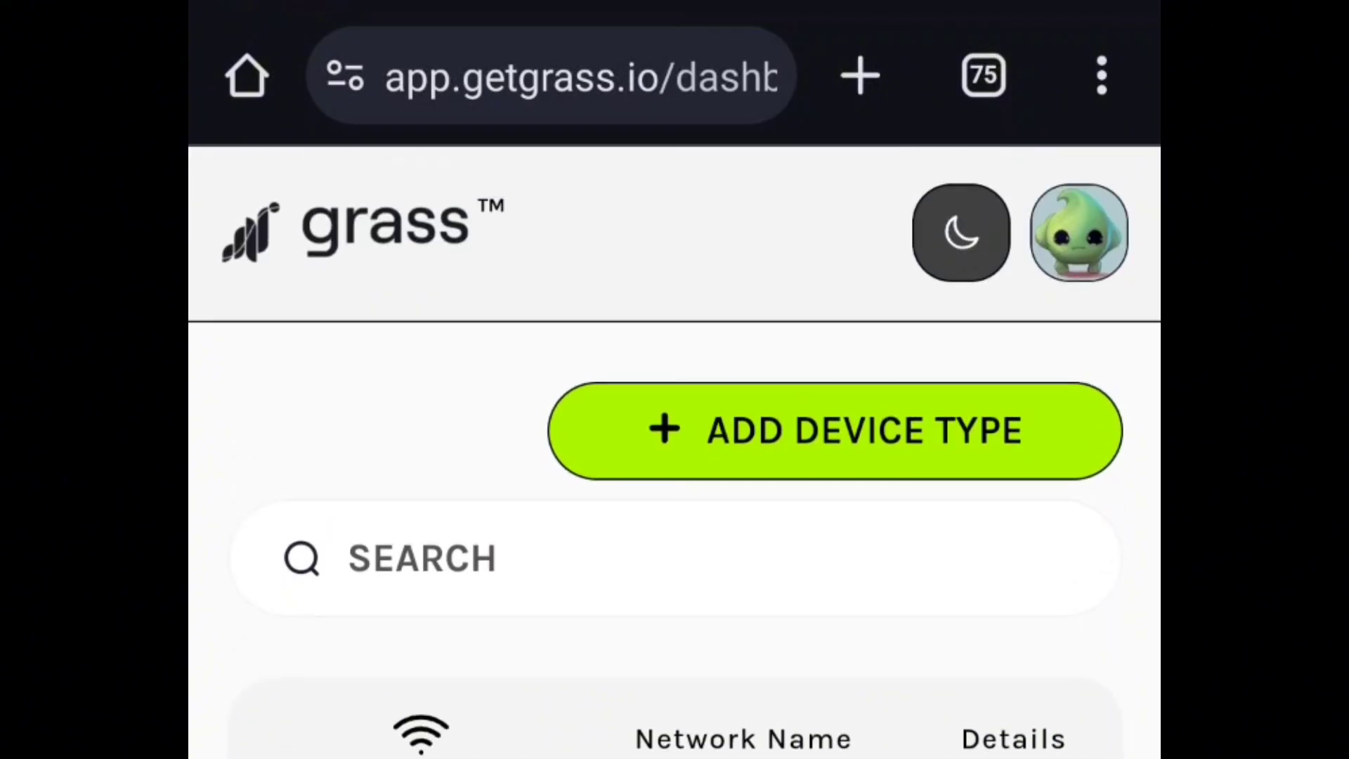
scroll(down, 3)
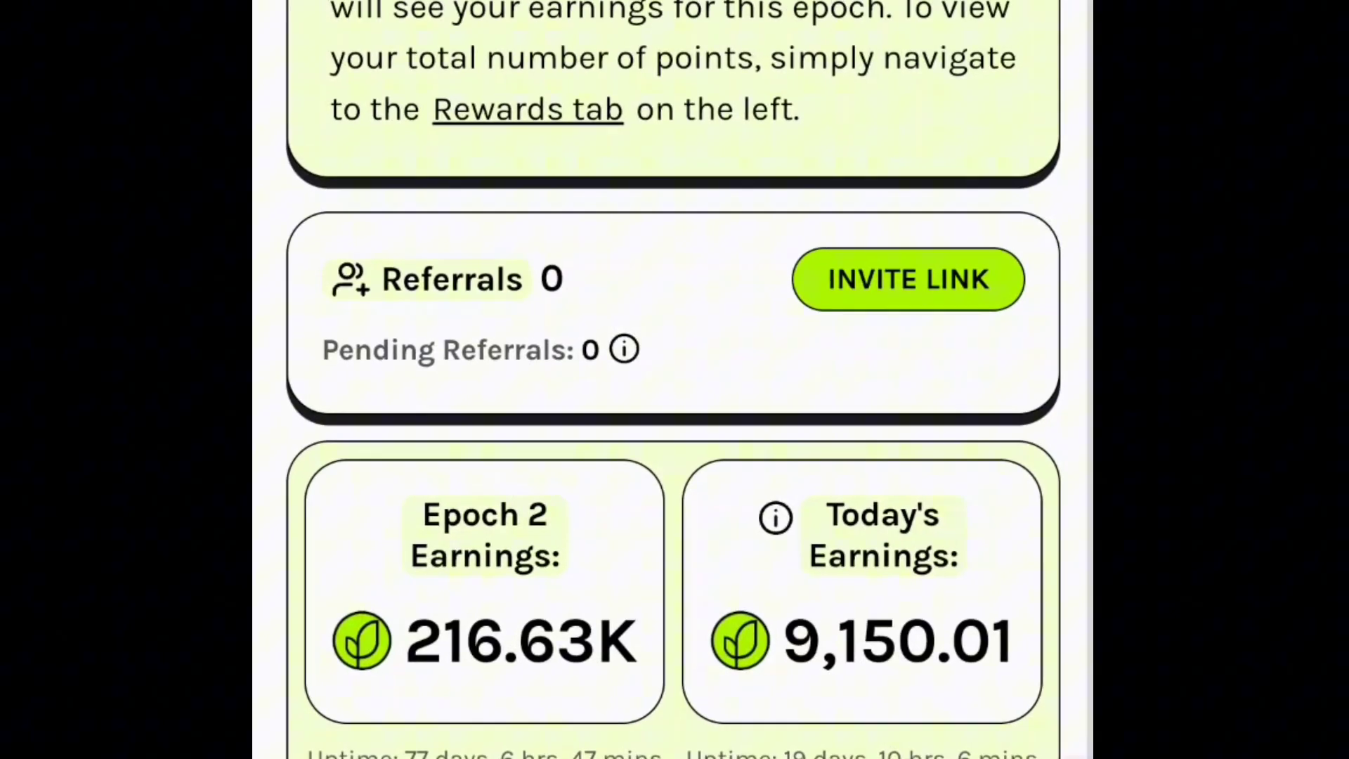
scroll(down, 3)
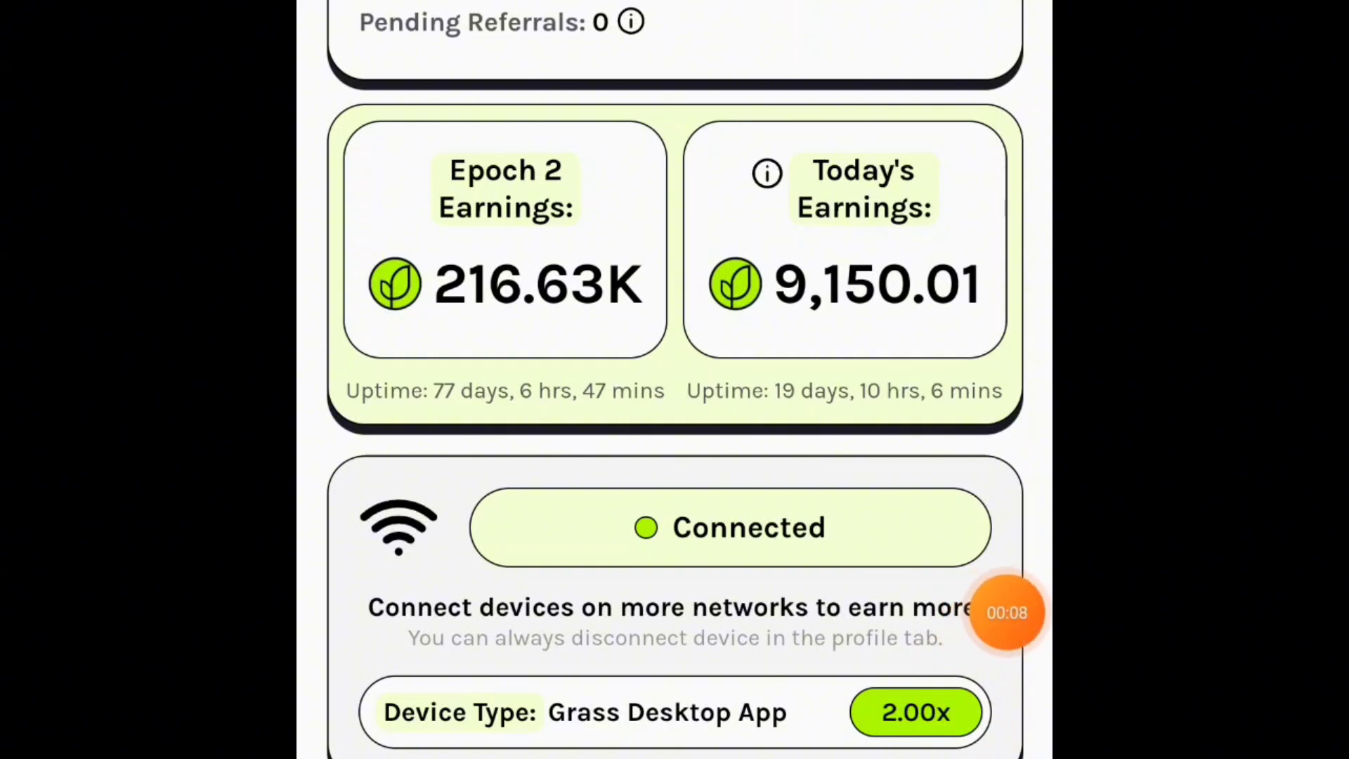
scroll(down, 3)
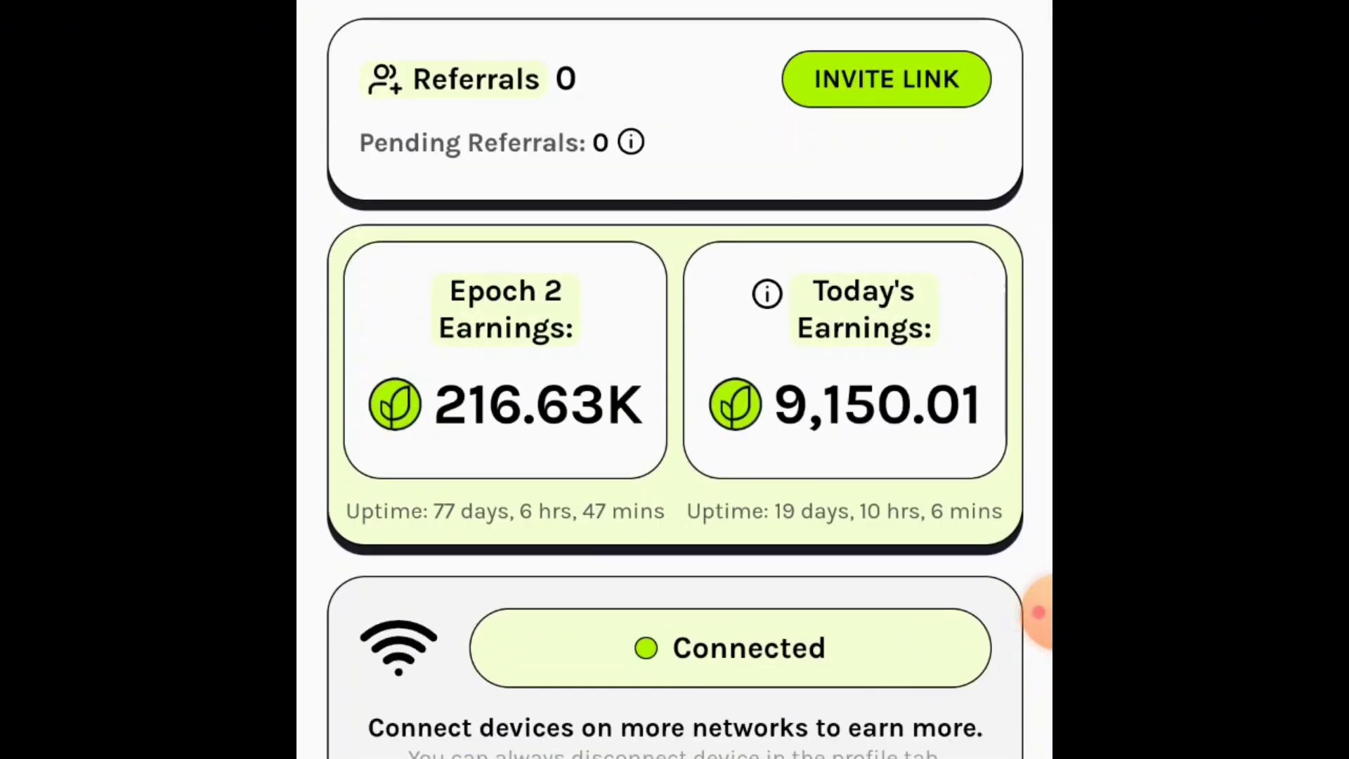
scroll(down, 3)
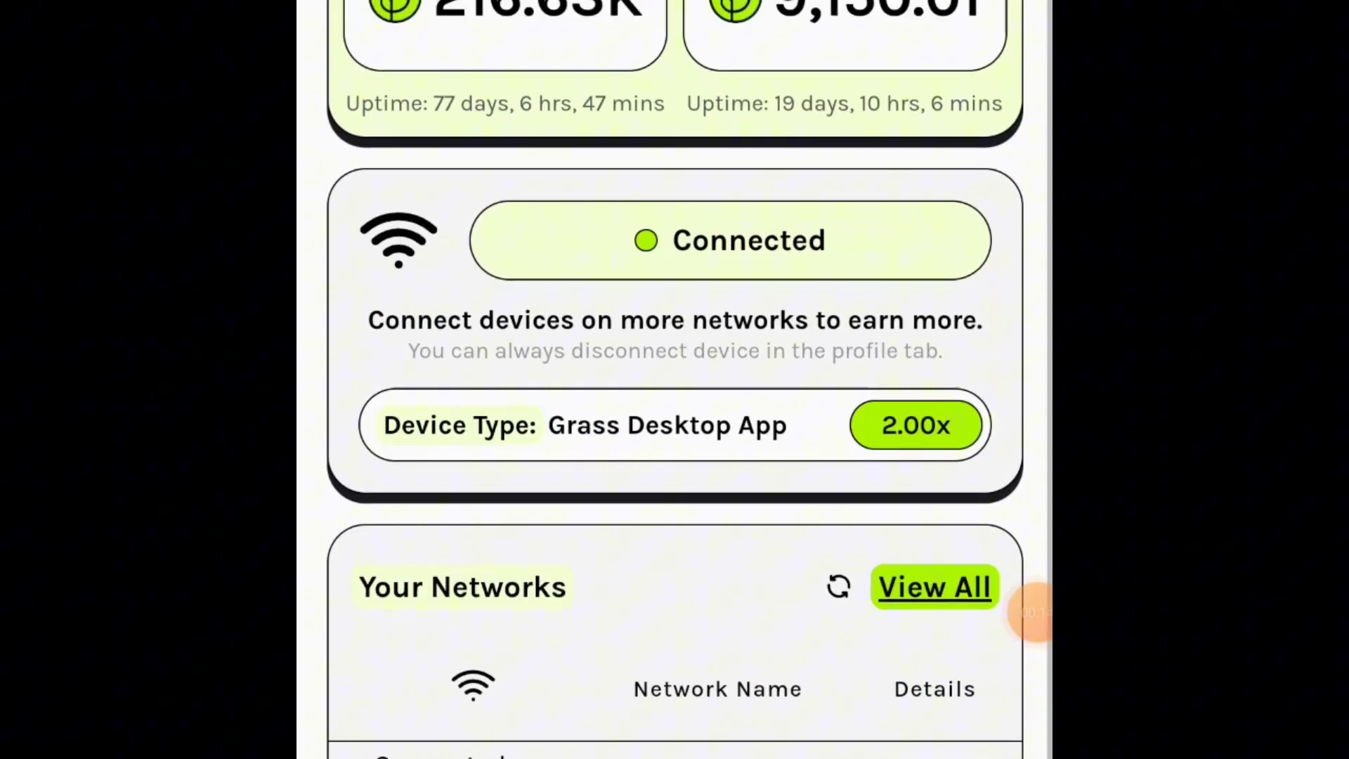
scroll(down, 3)
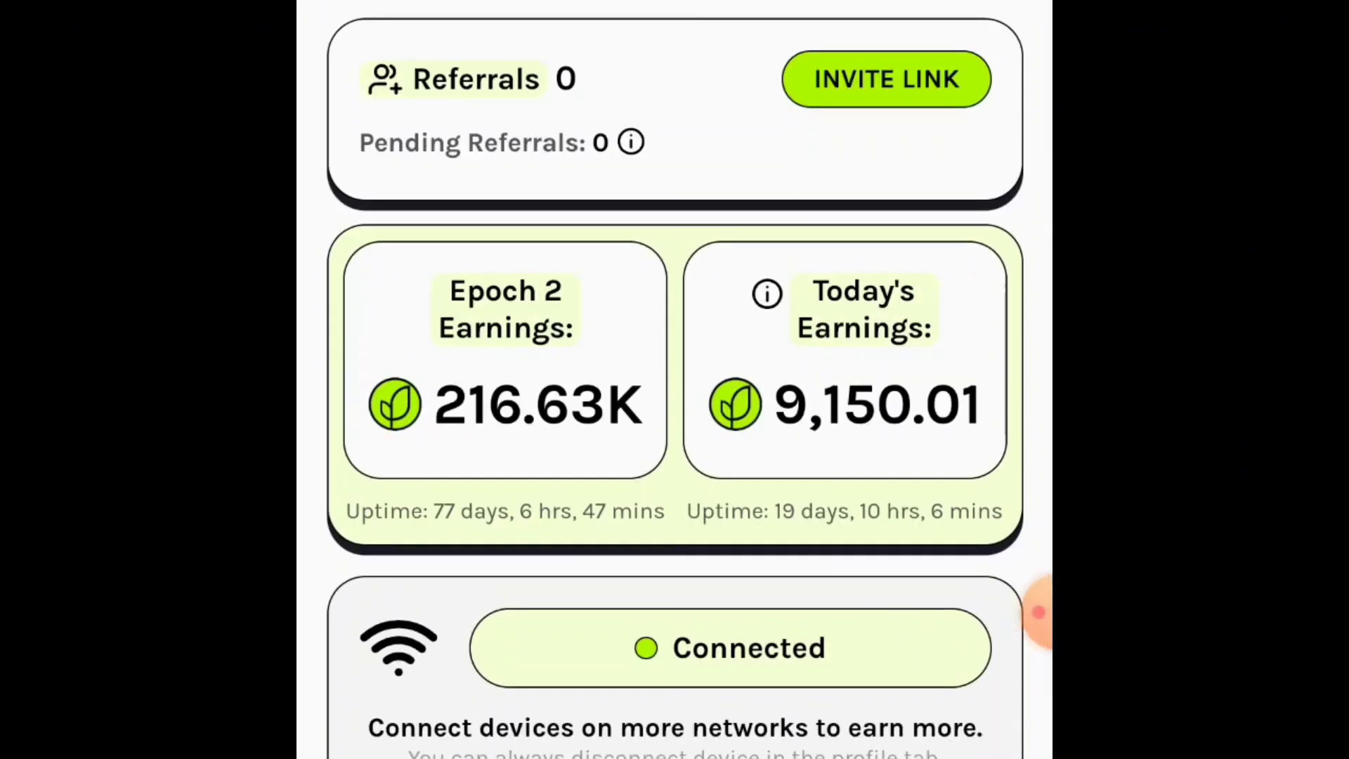
scroll(down, 3)
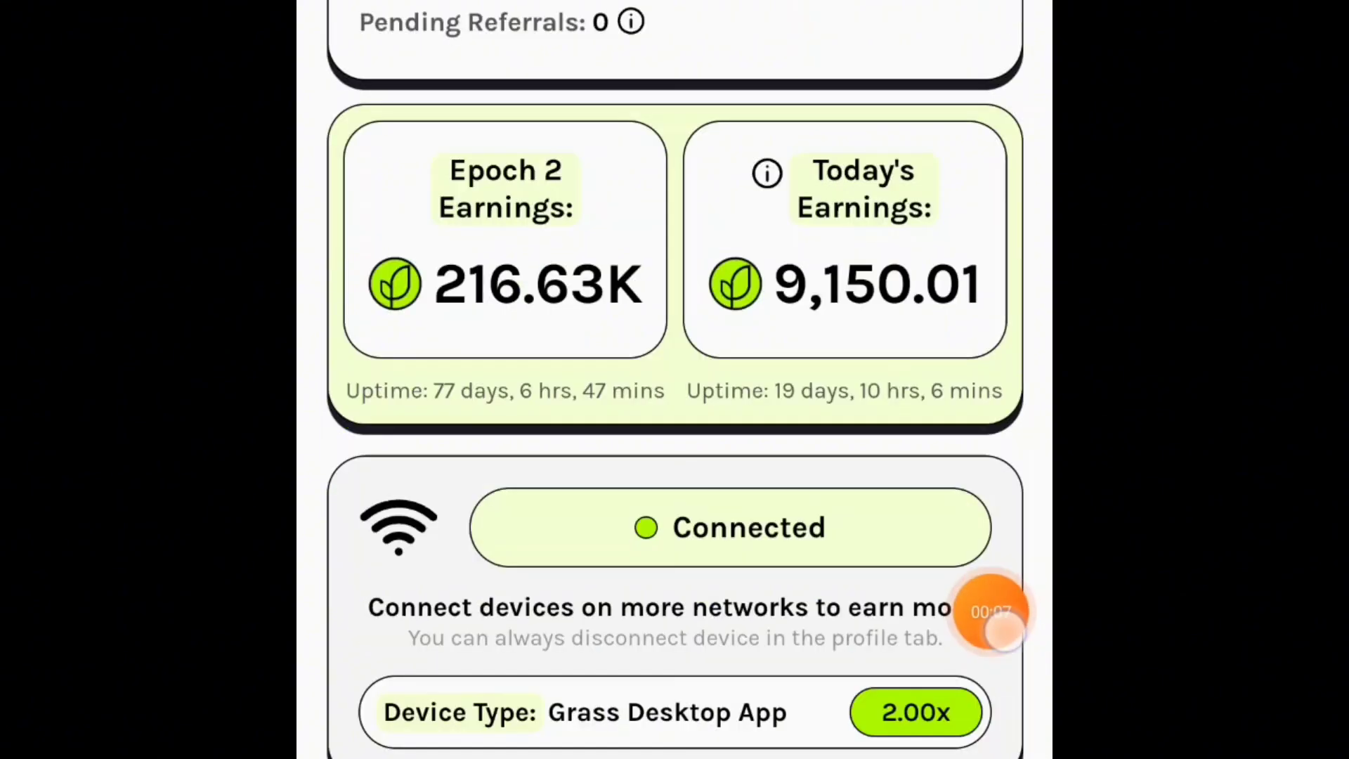
scroll(down, 3)
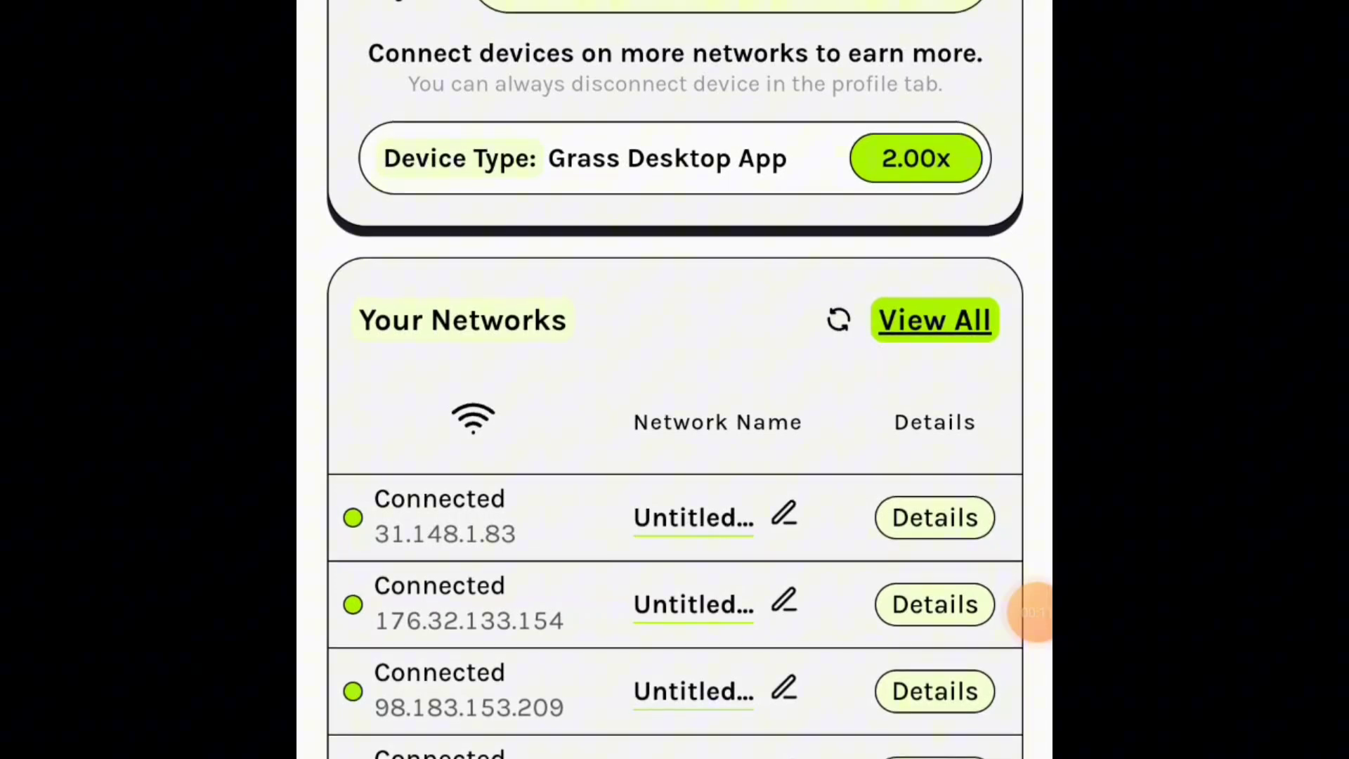
scroll(up, 3)
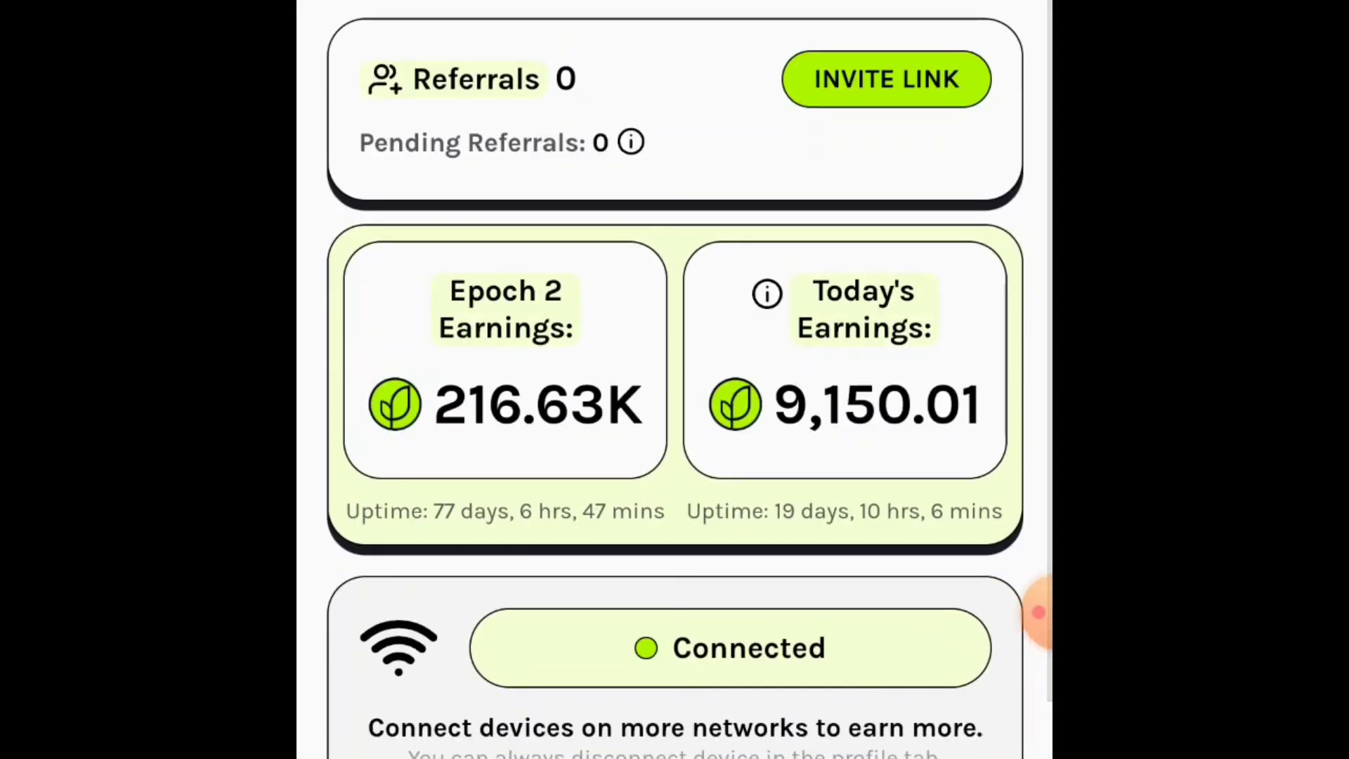